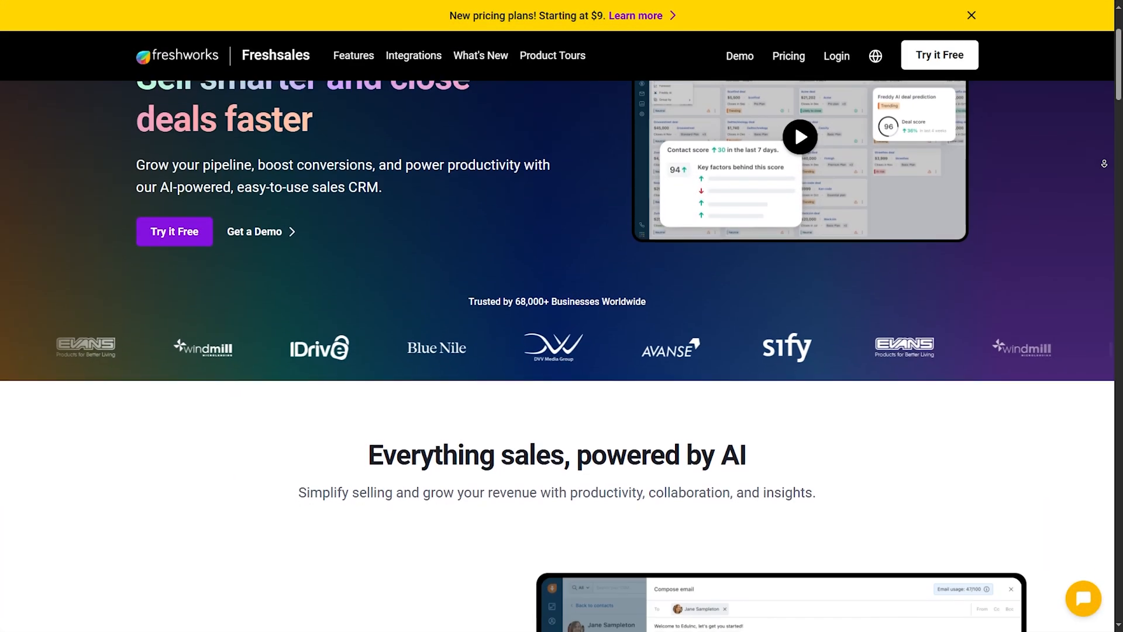
Scroll the Freshsales homepage past the AI email section to 'Efficient organizing, expert prospecting'
{"action": "scroll", "scroll_direction": "down", "scroll_amount": 3}
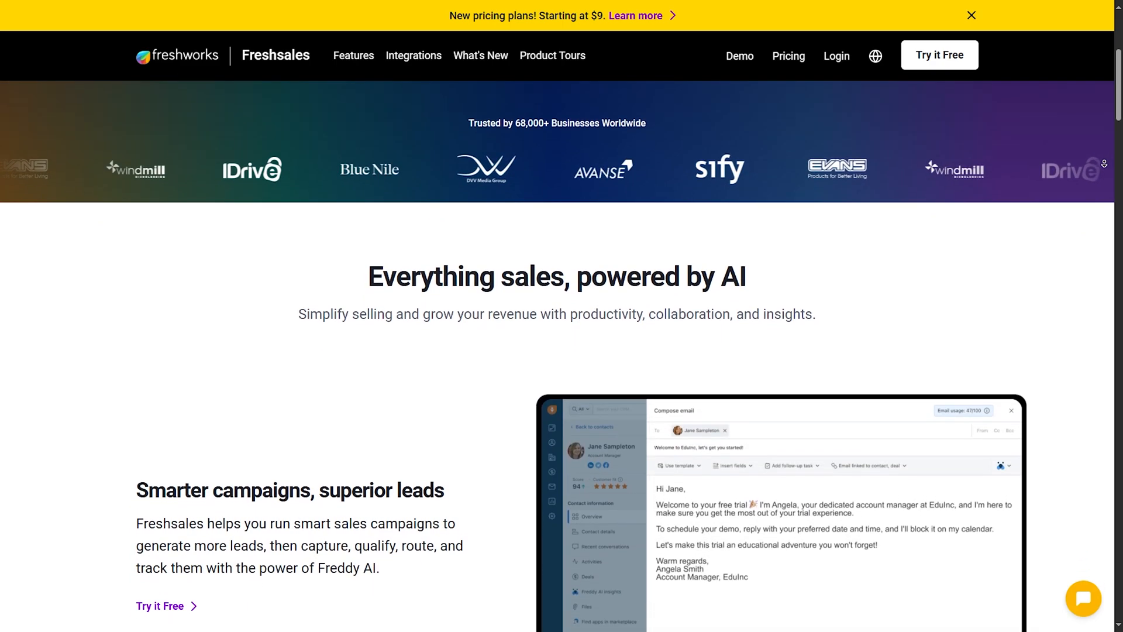
{"action": "scroll", "scroll_direction": "down", "scroll_amount": 3}
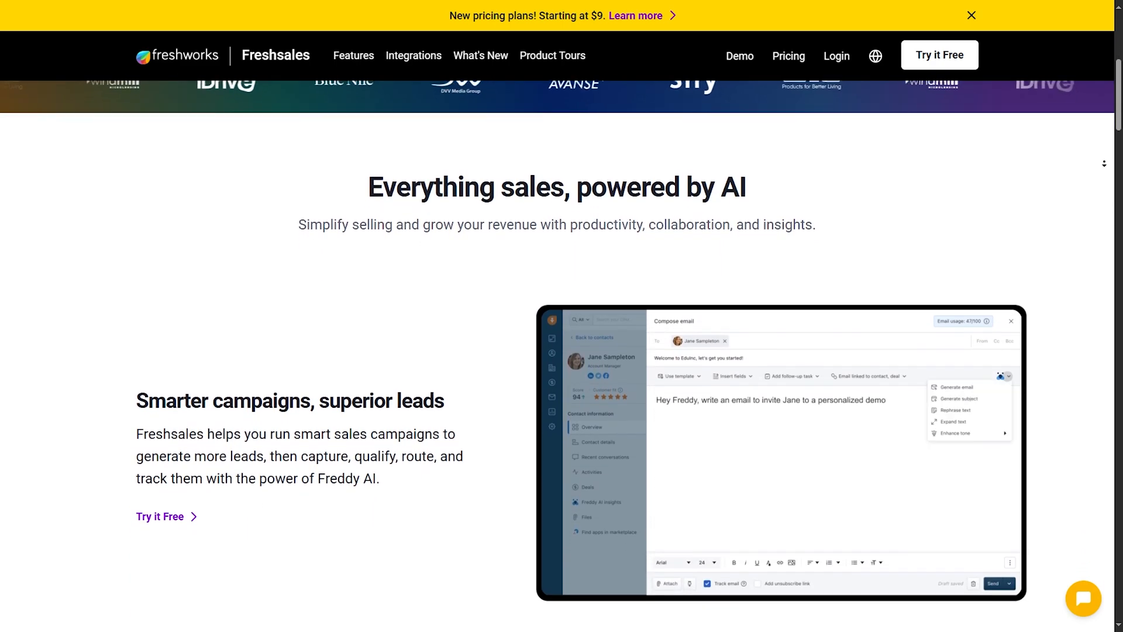
{"action": "scroll", "scroll_direction": "down", "scroll_amount": 3}
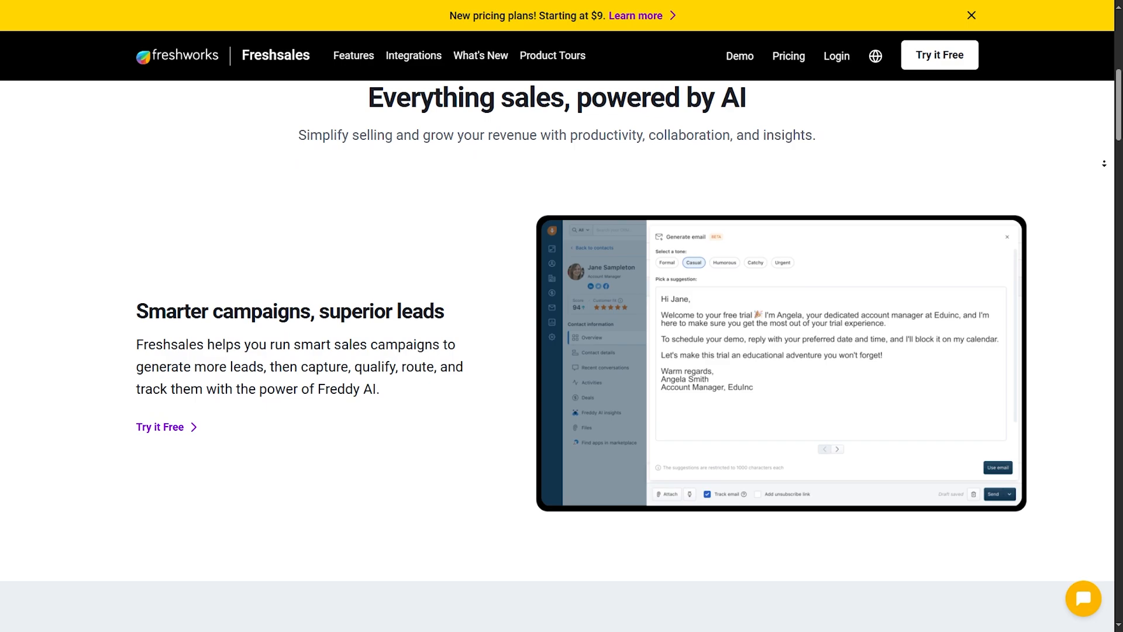
{"action": "scroll", "scroll_direction": "down", "scroll_amount": 3}
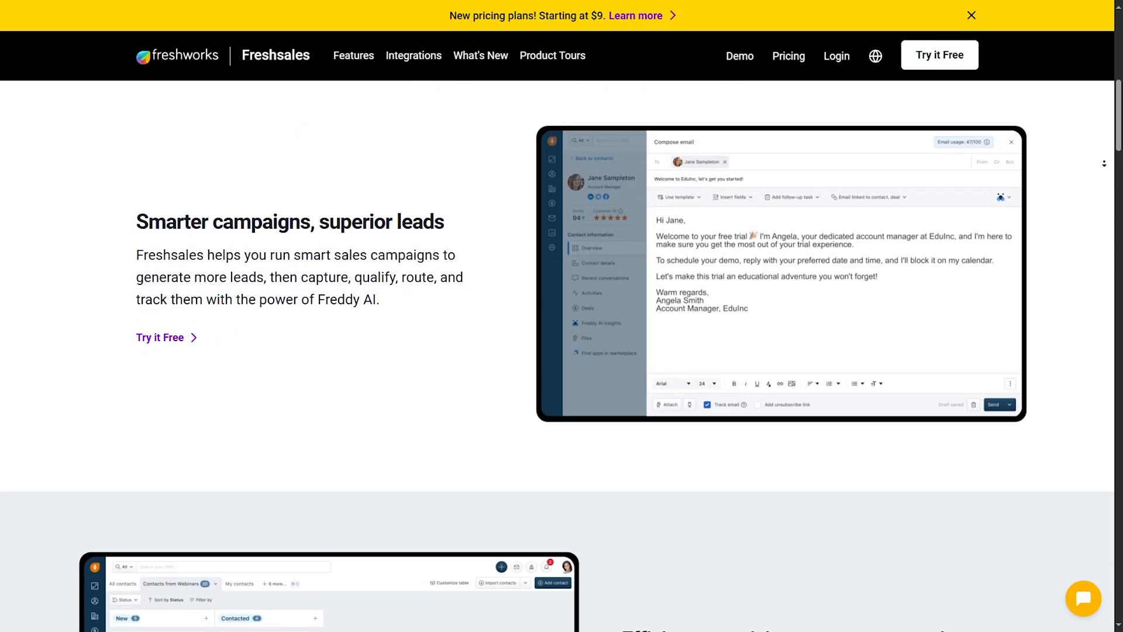
{"action": "scroll", "scroll_direction": "down", "scroll_amount": 3}
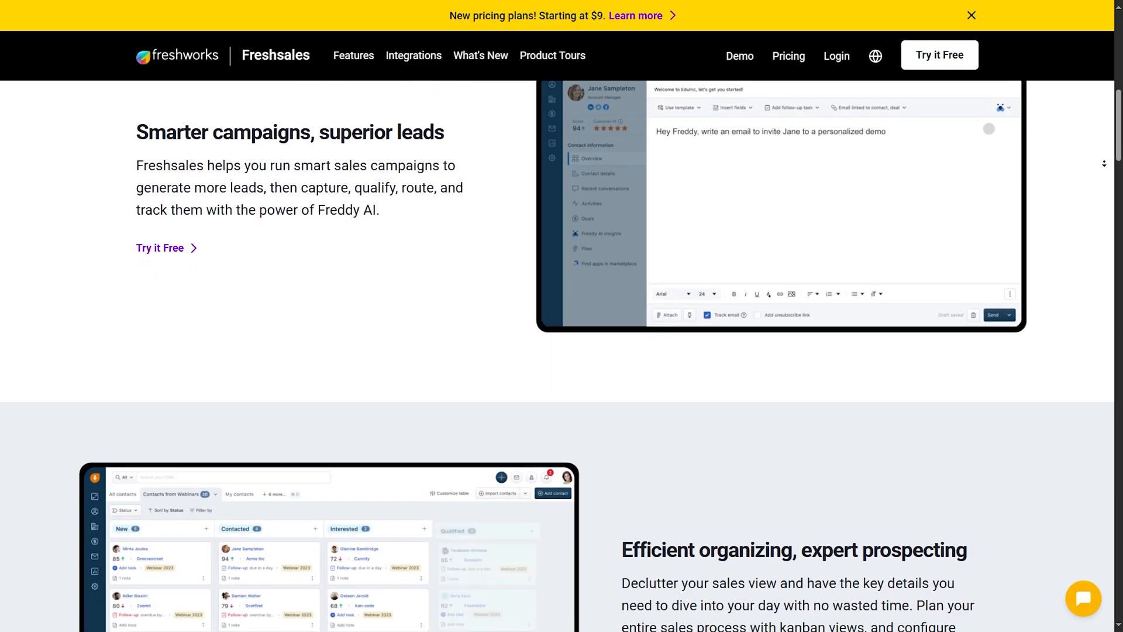
{"action": "scroll", "scroll_direction": "down", "scroll_amount": 3}
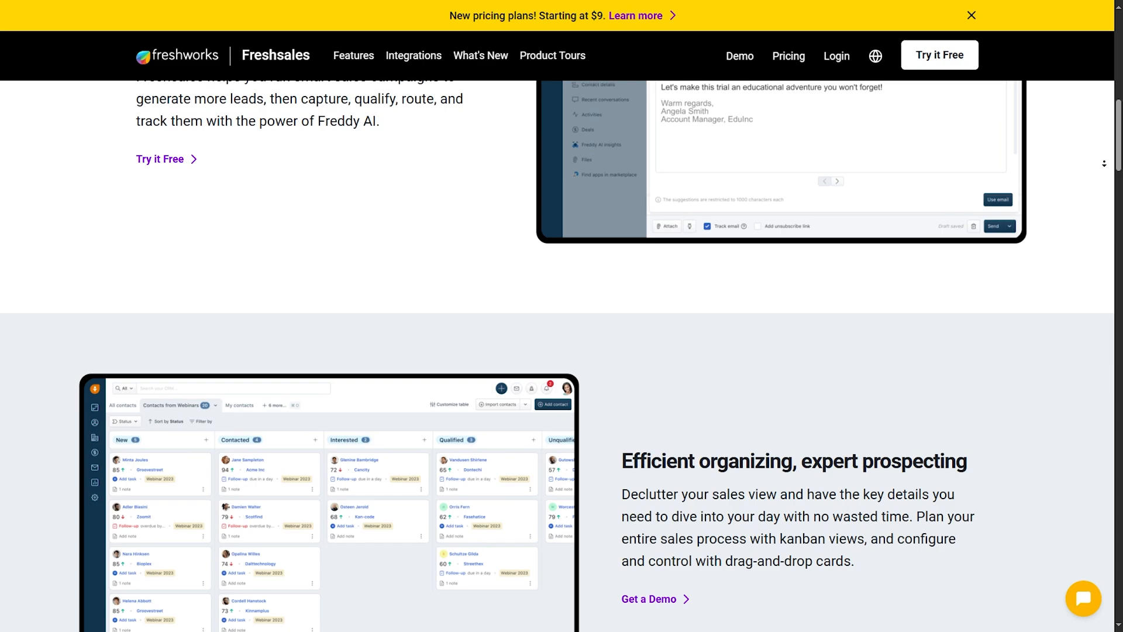
{"action": "scroll", "scroll_direction": "down", "scroll_amount": 3}
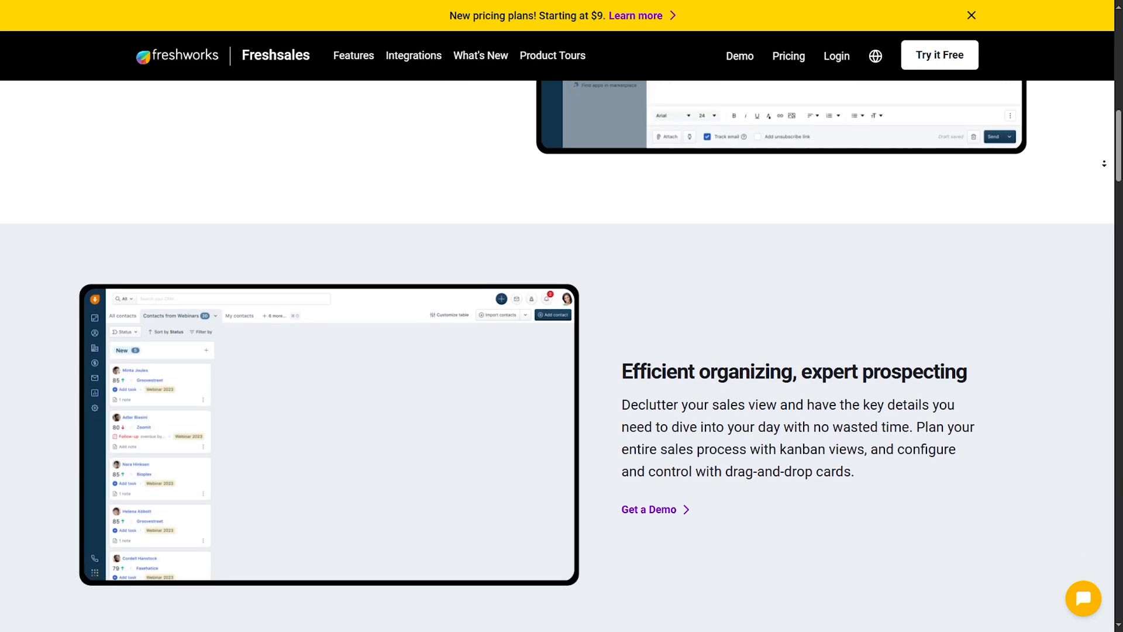
{"action": "scroll", "scroll_direction": "down", "scroll_amount": 3}
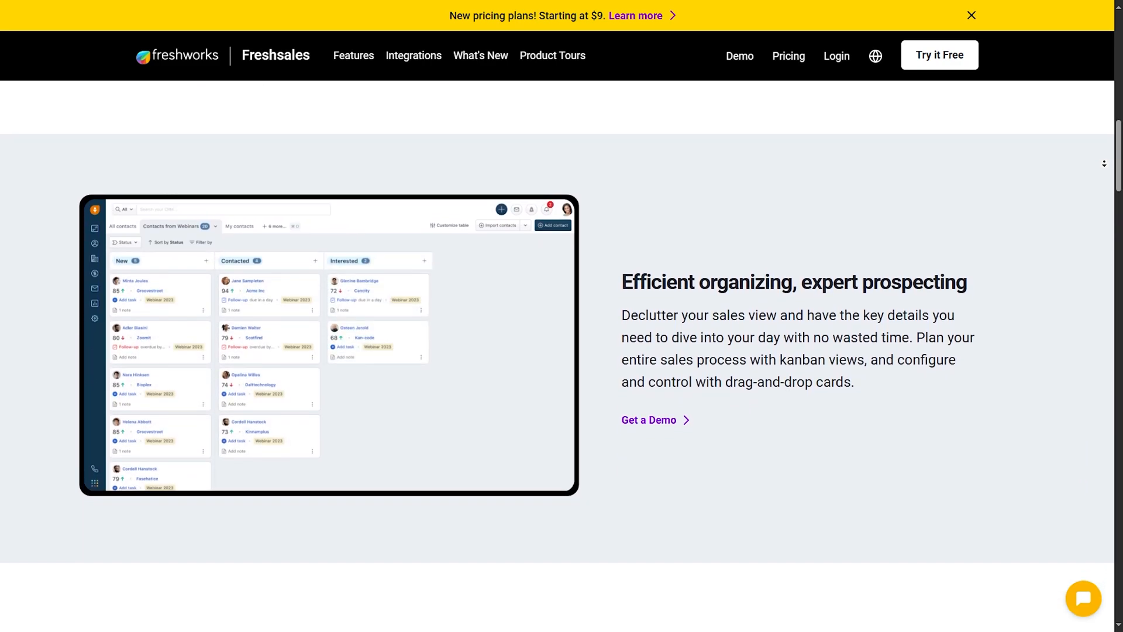
{"action": "scroll", "scroll_direction": "down", "scroll_amount": 3}
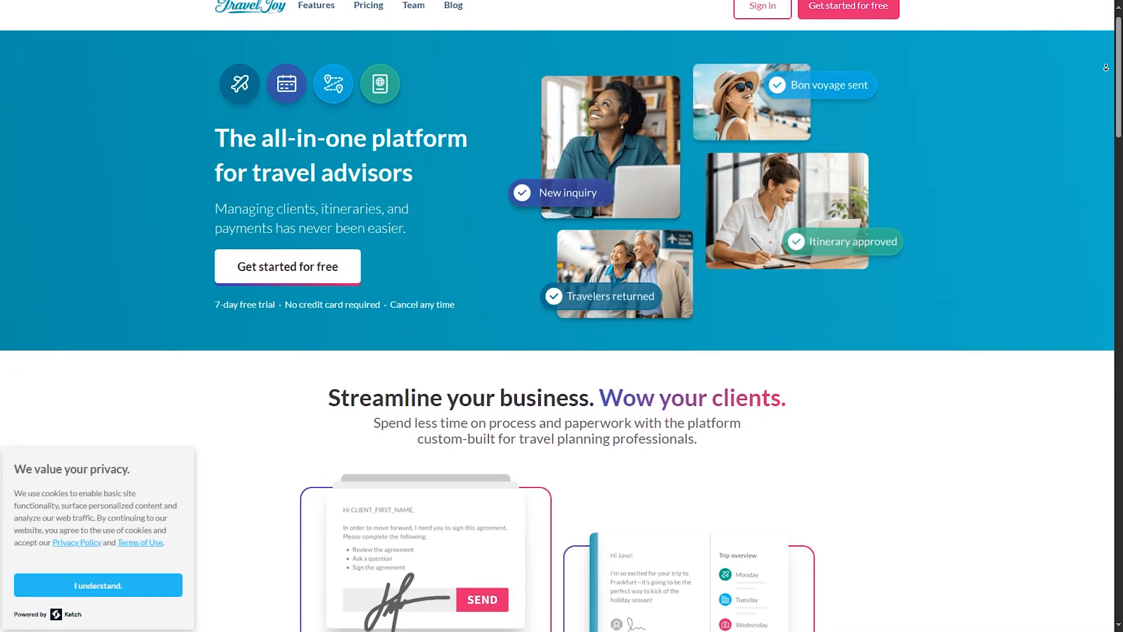
Scroll Travel Joy's homepage past the hero banner to the Save time, Look professional, Simplify payments cards
{"action": "scroll", "scroll_direction": "down", "scroll_amount": 3}
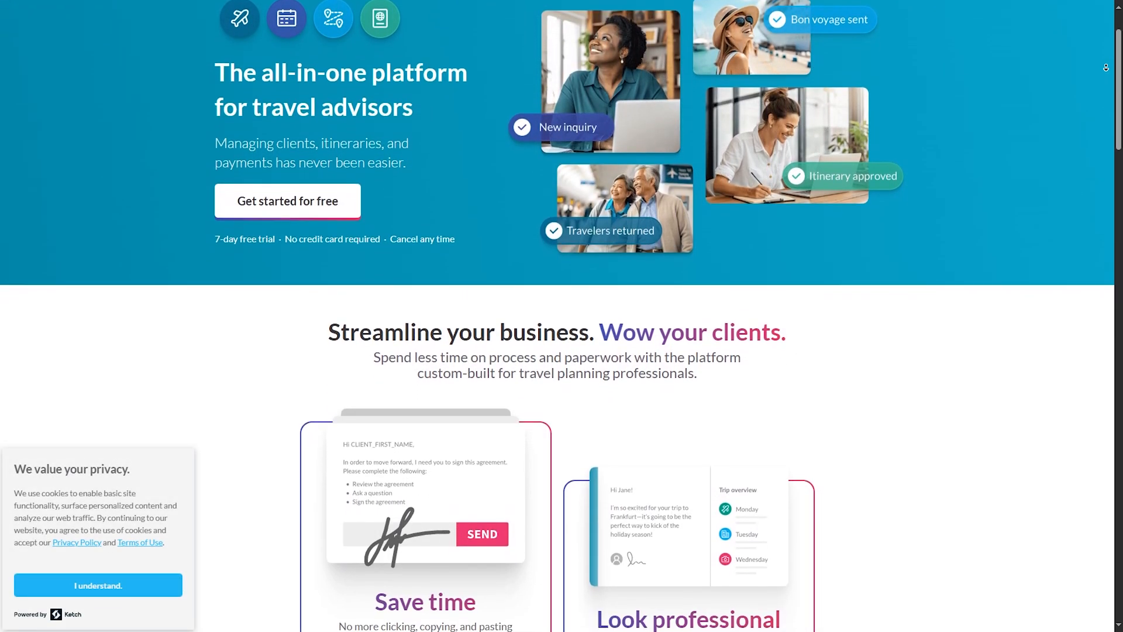
{"action": "scroll", "scroll_direction": "down", "scroll_amount": 3}
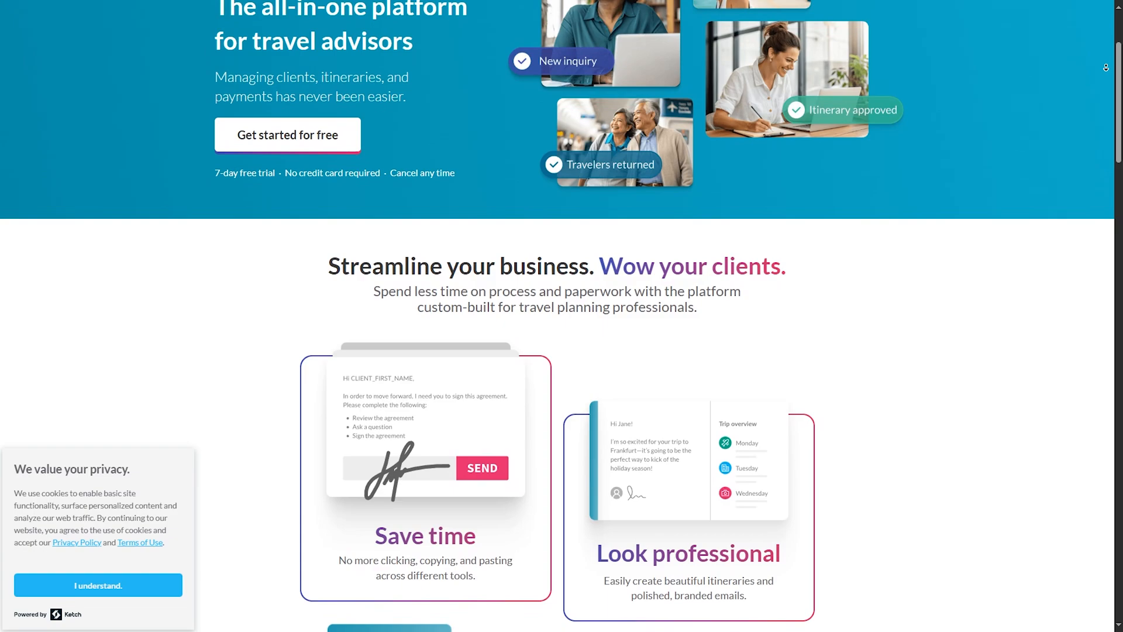
{"action": "scroll", "scroll_direction": "down", "scroll_amount": 3}
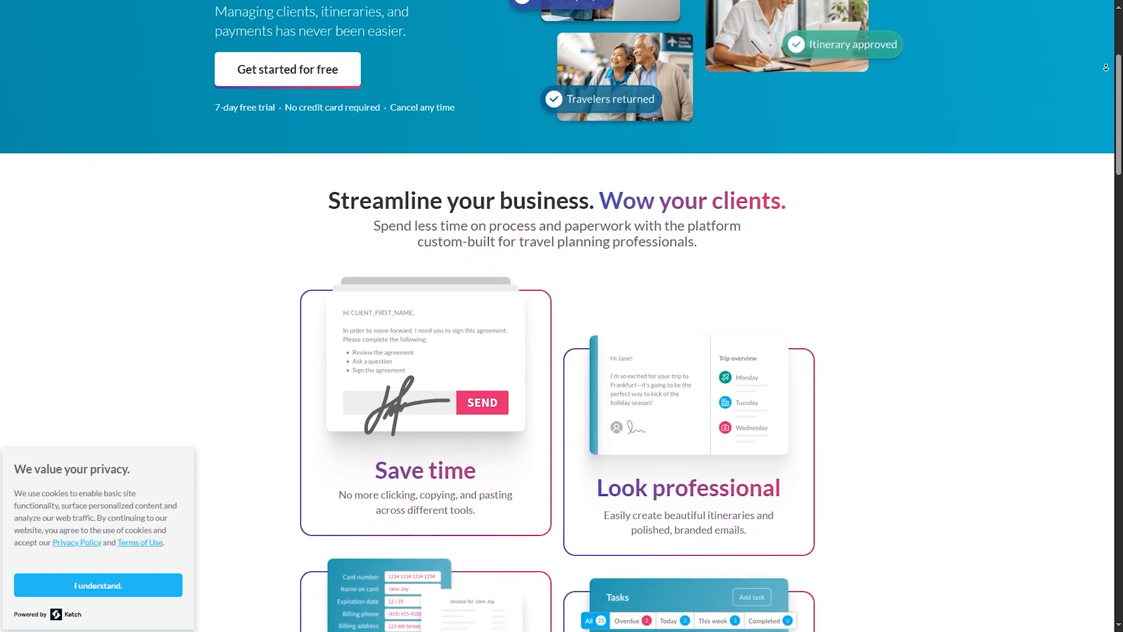
{"action": "scroll", "scroll_direction": "down", "scroll_amount": 3}
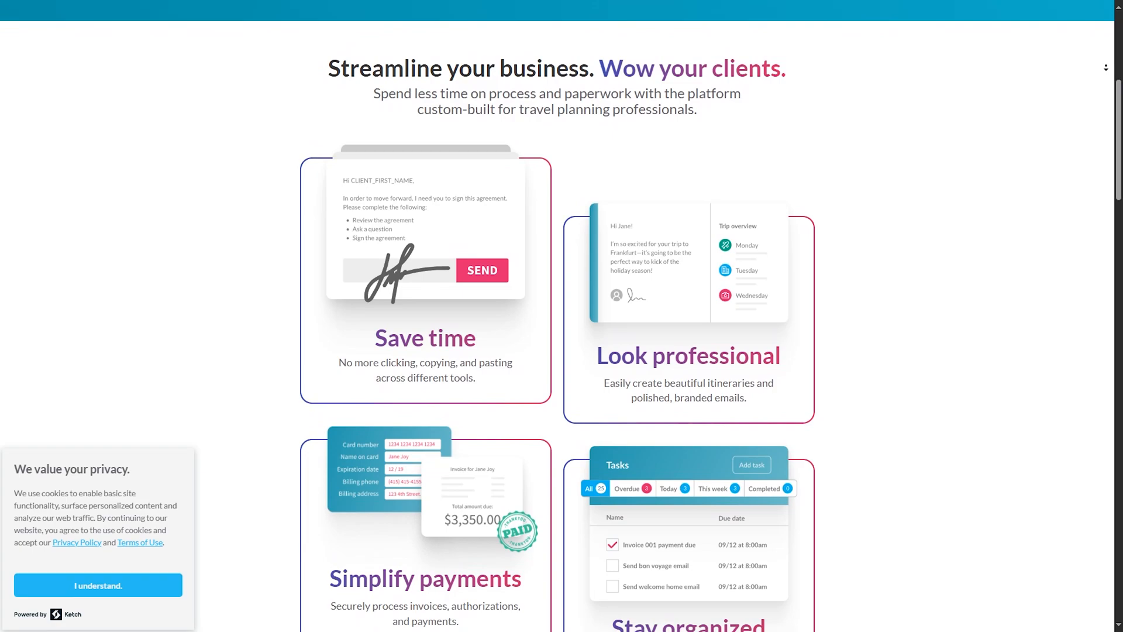
{"action": "scroll", "scroll_direction": "down", "scroll_amount": 3}
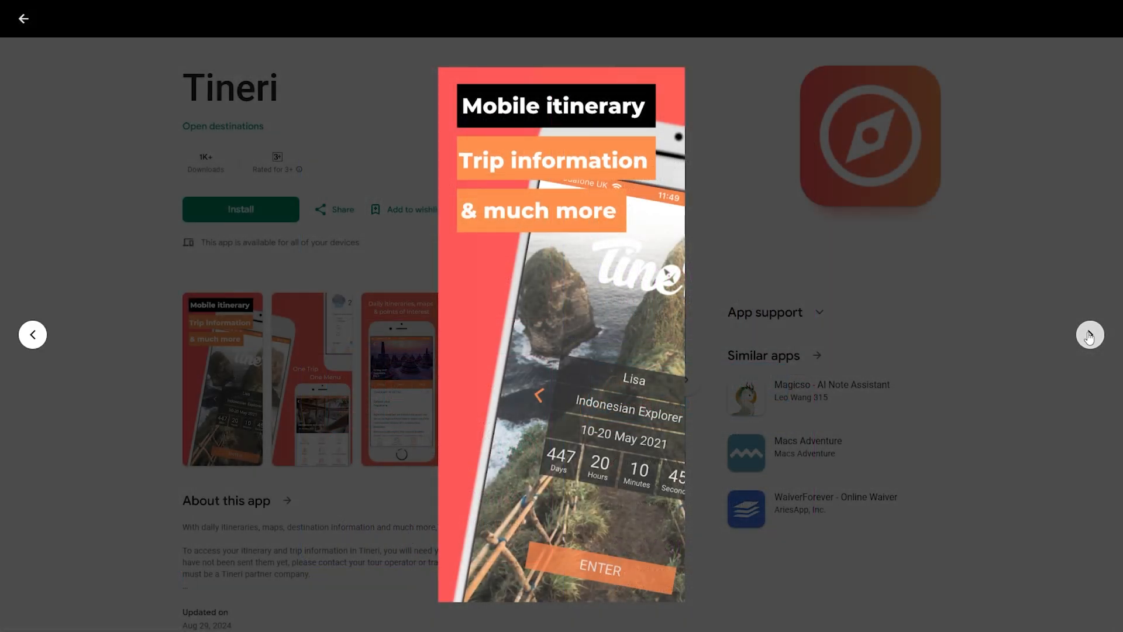
Advance the Tineri screenshot viewer to the daily itineraries, maps and points of interest image
{"action": "left_click", "coordinate": [1089, 335]}
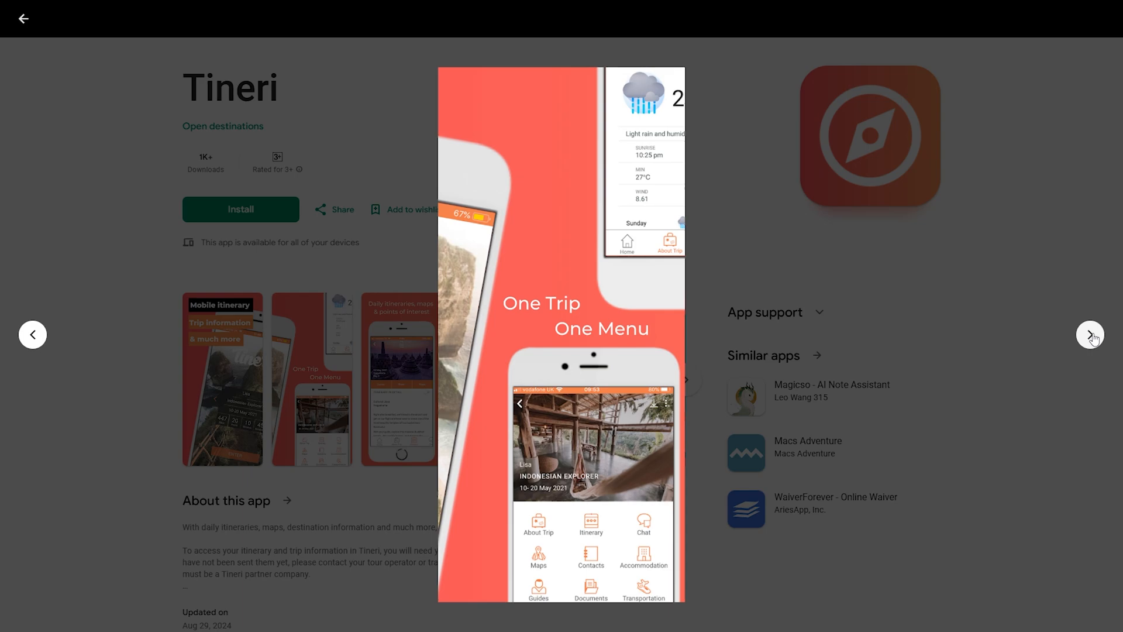
{"action": "left_click", "coordinate": [1092, 334]}
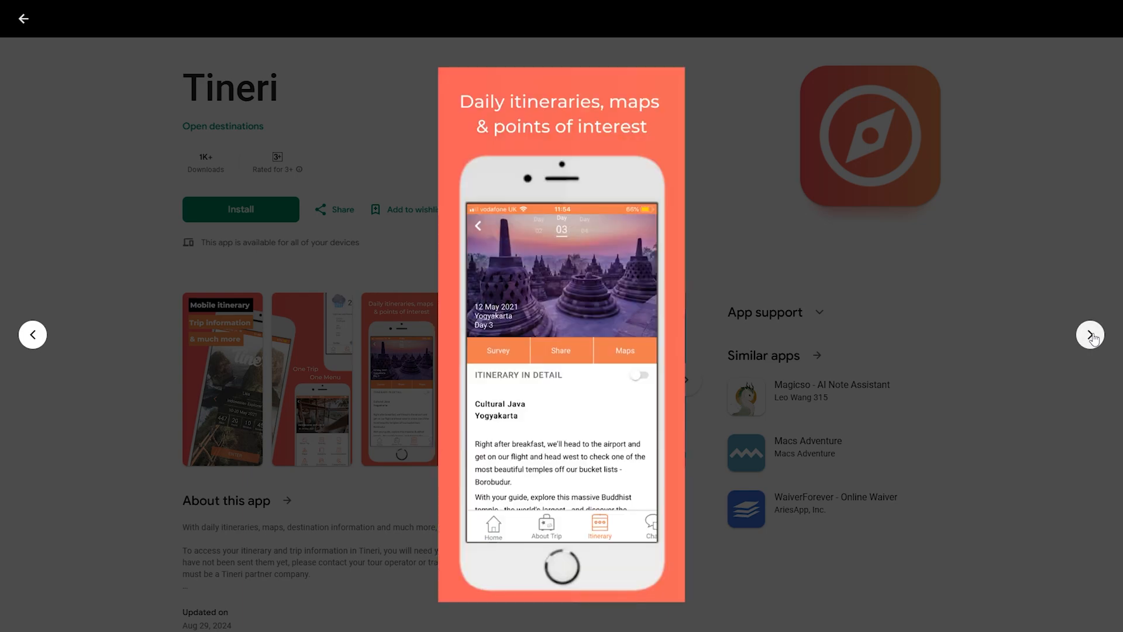
{"action": "left_click", "coordinate": [1089, 334]}
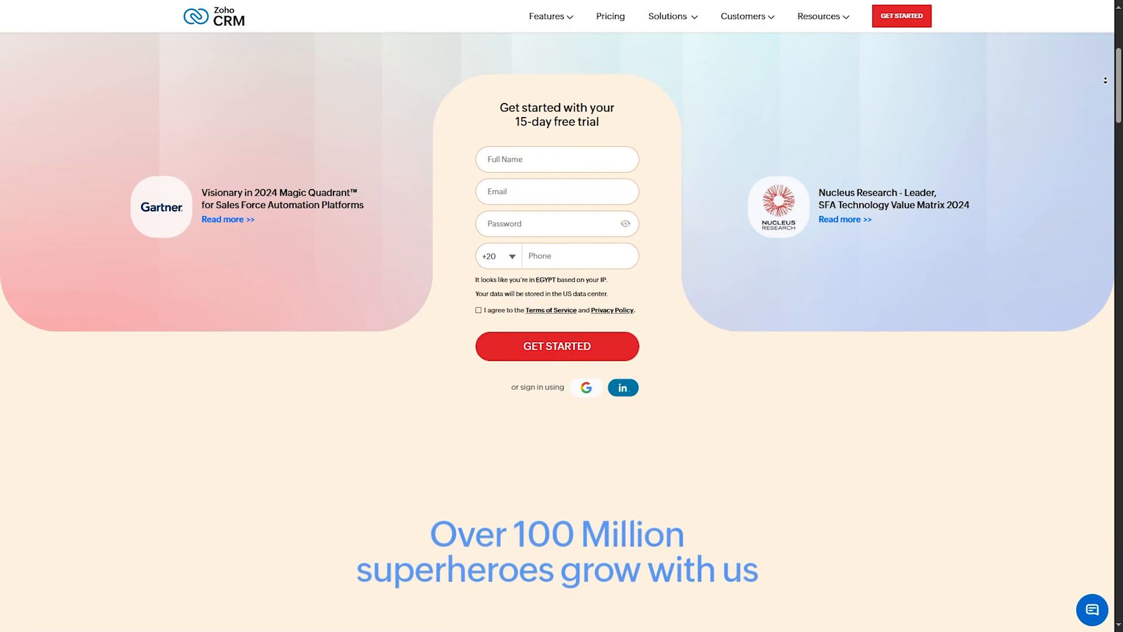
Scroll Zoho CRM's homepage past the free-trial form and Brigade Plus testimonial to 'AI is here to assist.'
{"action": "scroll", "scroll_direction": "down", "scroll_amount": 3}
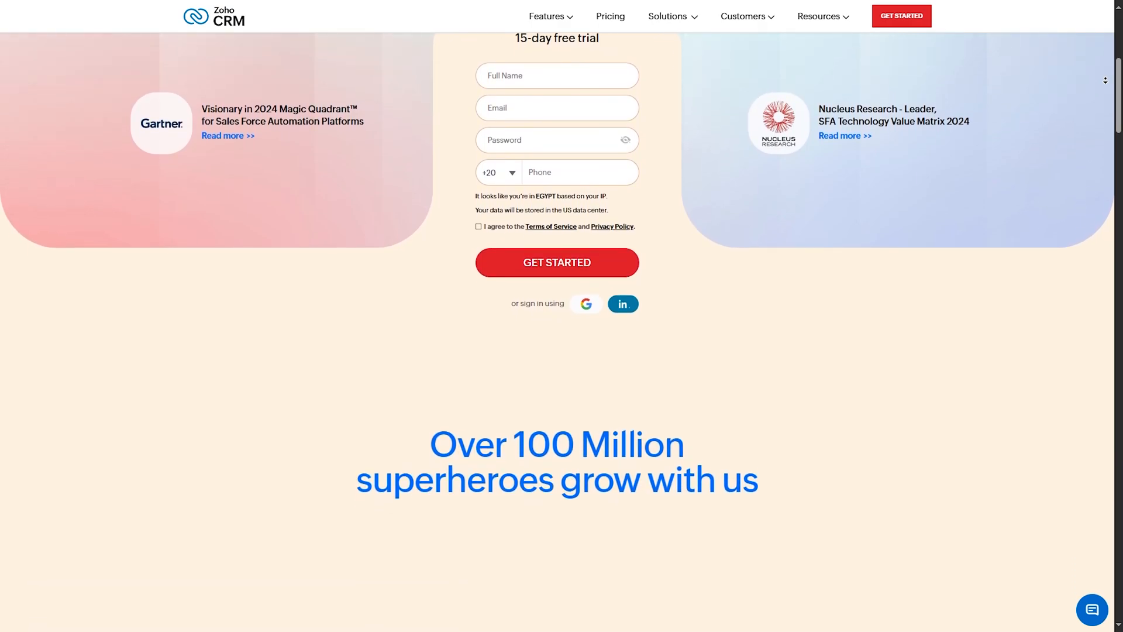
{"action": "scroll", "scroll_direction": "down", "scroll_amount": 3}
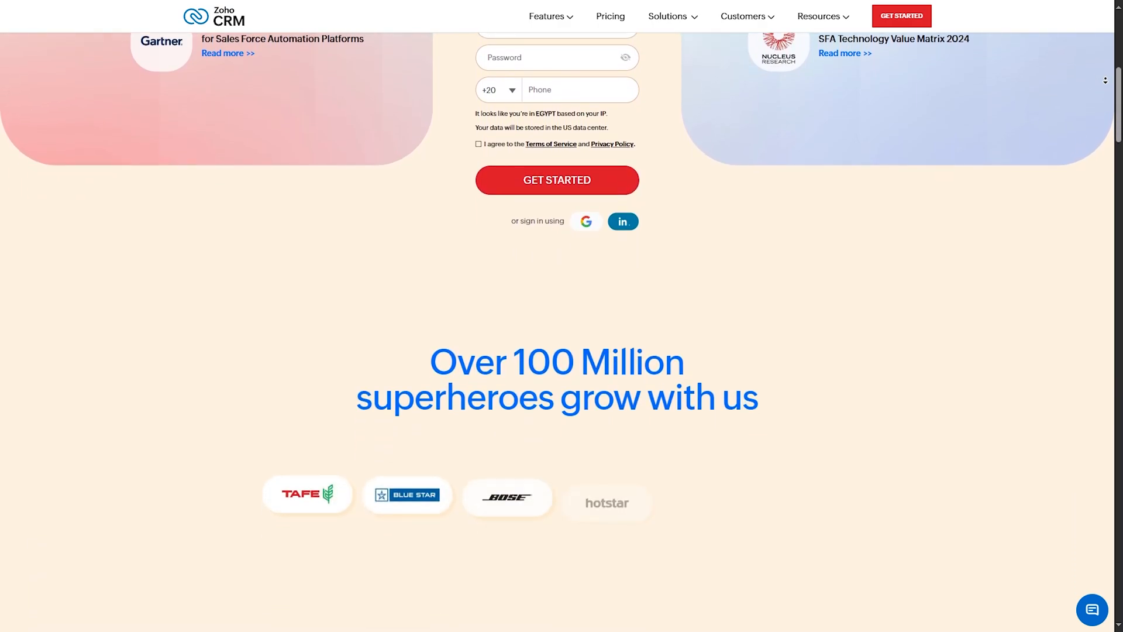
{"action": "scroll", "scroll_direction": "down", "scroll_amount": 3}
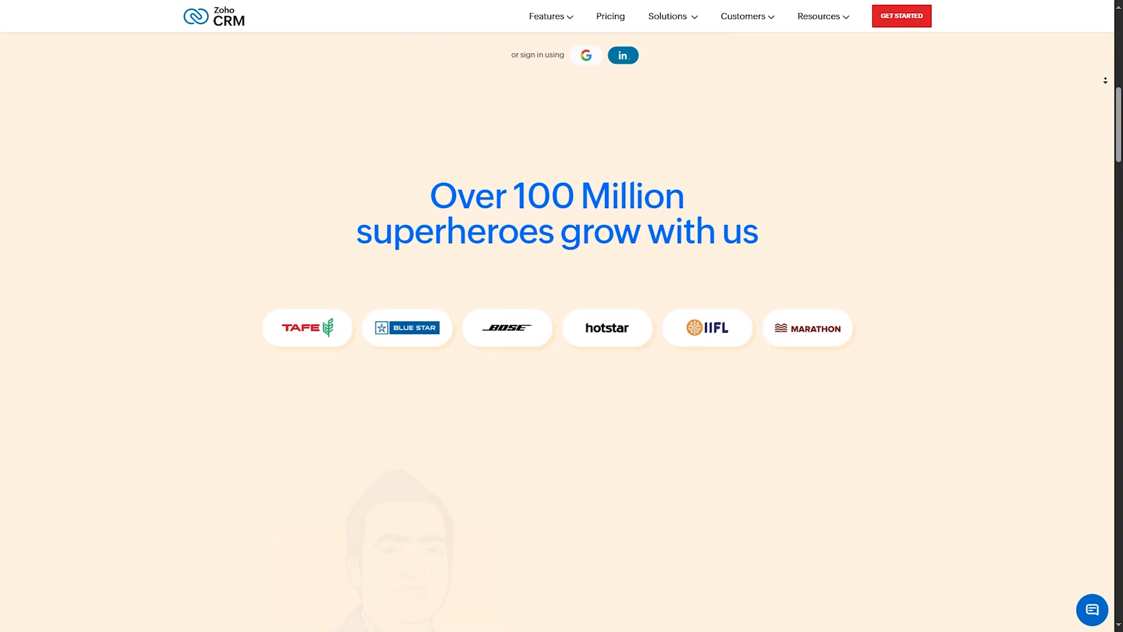
{"action": "scroll", "scroll_direction": "down", "scroll_amount": 3}
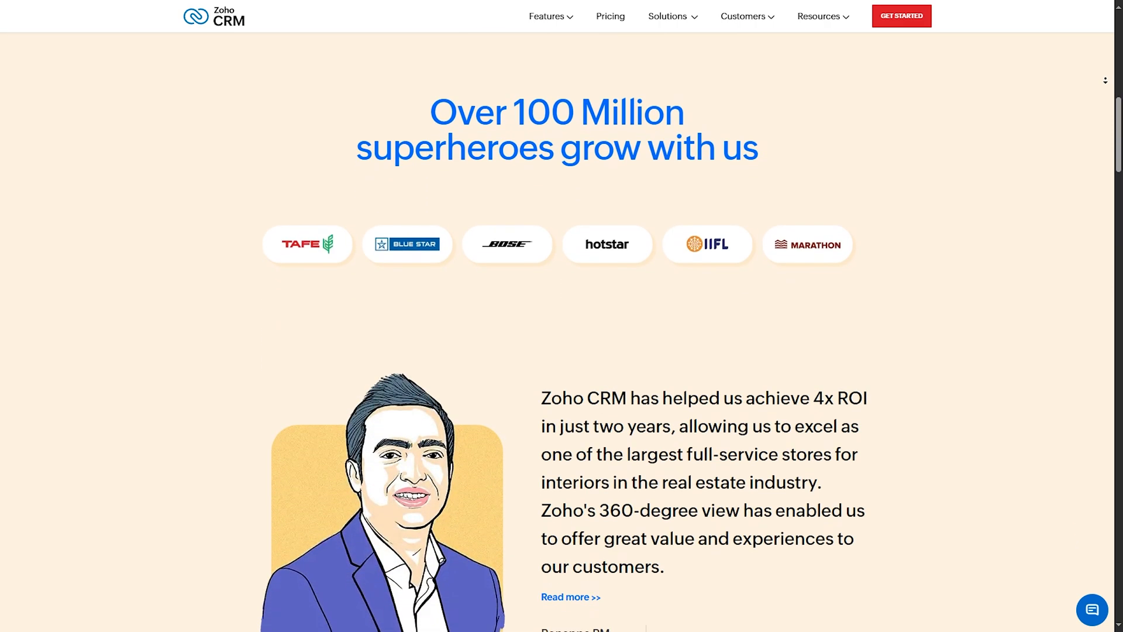
{"action": "scroll", "scroll_direction": "down", "scroll_amount": 3}
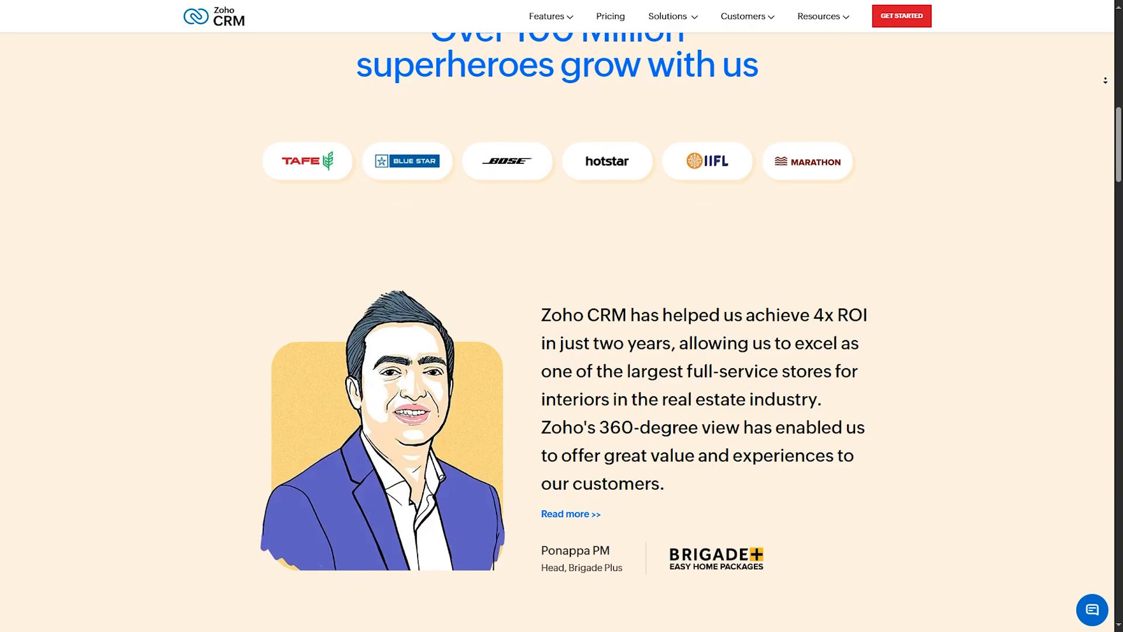
{"action": "scroll", "scroll_direction": "down", "scroll_amount": 3}
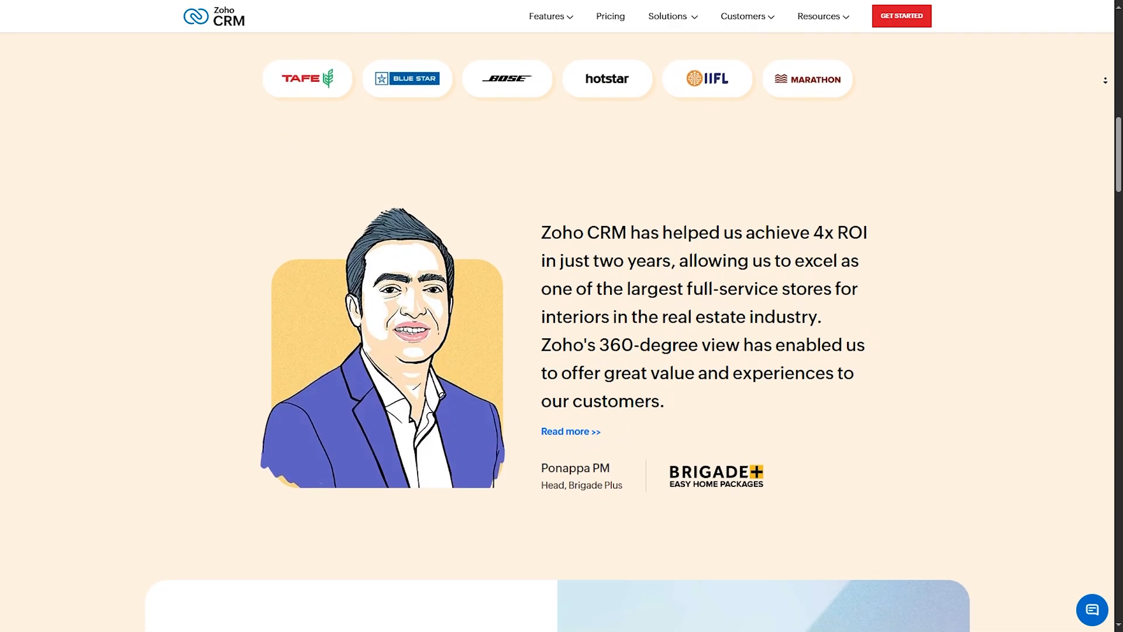
{"action": "scroll", "scroll_direction": "down", "scroll_amount": 3}
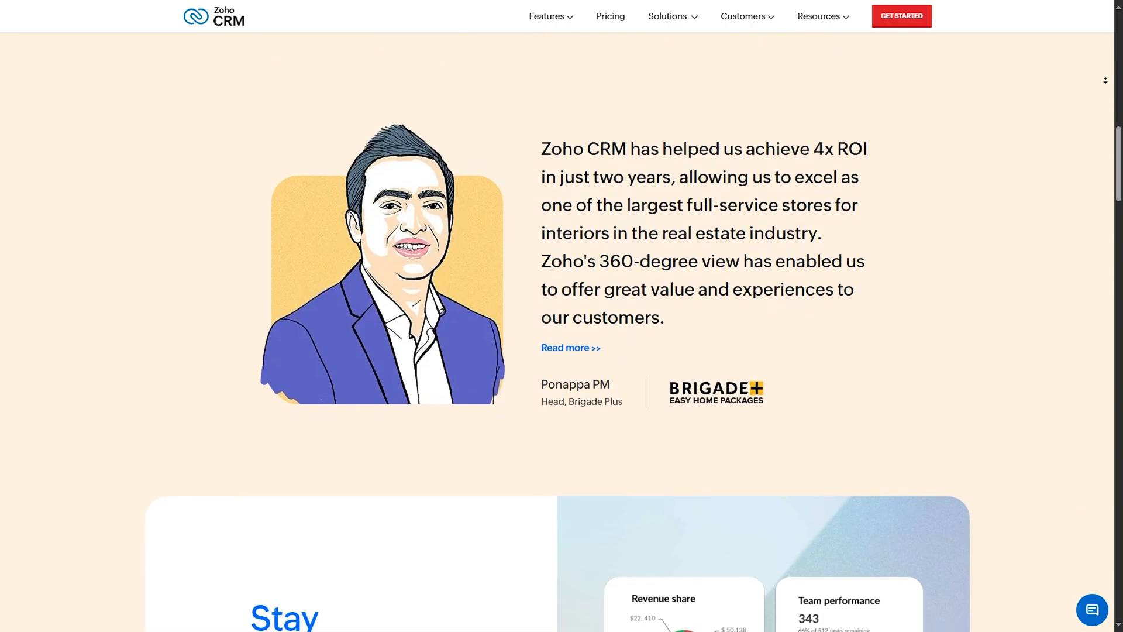
{"action": "scroll", "scroll_direction": "down", "scroll_amount": 3}
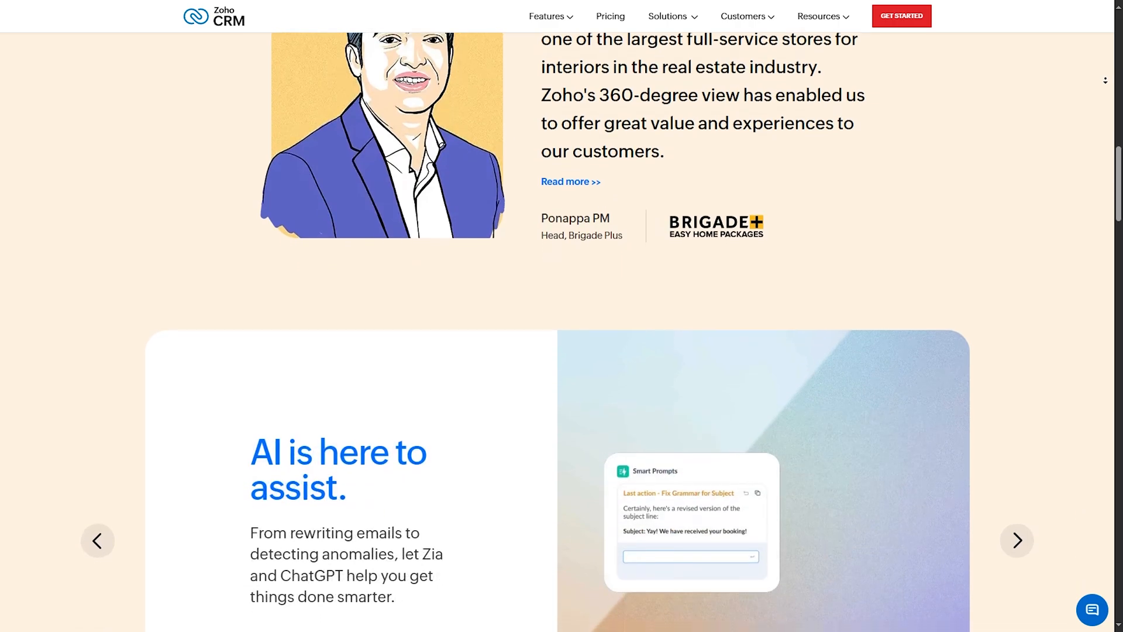
{"action": "scroll", "scroll_direction": "down", "scroll_amount": 3}
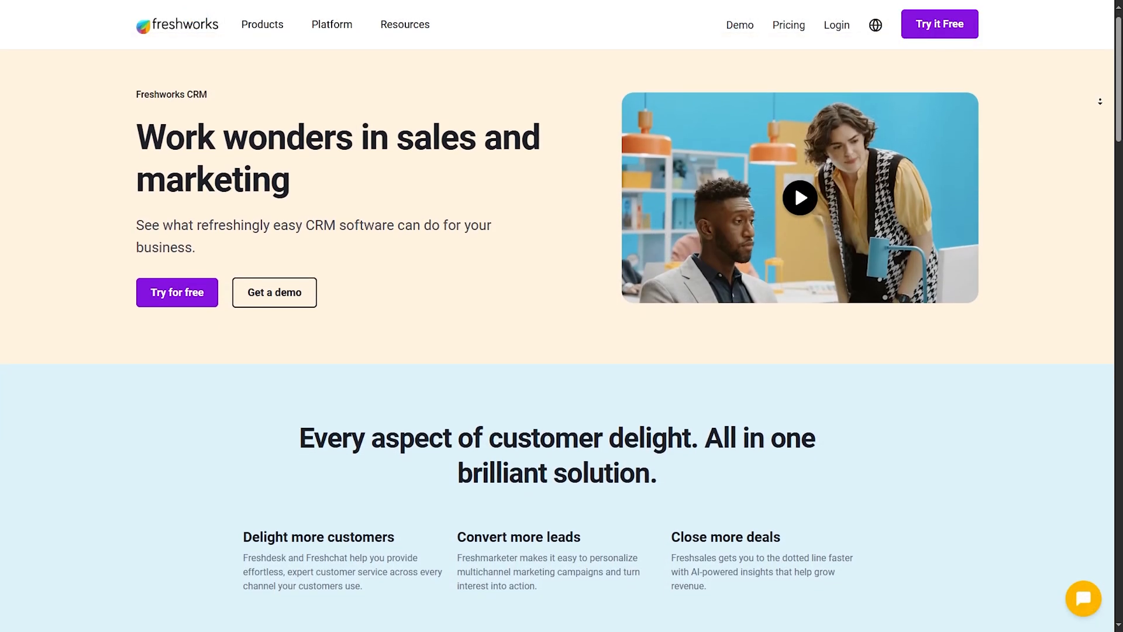
Scroll Freshworks' homepage to the Freshsales 'Make every revenue target, sooner' product section
{"action": "scroll", "scroll_direction": "down", "scroll_amount": 3}
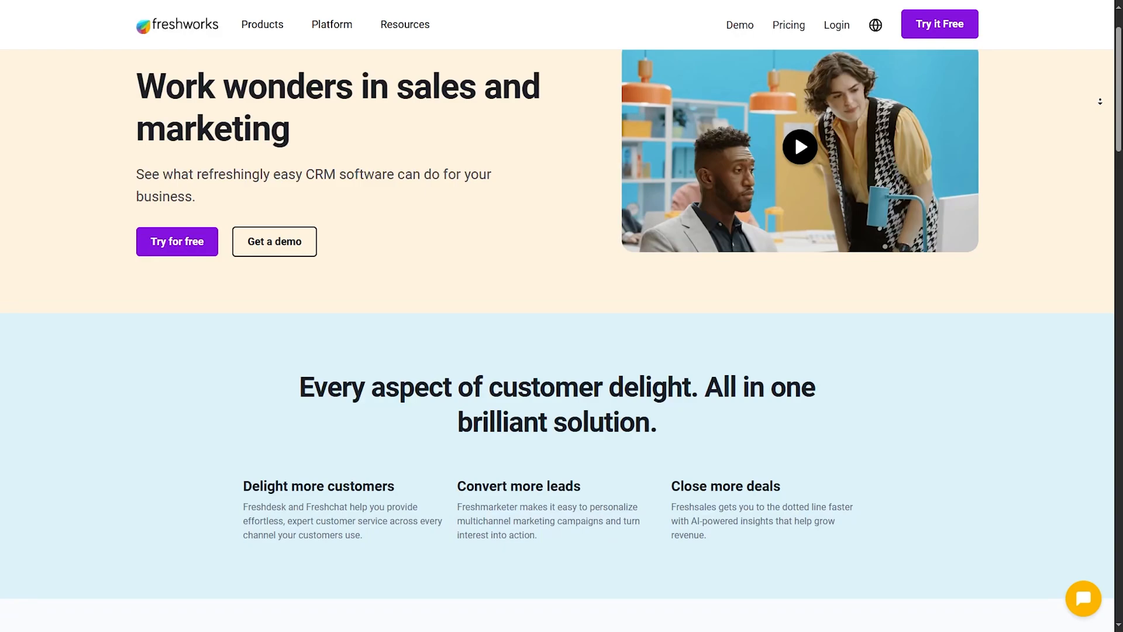
{"action": "scroll", "scroll_direction": "down", "scroll_amount": 3}
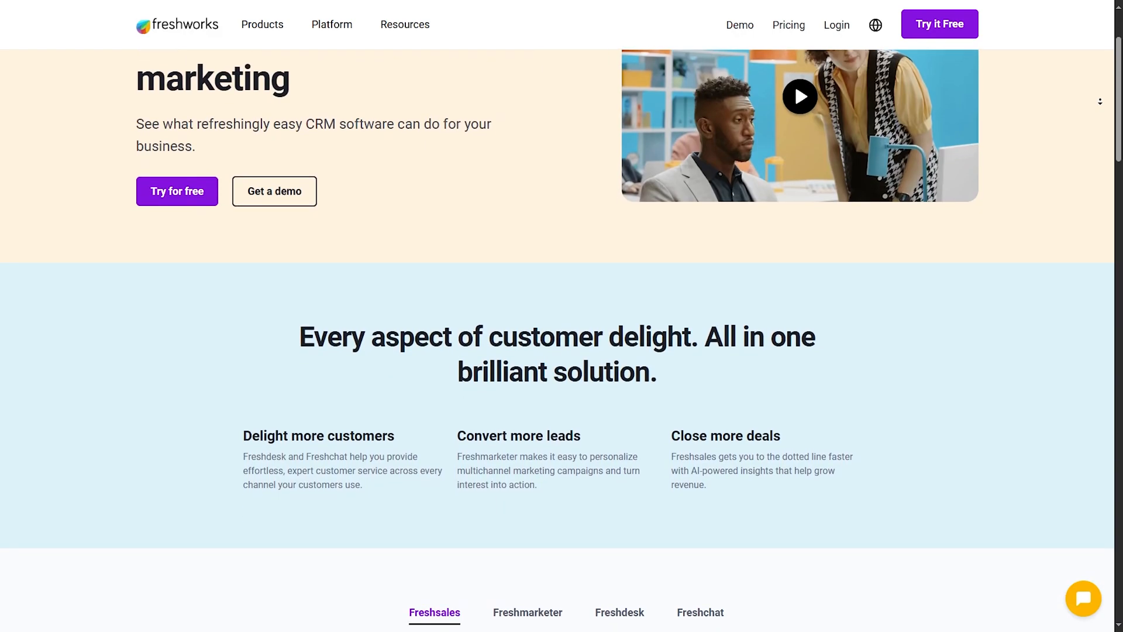
{"action": "scroll", "scroll_direction": "down", "scroll_amount": 3}
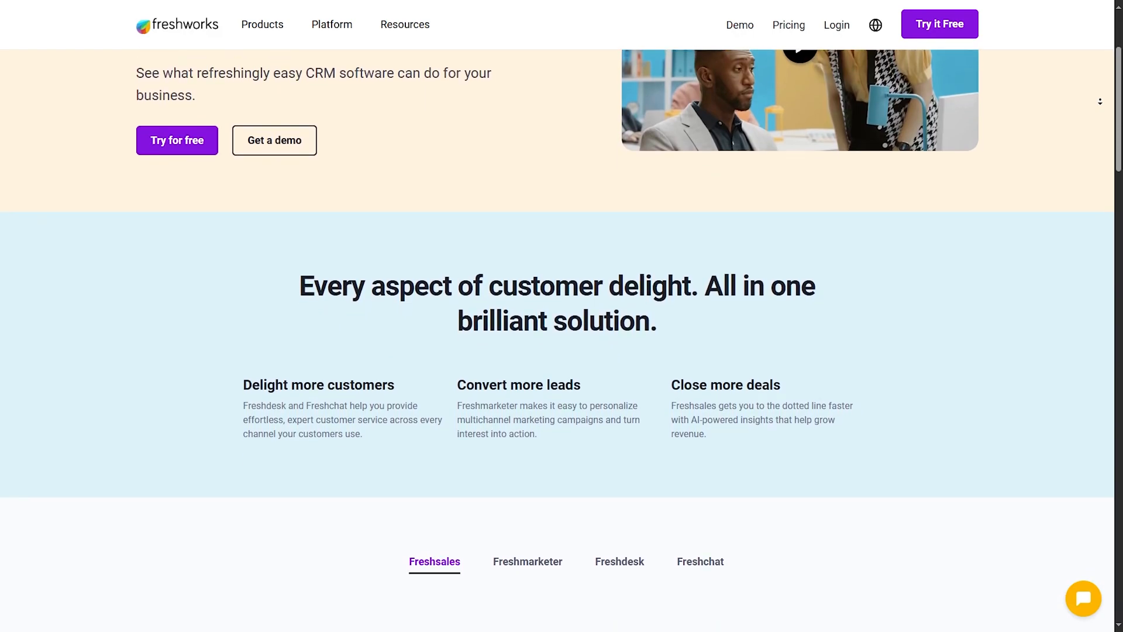
{"action": "scroll", "scroll_direction": "down", "scroll_amount": 3}
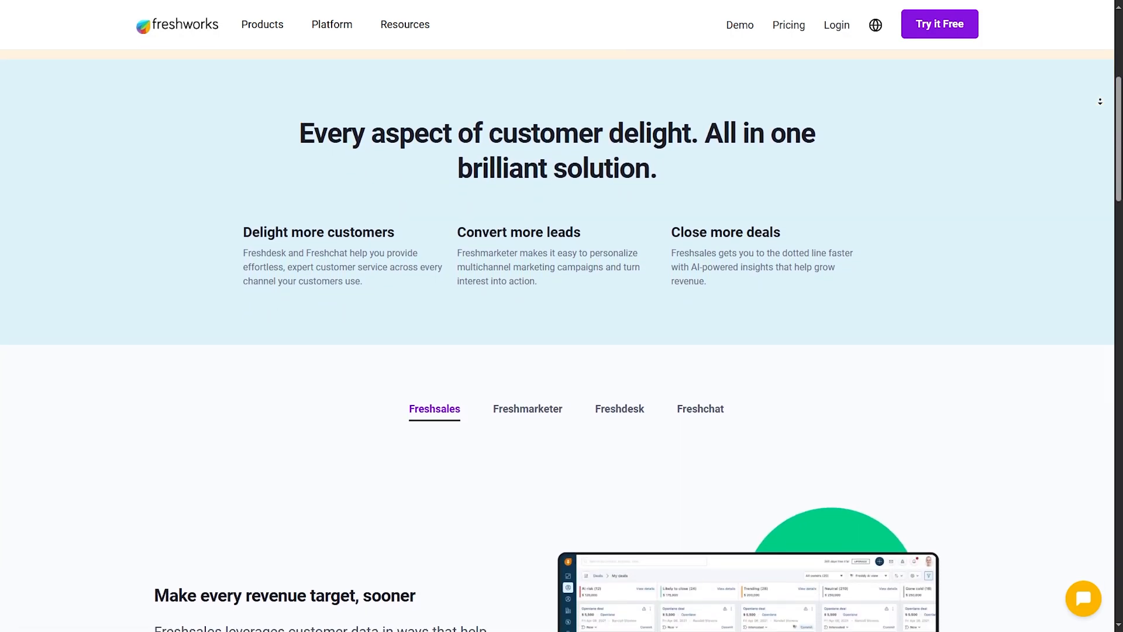
{"action": "scroll", "scroll_direction": "down", "scroll_amount": 3}
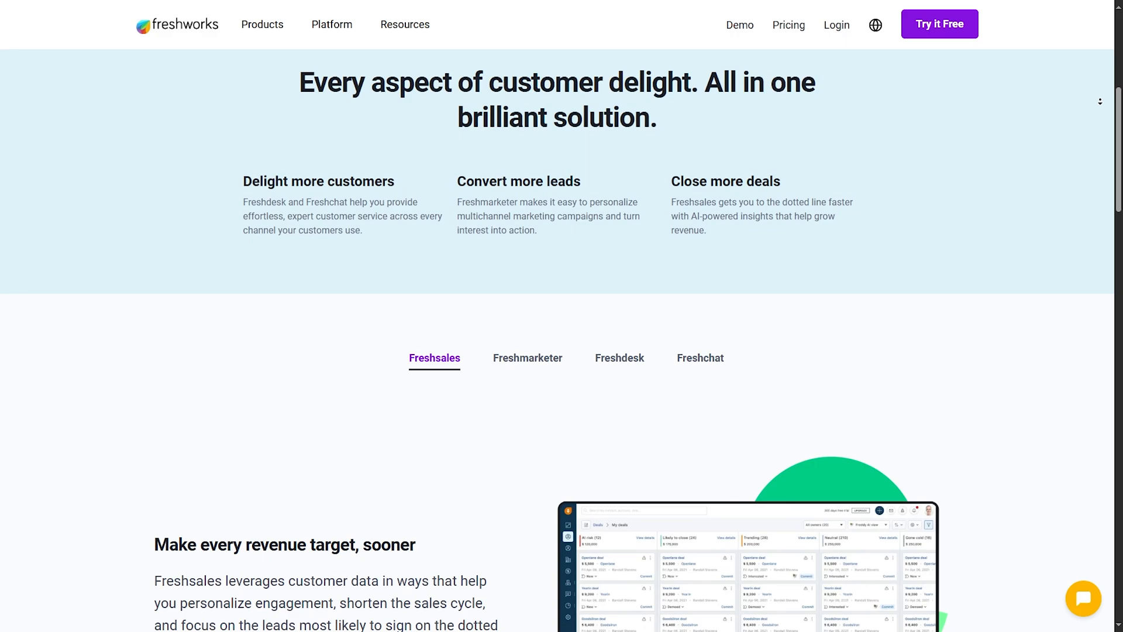
{"action": "scroll", "scroll_direction": "down", "scroll_amount": 3}
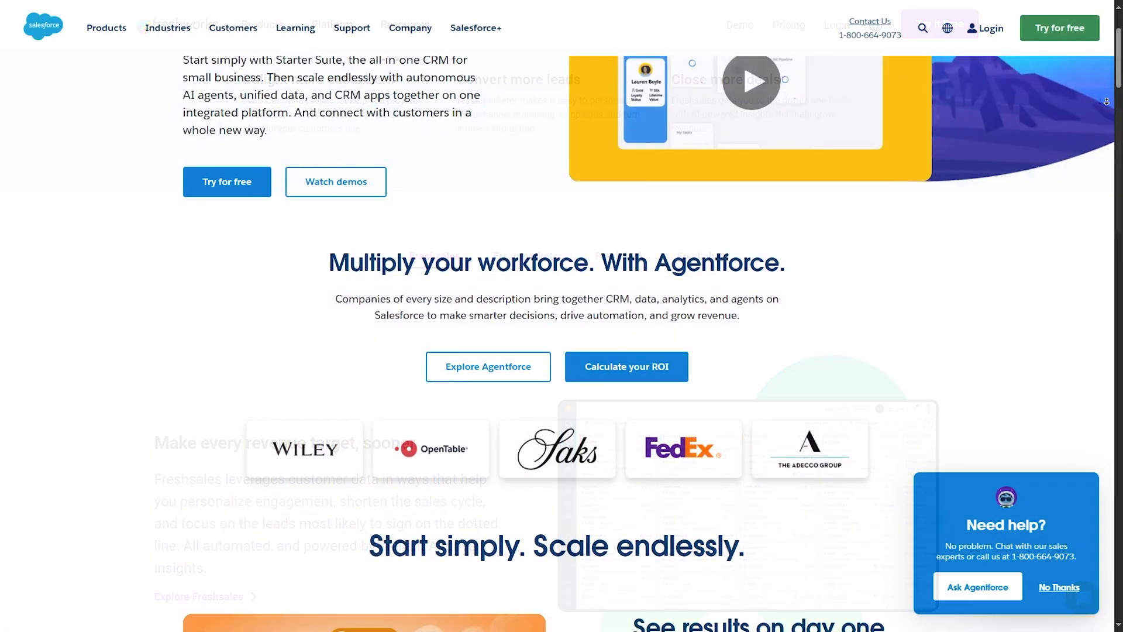
Decline the Need help? sales chat and scroll to Salesforce's Starter Suite at $25 USD/user/month
{"action": "scroll", "scroll_direction": "down", "scroll_amount": 3}
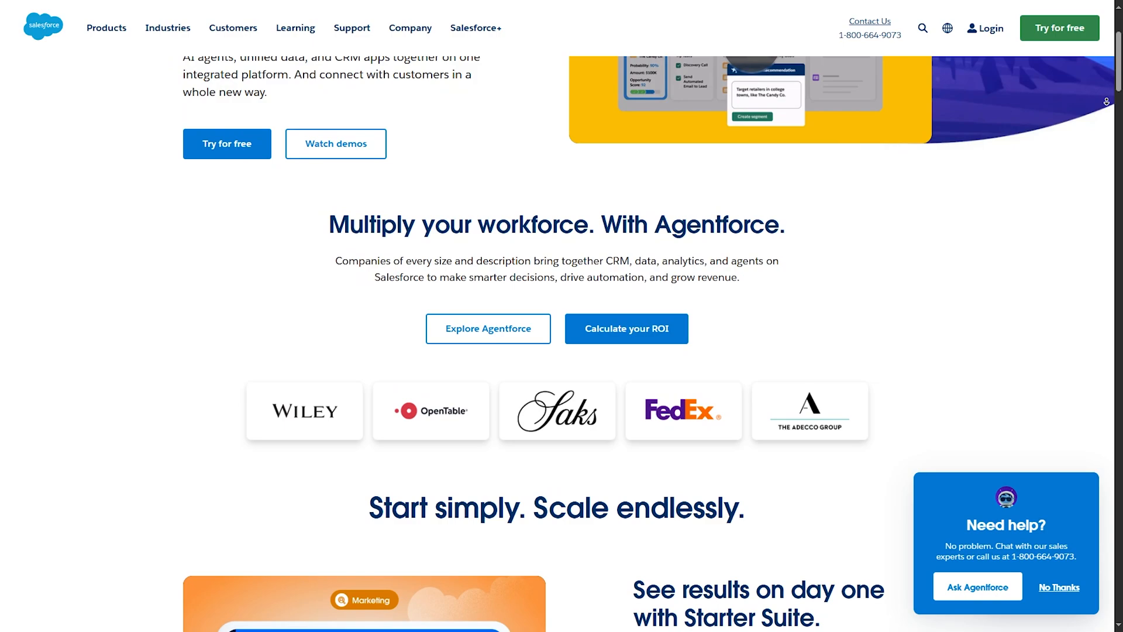
{"action": "scroll", "scroll_direction": "down", "scroll_amount": 3}
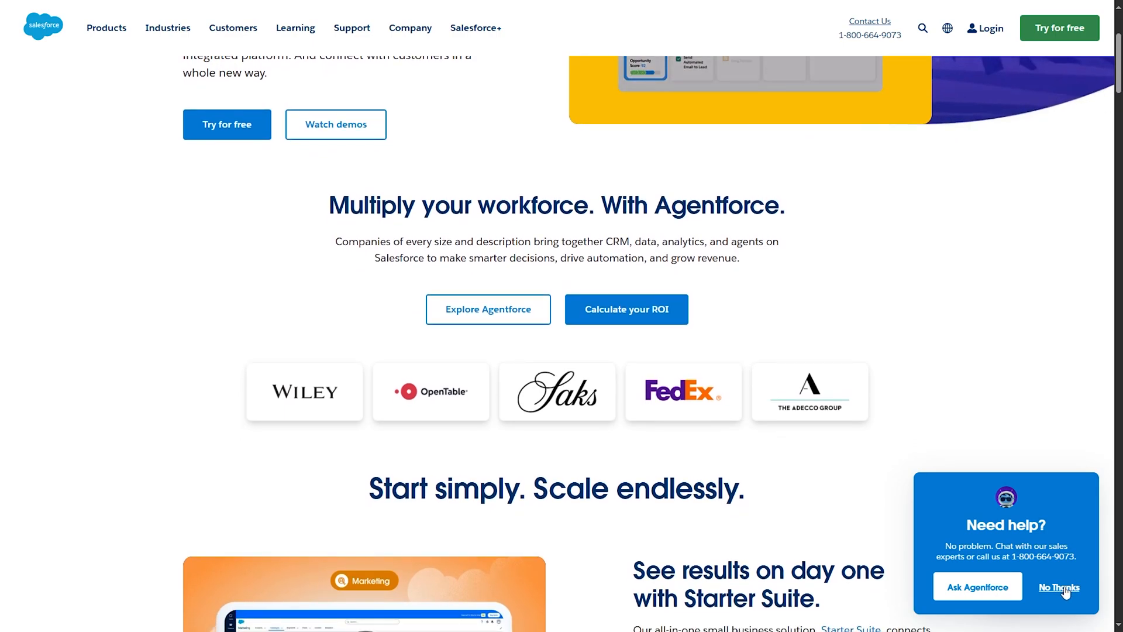
{"action": "left_click", "coordinate": [1059, 587]}
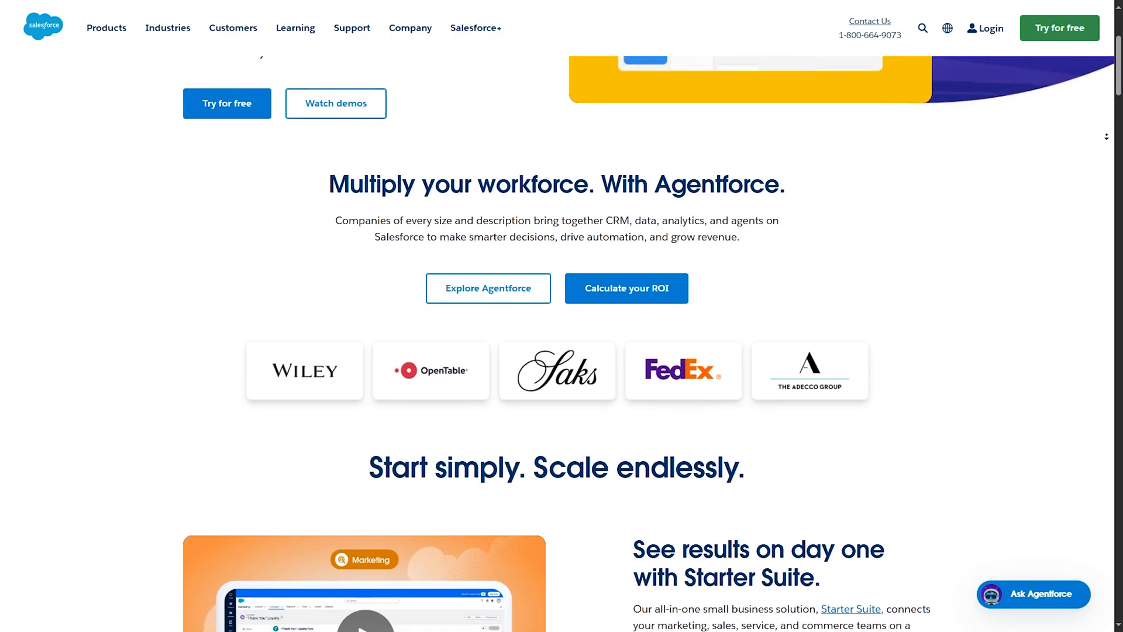
{"action": "scroll", "scroll_direction": "down", "scroll_amount": 3}
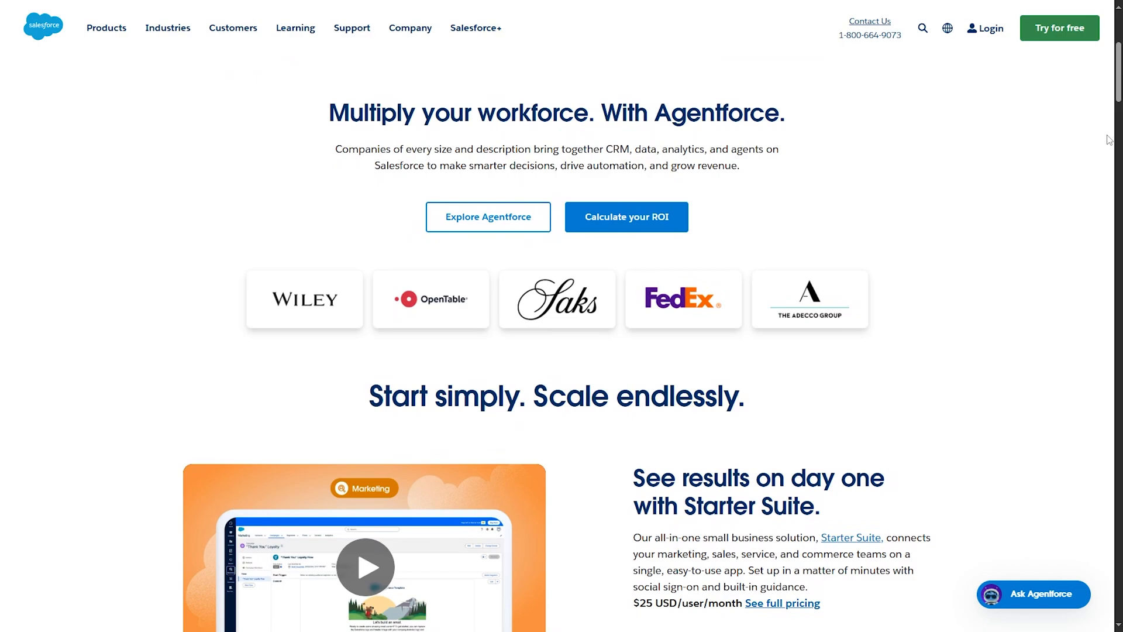
{"action": "scroll", "scroll_direction": "down", "scroll_amount": 3}
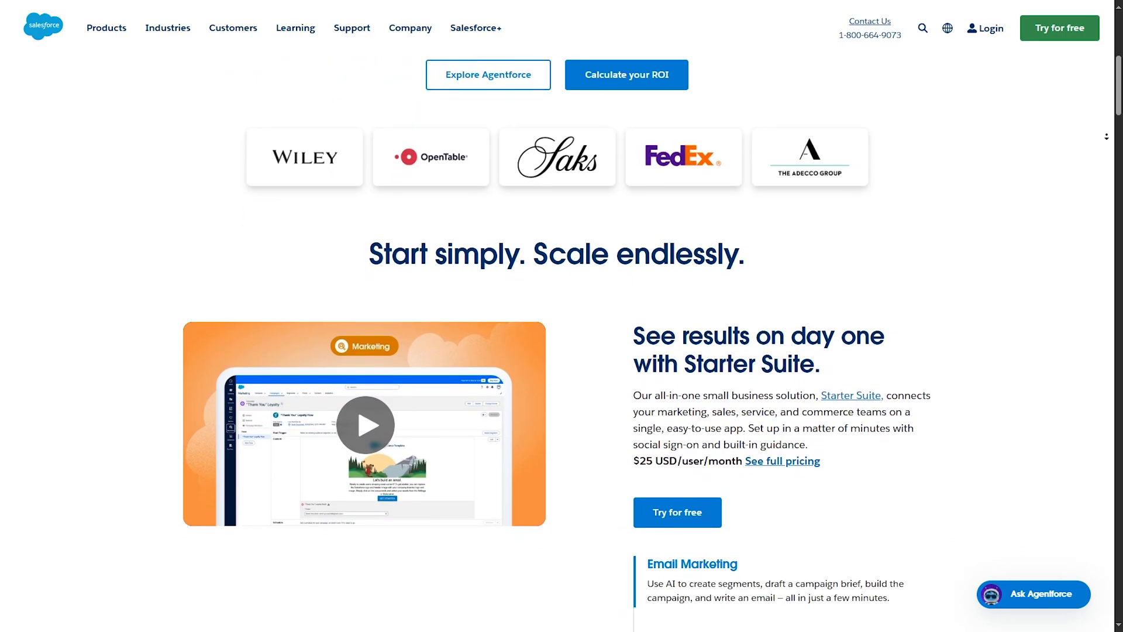
{"action": "scroll", "scroll_direction": "down", "scroll_amount": 3}
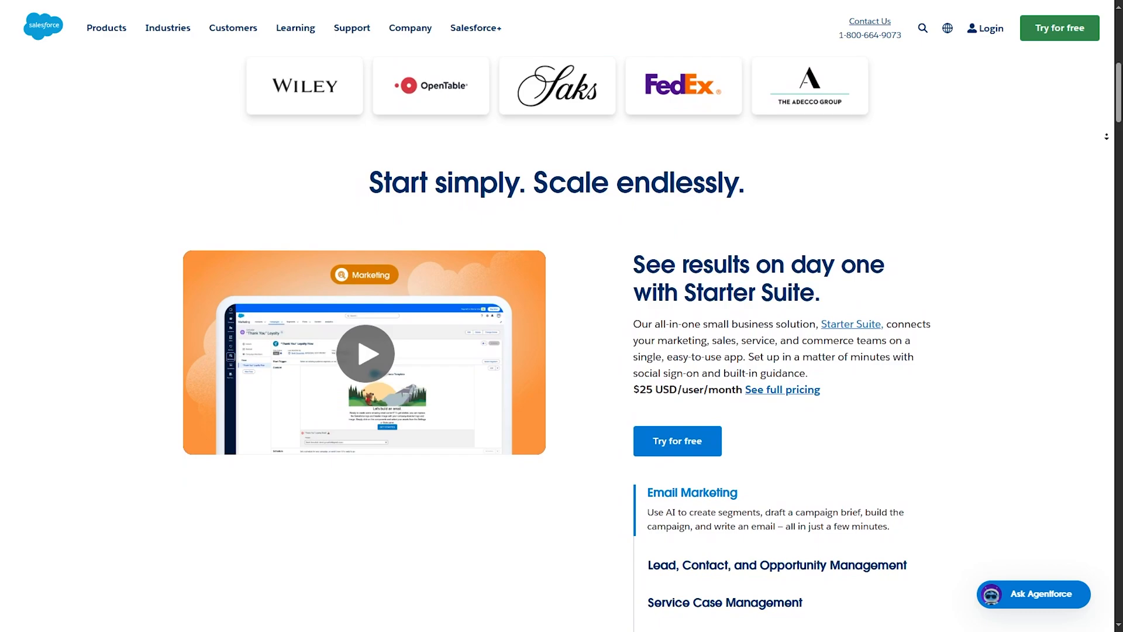
{"action": "scroll", "scroll_direction": "down", "scroll_amount": 3}
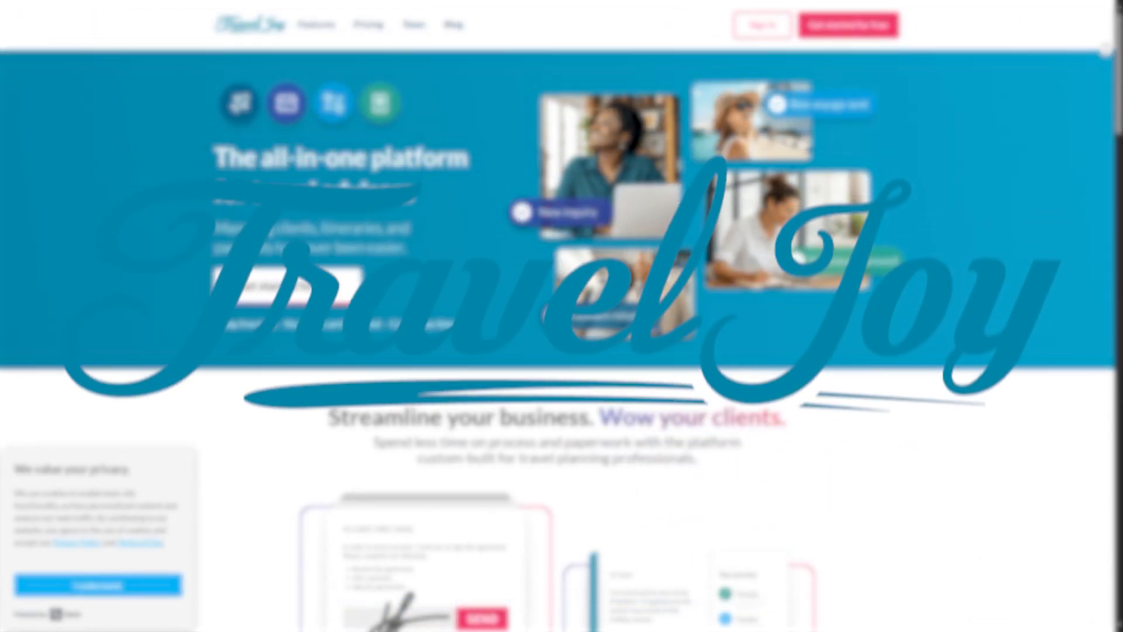
Scroll TravelJoy's homepage through the four 'Streamline your business' cards to the travel-pros testimonial
{"action": "scroll", "scroll_direction": "down", "scroll_amount": 3}
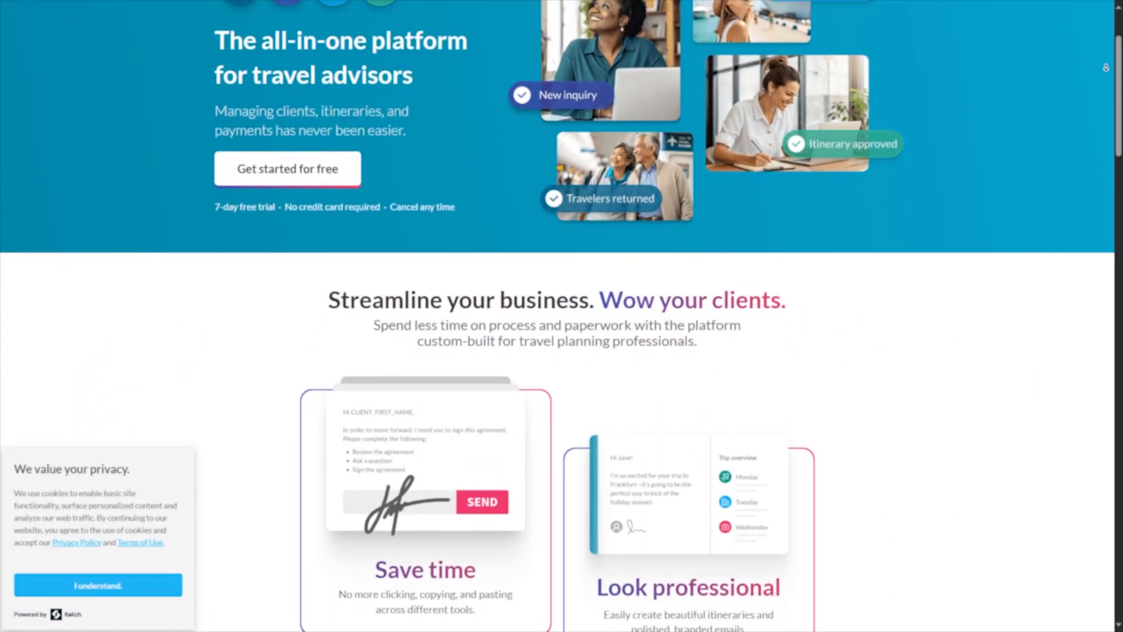
{"action": "scroll", "scroll_direction": "down", "scroll_amount": 3}
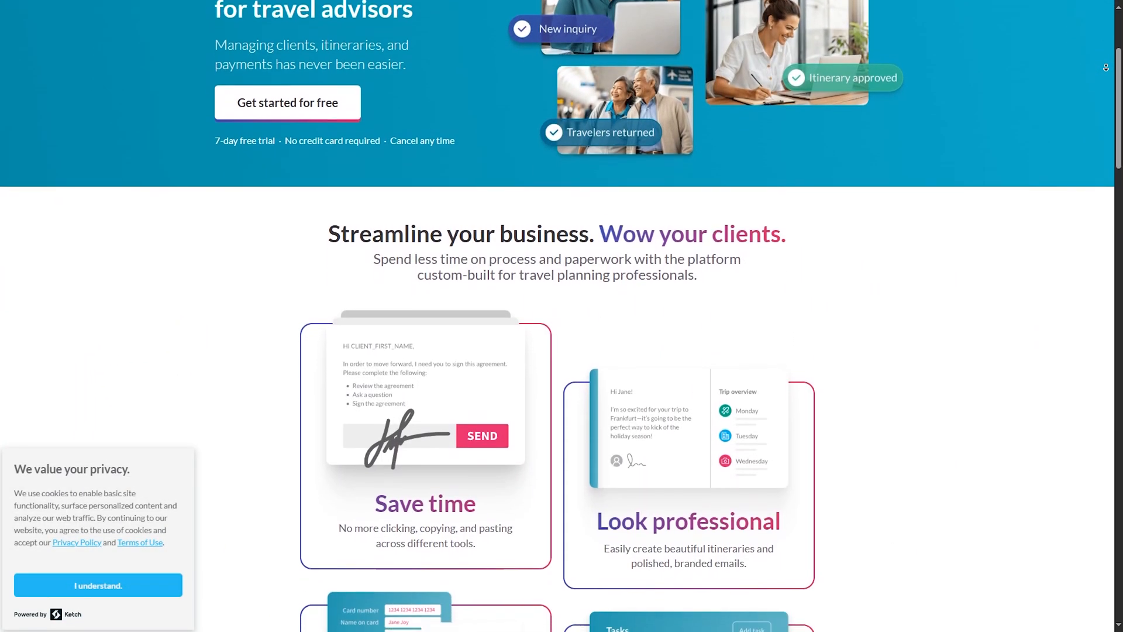
{"action": "scroll", "scroll_direction": "down", "scroll_amount": 3}
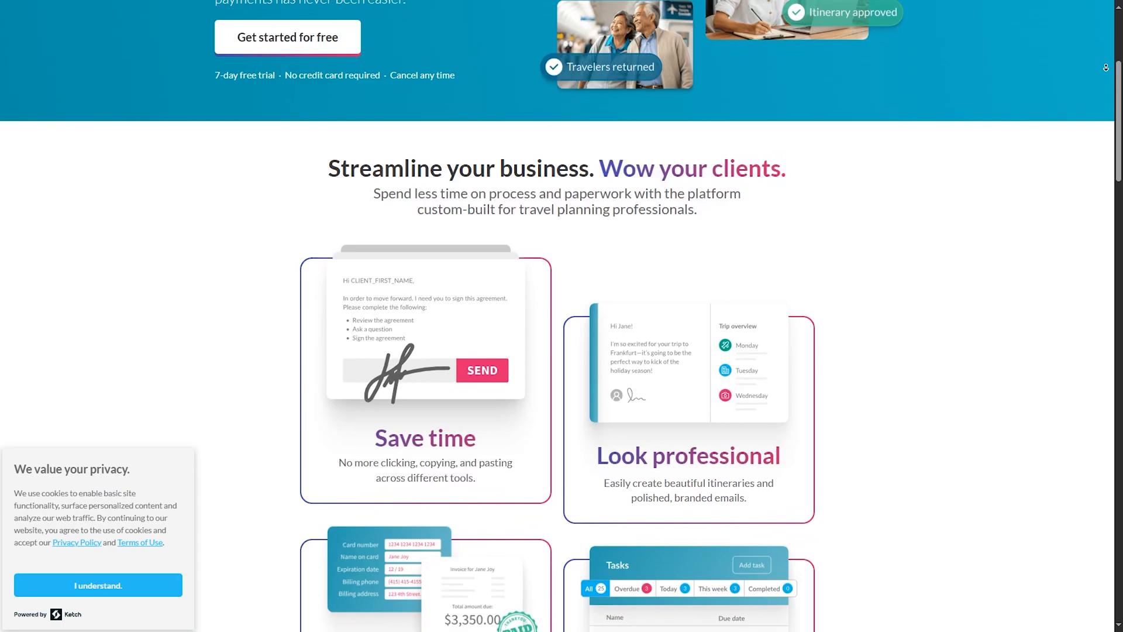
{"action": "scroll", "scroll_direction": "down", "scroll_amount": 3}
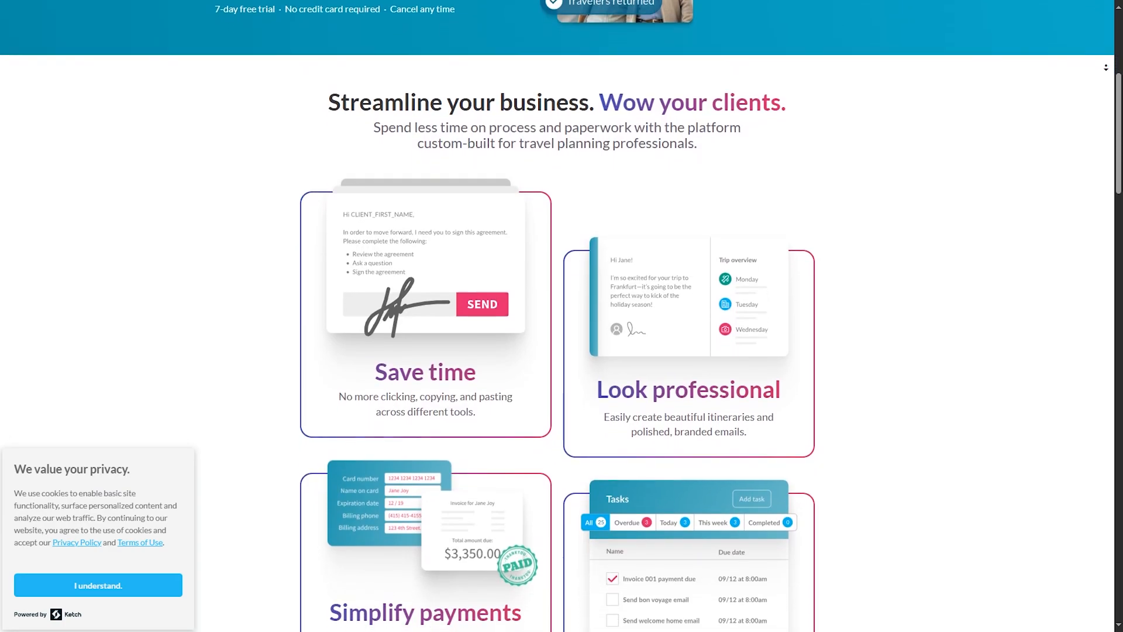
{"action": "scroll", "scroll_direction": "down", "scroll_amount": 3}
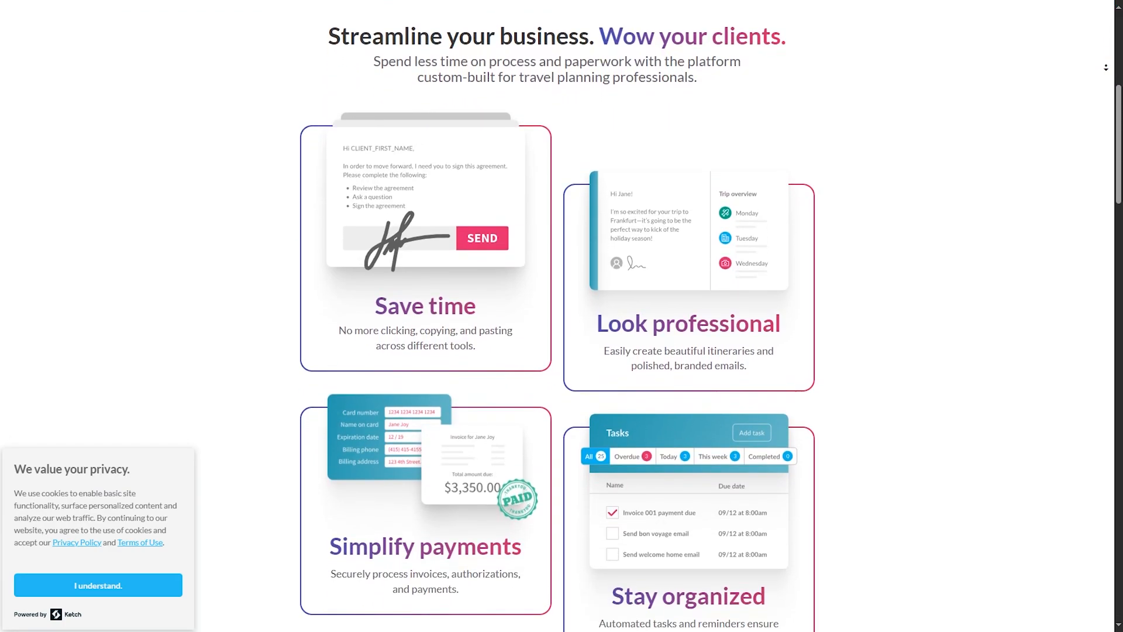
{"action": "scroll", "scroll_direction": "down", "scroll_amount": 3}
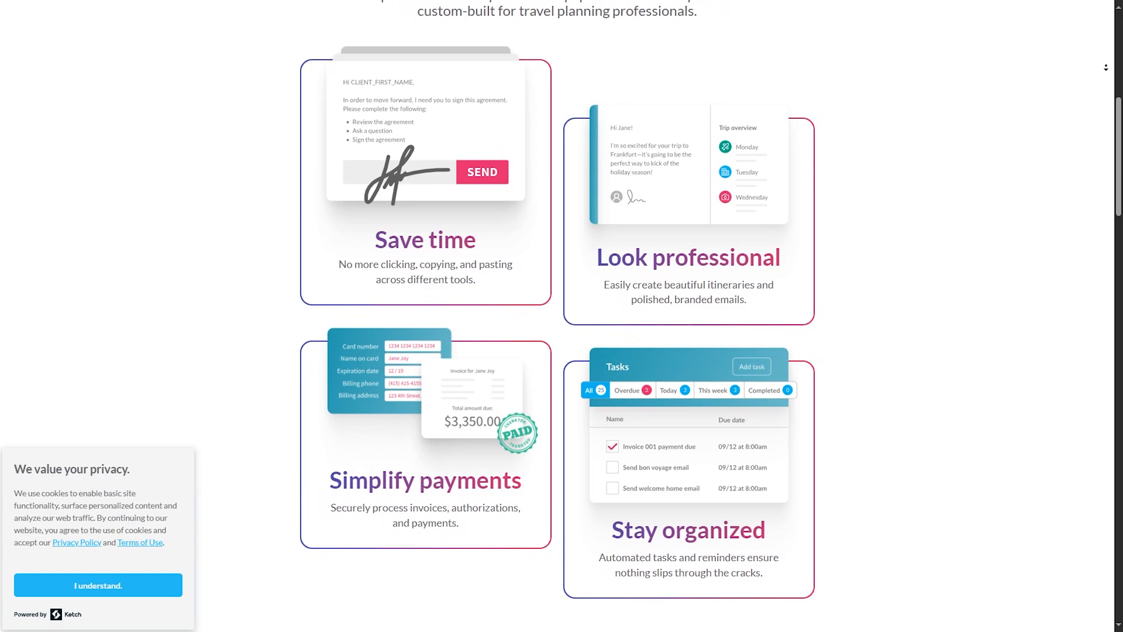
{"action": "scroll", "scroll_direction": "down", "scroll_amount": 3}
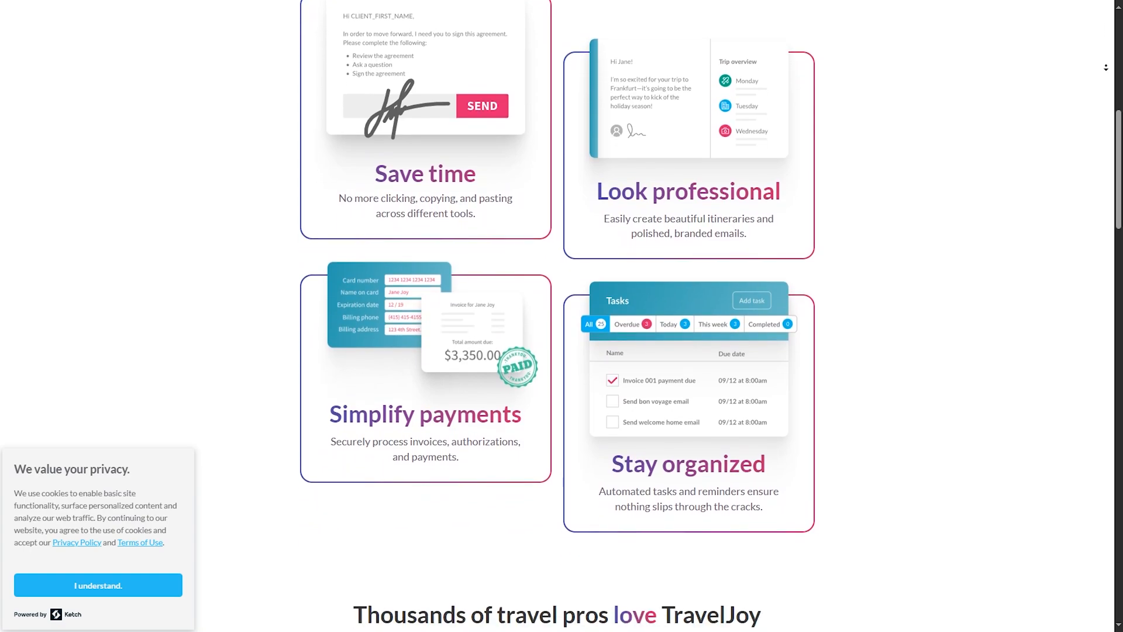
{"action": "scroll", "scroll_direction": "down", "scroll_amount": 3}
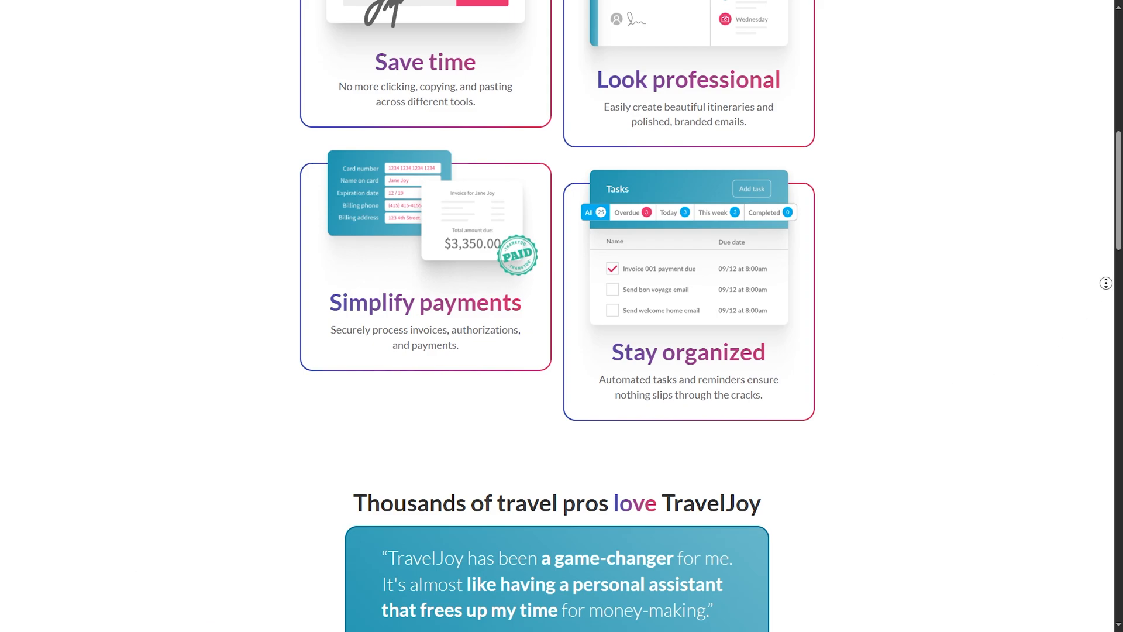
{"action": "scroll", "scroll_direction": "down", "scroll_amount": 3}
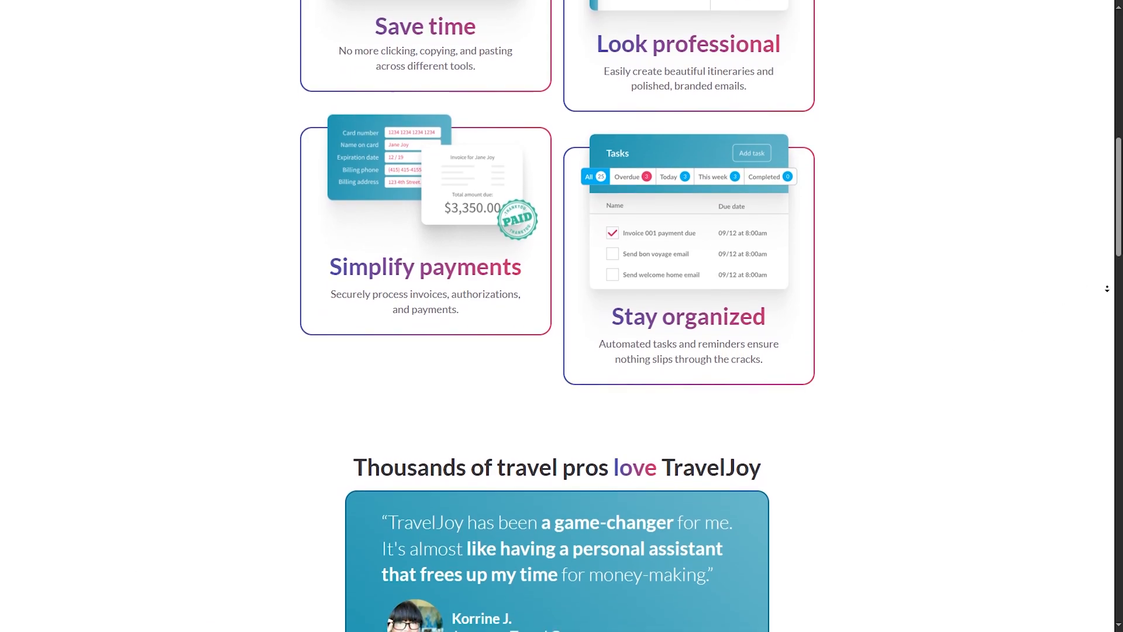
{"action": "scroll", "scroll_direction": "down", "scroll_amount": 3}
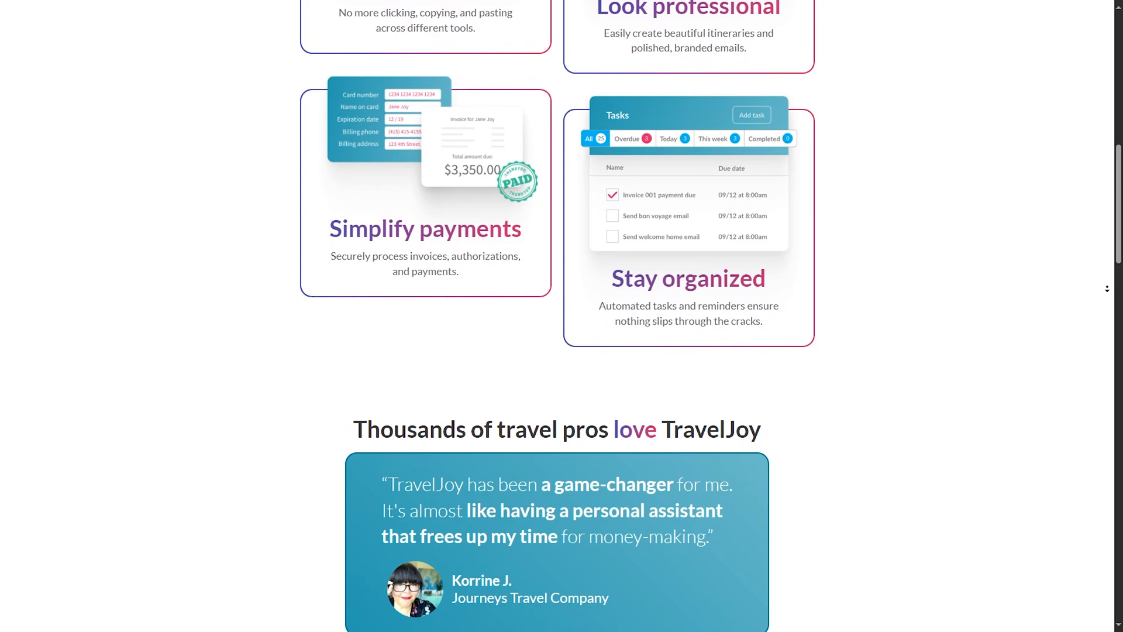
Scroll past the testimonial through the centralized digital workspace tiles, Group trip management to Bookings platform
{"action": "scroll", "scroll_direction": "down", "scroll_amount": 3}
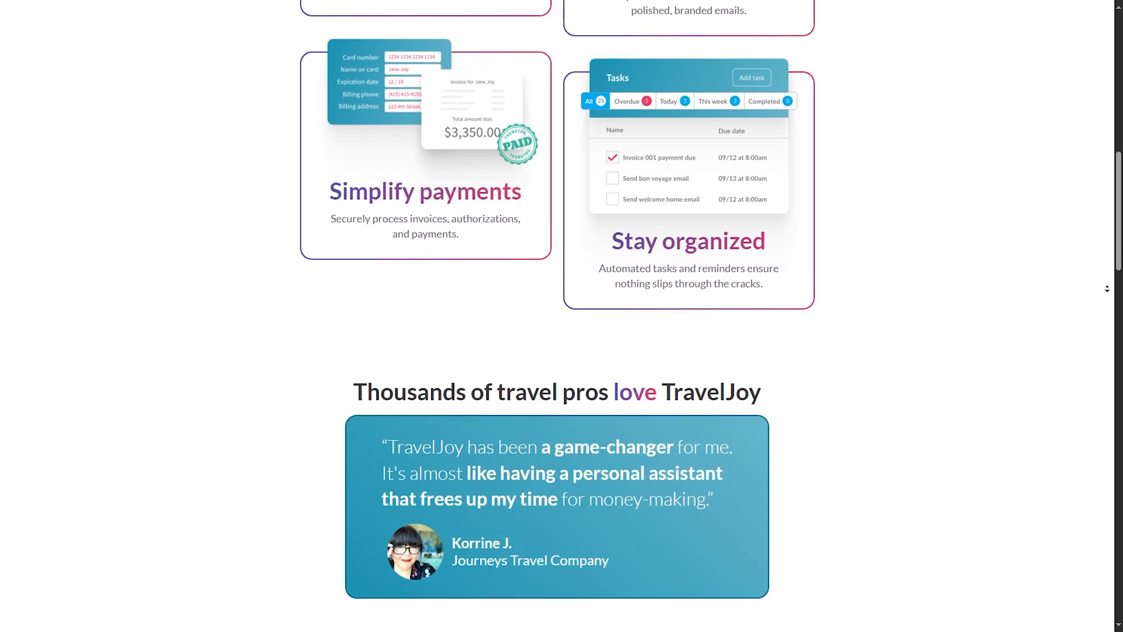
{"action": "scroll", "scroll_direction": "down", "scroll_amount": 3}
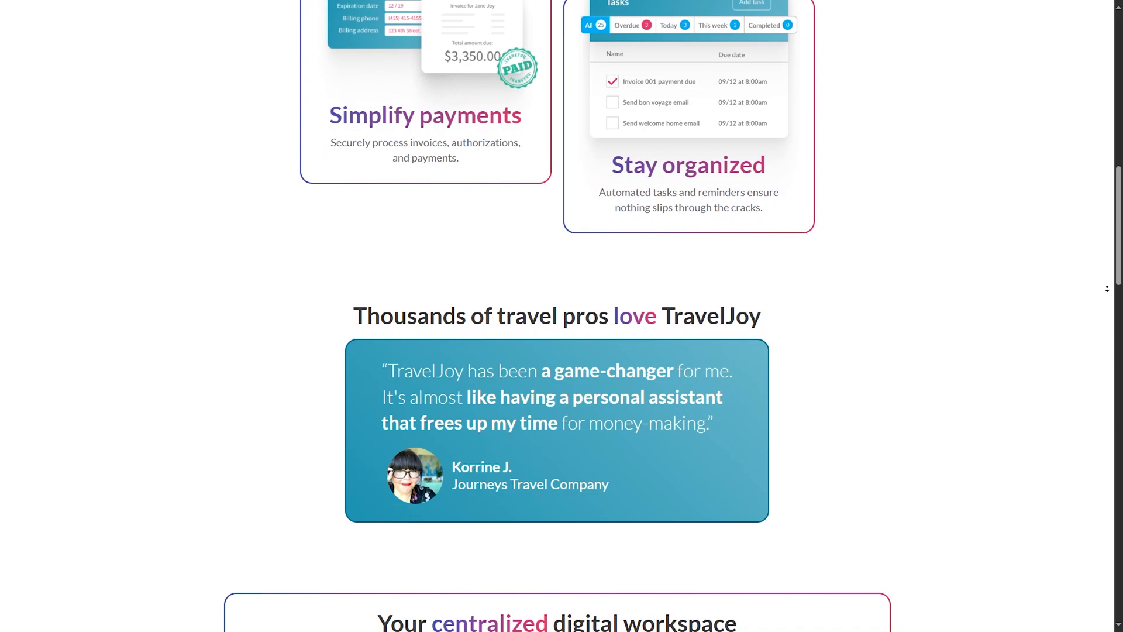
{"action": "scroll", "scroll_direction": "down", "scroll_amount": 3}
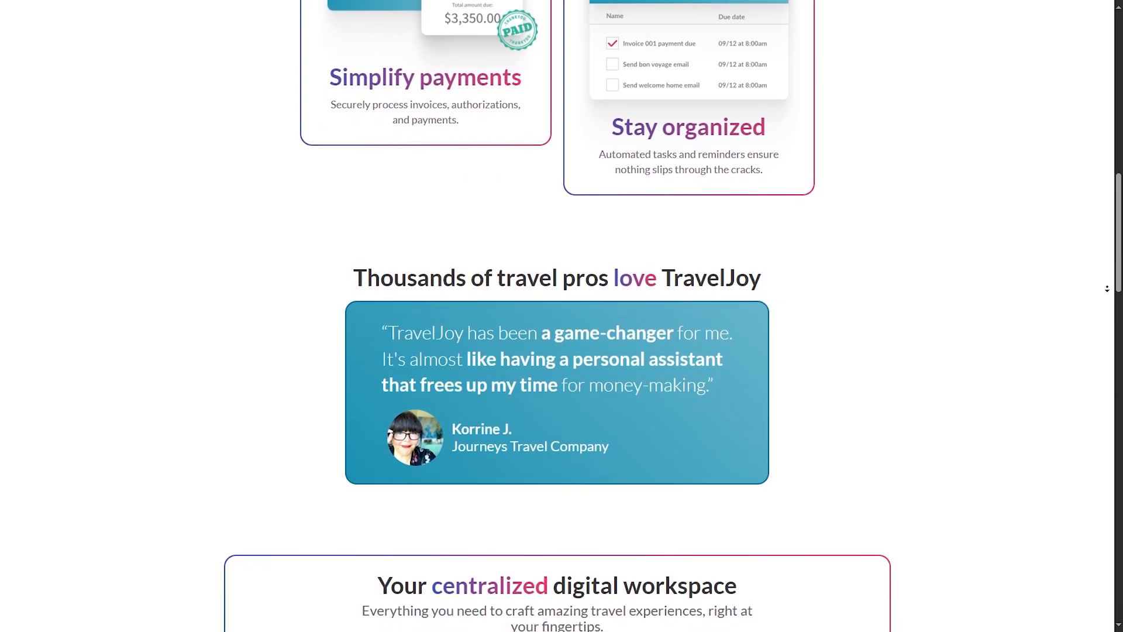
{"action": "scroll", "scroll_direction": "down", "scroll_amount": 3}
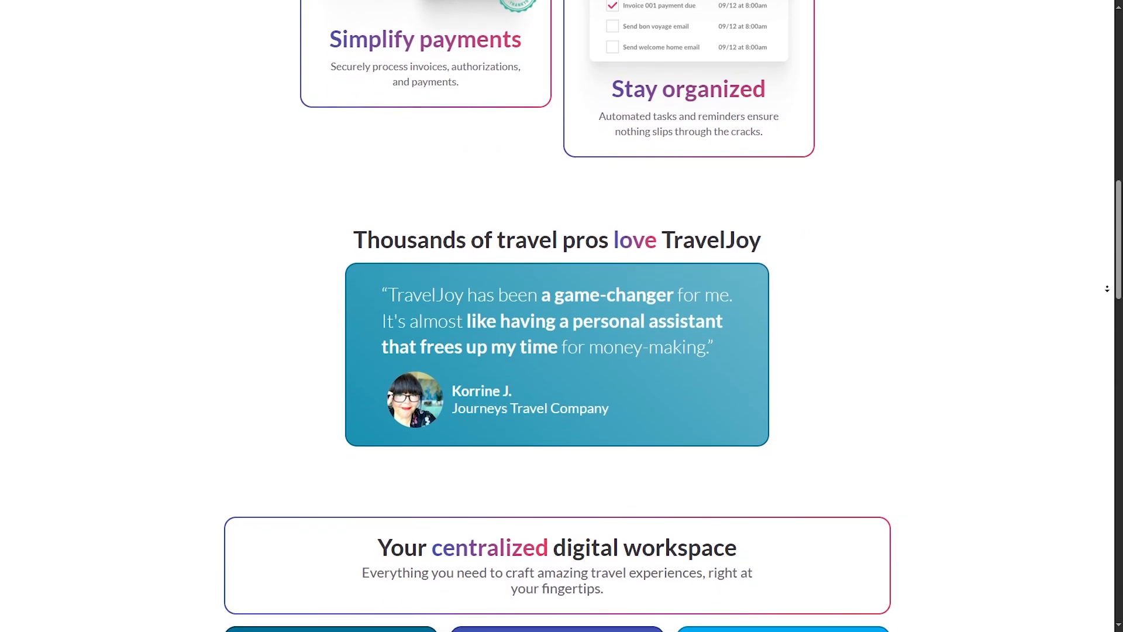
{"action": "scroll", "scroll_direction": "down", "scroll_amount": 3}
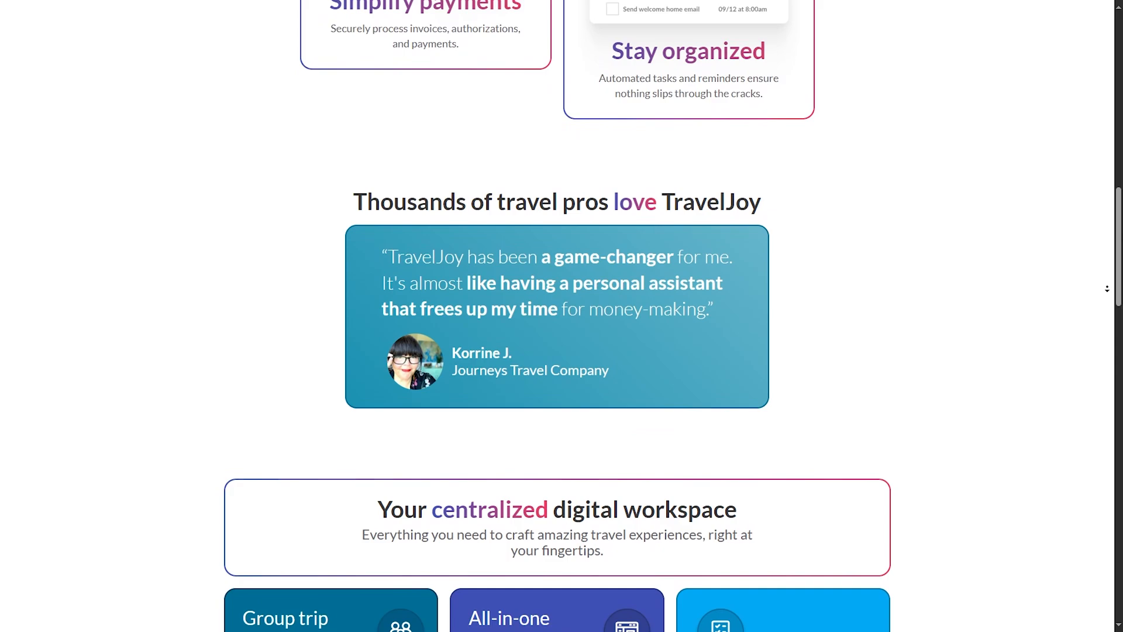
{"action": "scroll", "scroll_direction": "down", "scroll_amount": 3}
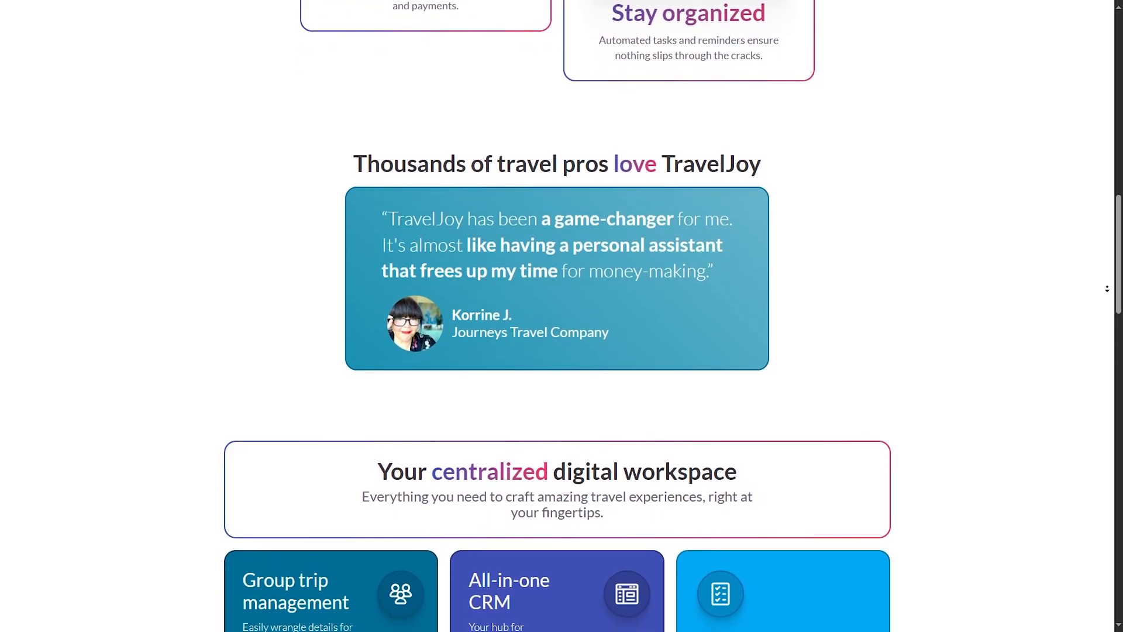
{"action": "scroll", "scroll_direction": "down", "scroll_amount": 3}
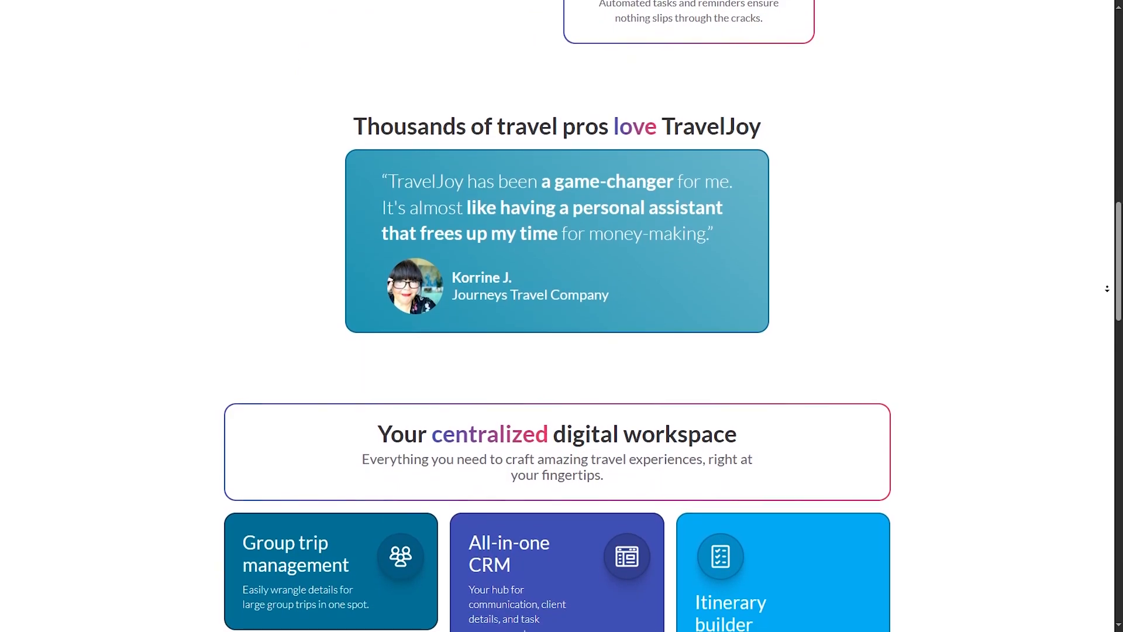
{"action": "scroll", "scroll_direction": "down", "scroll_amount": 3}
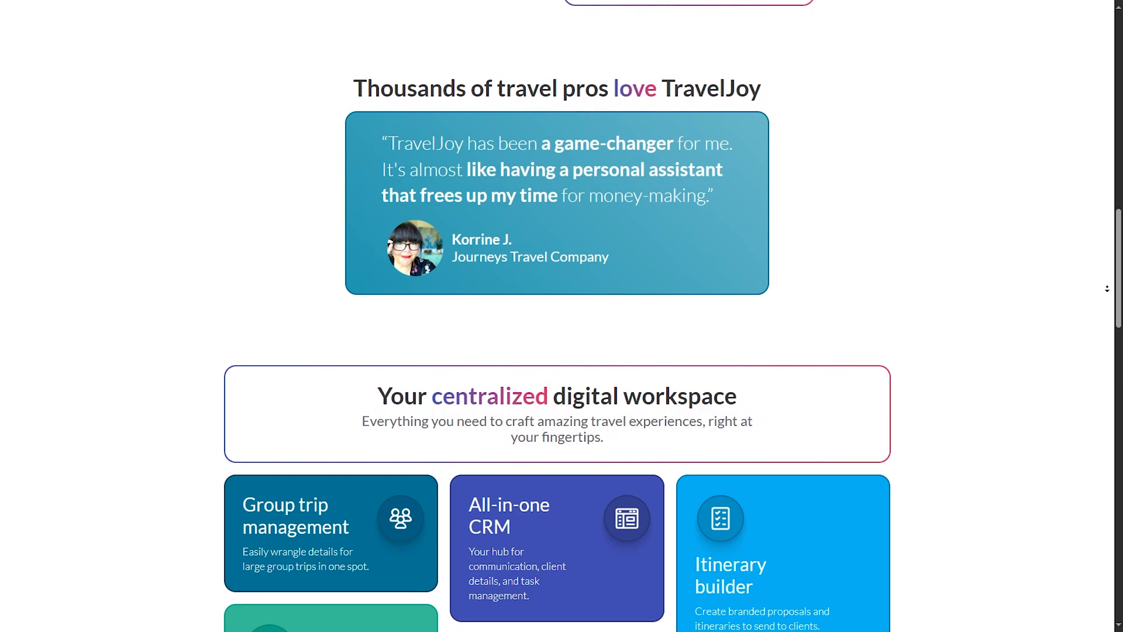
{"action": "scroll", "scroll_direction": "down", "scroll_amount": 3}
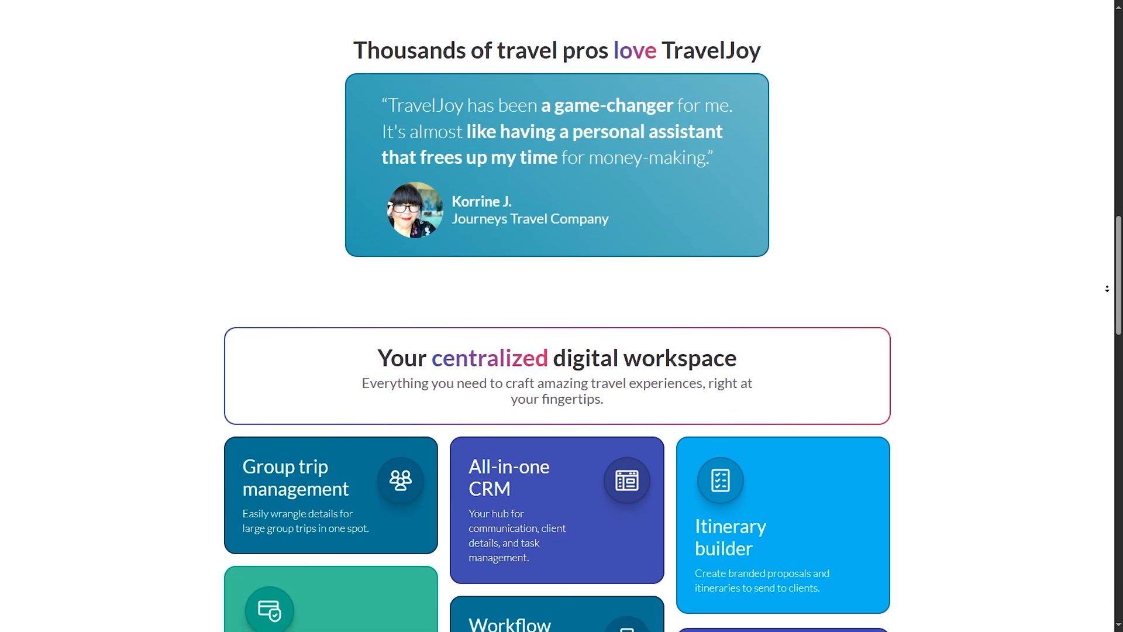
{"action": "scroll", "scroll_direction": "down", "scroll_amount": 3}
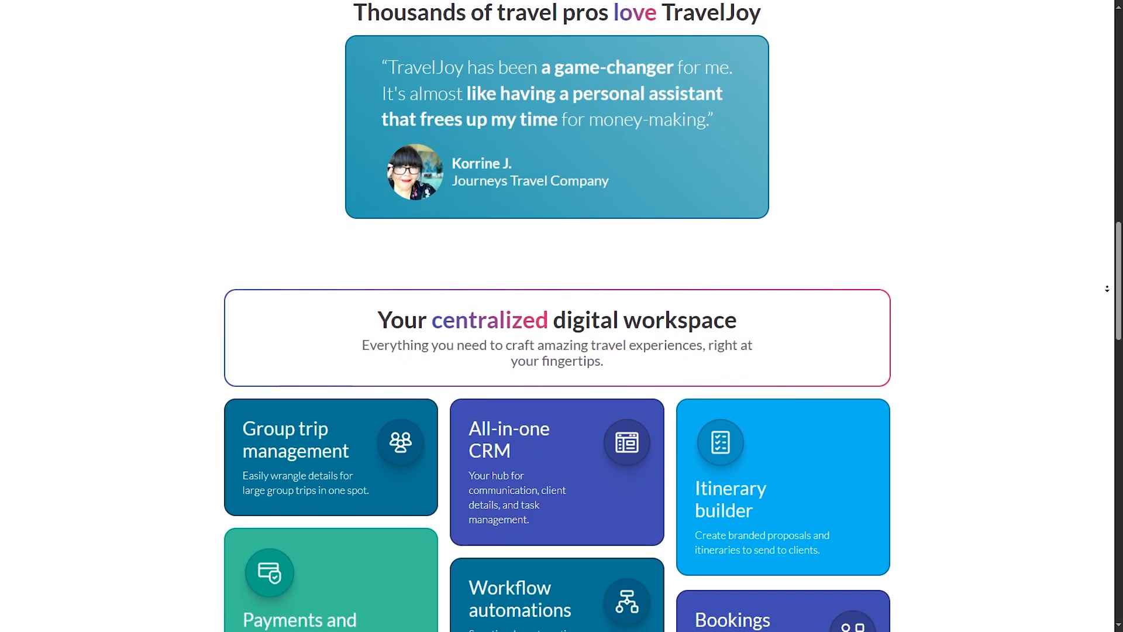
{"action": "scroll", "scroll_direction": "down", "scroll_amount": 3}
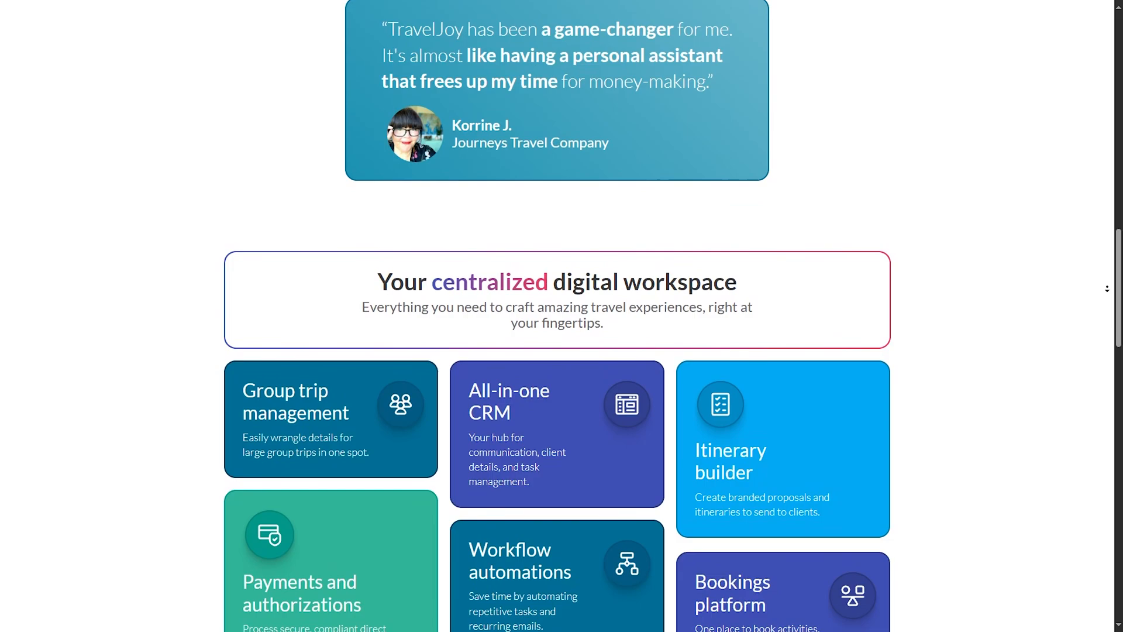
{"action": "scroll", "scroll_direction": "down", "scroll_amount": 3}
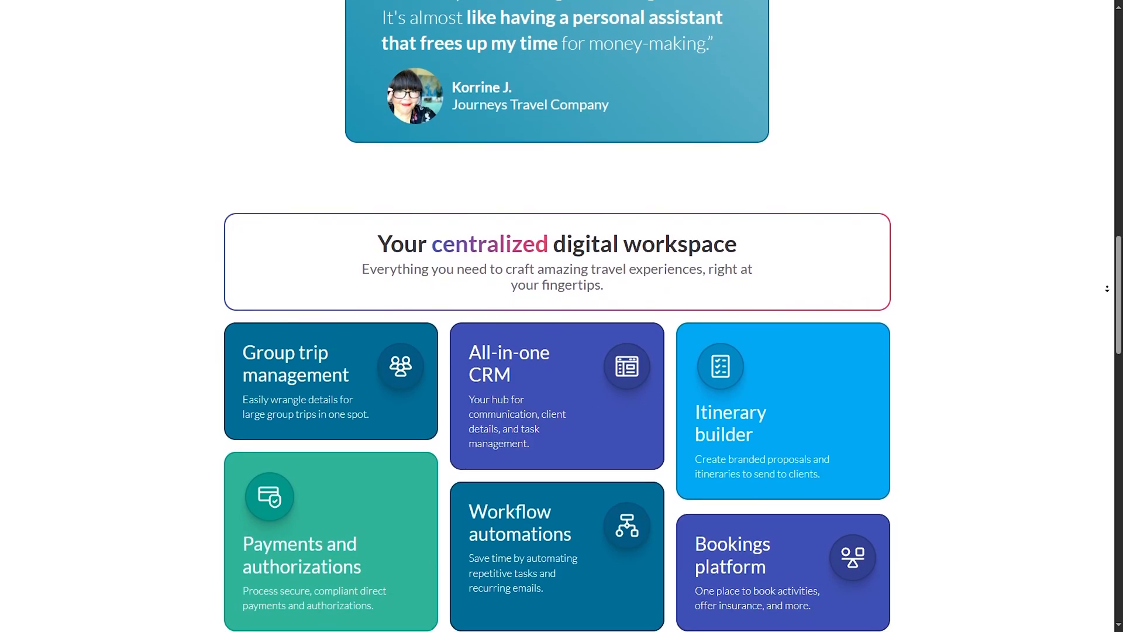
{"action": "scroll", "scroll_direction": "down", "scroll_amount": 3}
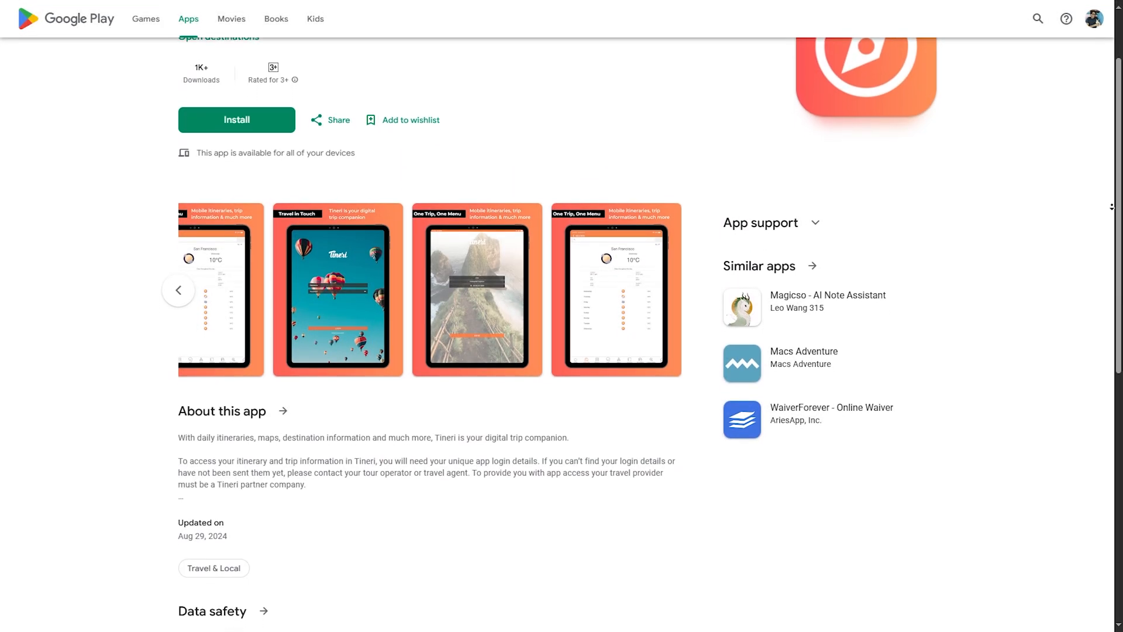
Scroll the Tineri Play Store listing through About this app, Data safety and What's new
{"action": "scroll", "scroll_direction": "down", "scroll_amount": 3}
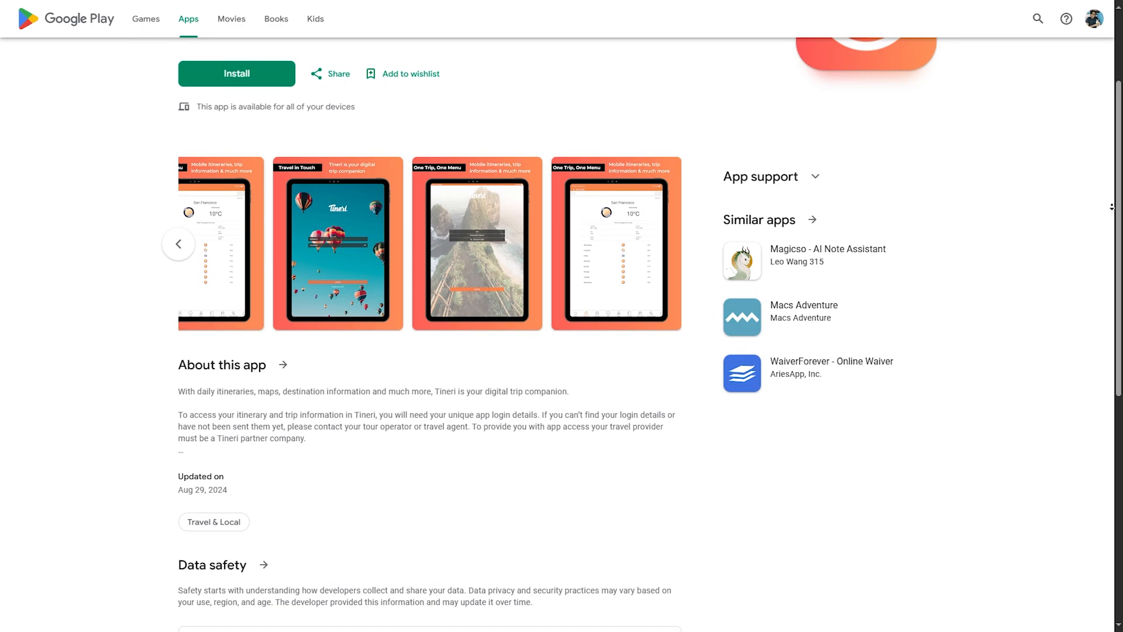
{"action": "scroll", "scroll_direction": "down", "scroll_amount": 3}
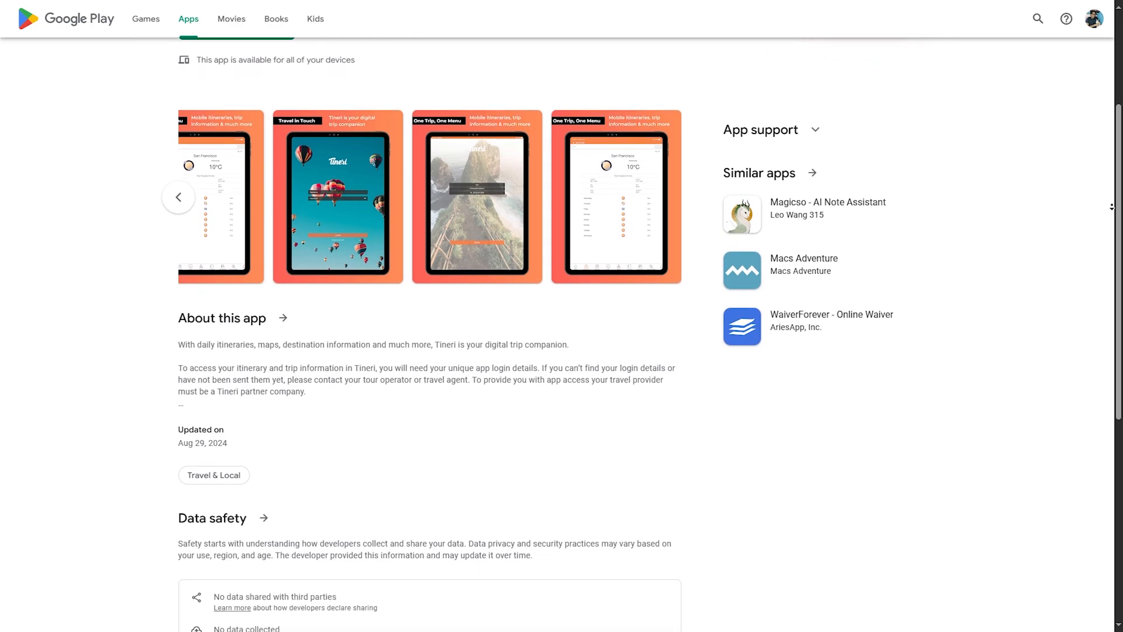
{"action": "scroll", "scroll_direction": "down", "scroll_amount": 3}
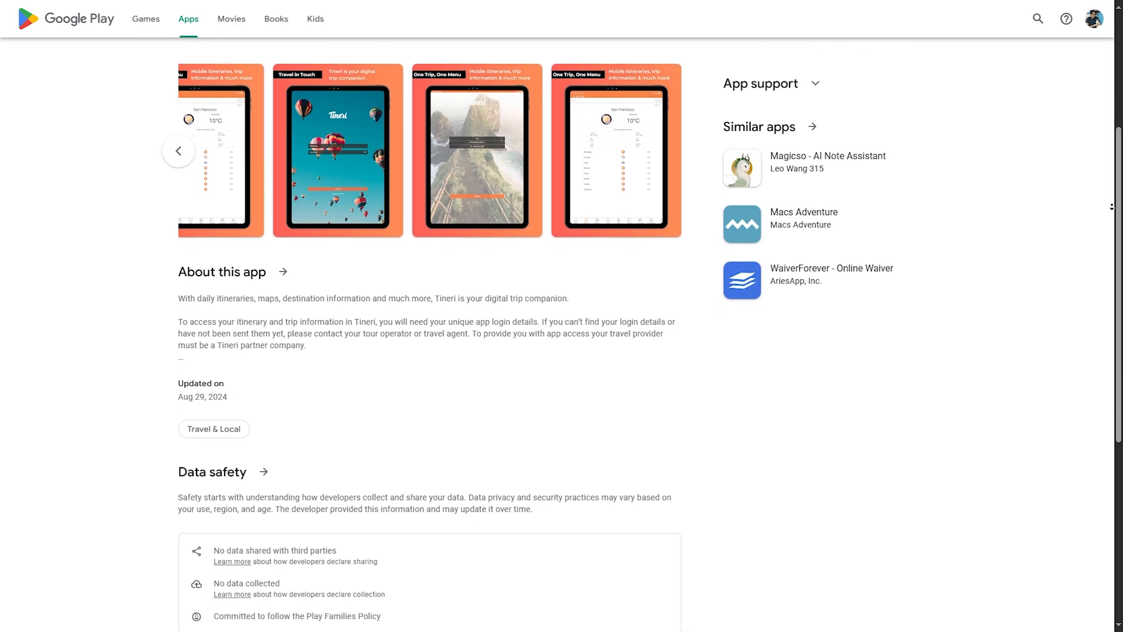
{"action": "scroll", "scroll_direction": "down", "scroll_amount": 3}
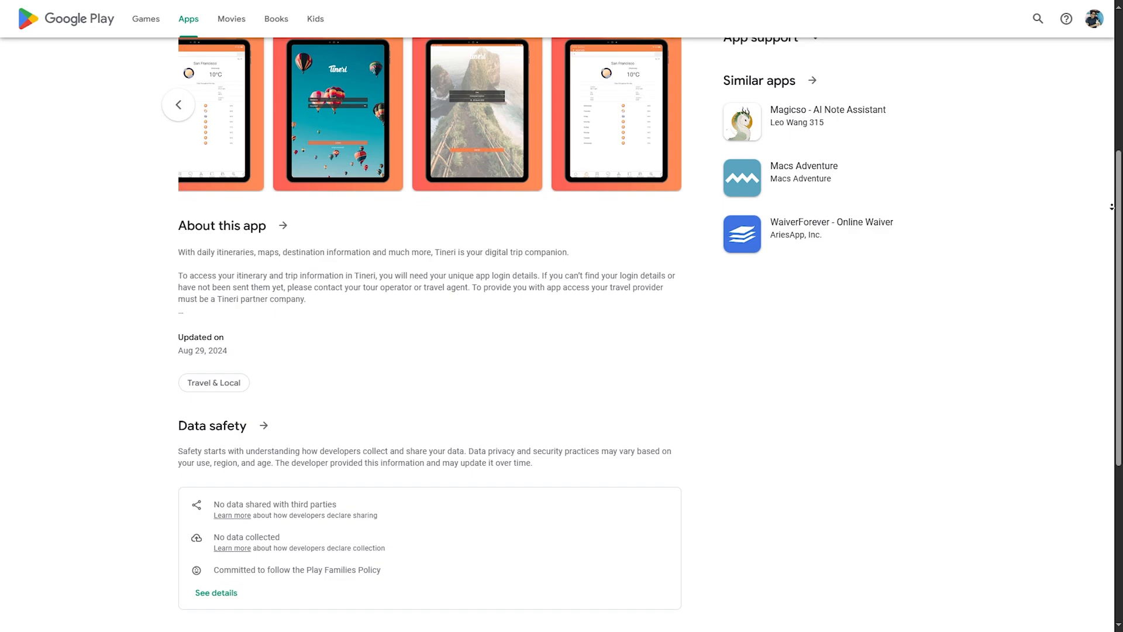
{"action": "scroll", "scroll_direction": "down", "scroll_amount": 3}
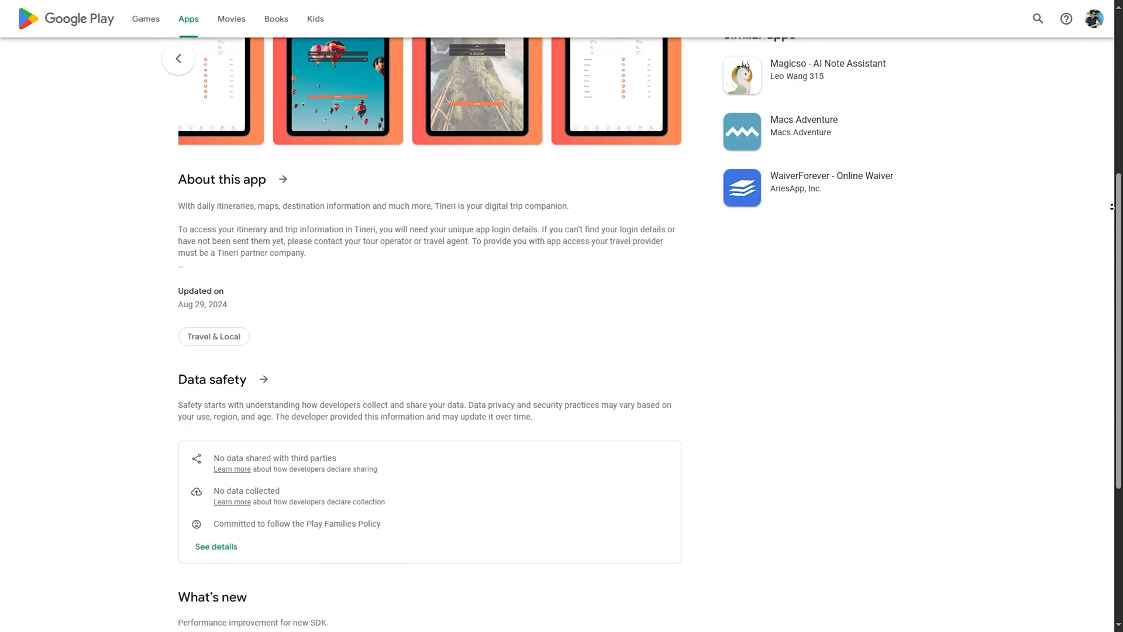
{"action": "scroll", "scroll_direction": "down", "scroll_amount": 3}
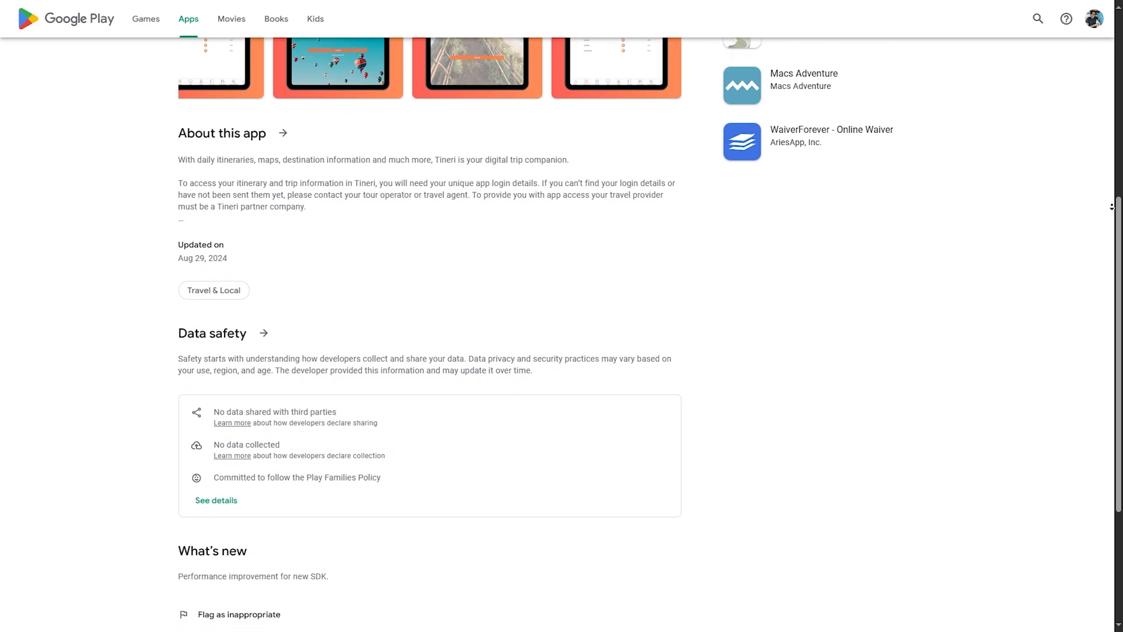
{"action": "scroll", "scroll_direction": "down", "scroll_amount": 3}
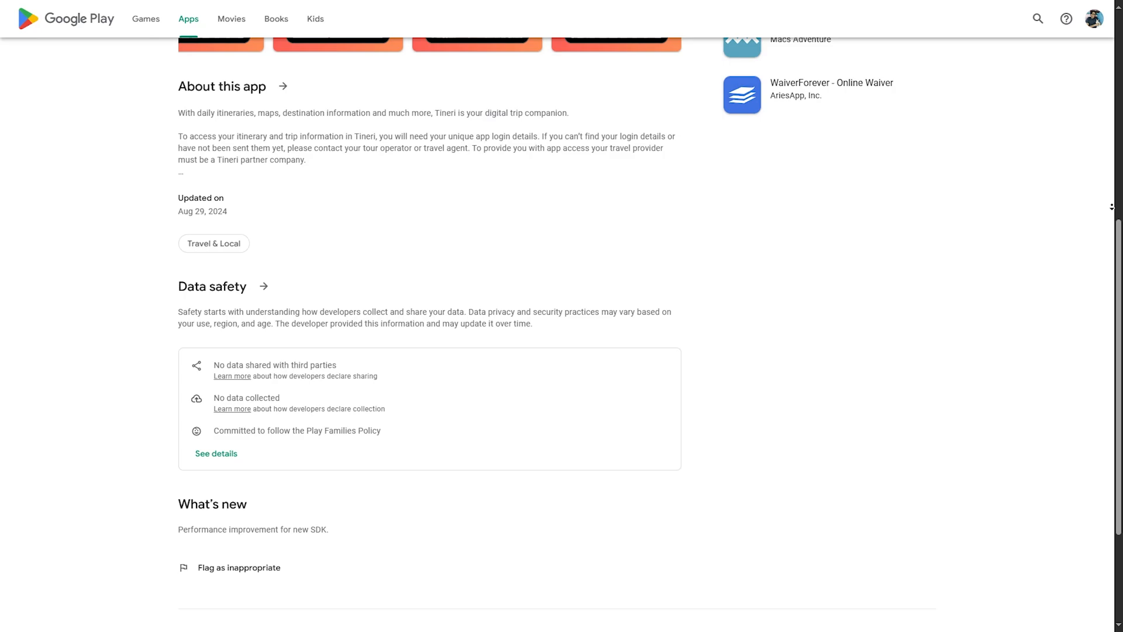
{"action": "scroll", "scroll_direction": "down", "scroll_amount": 3}
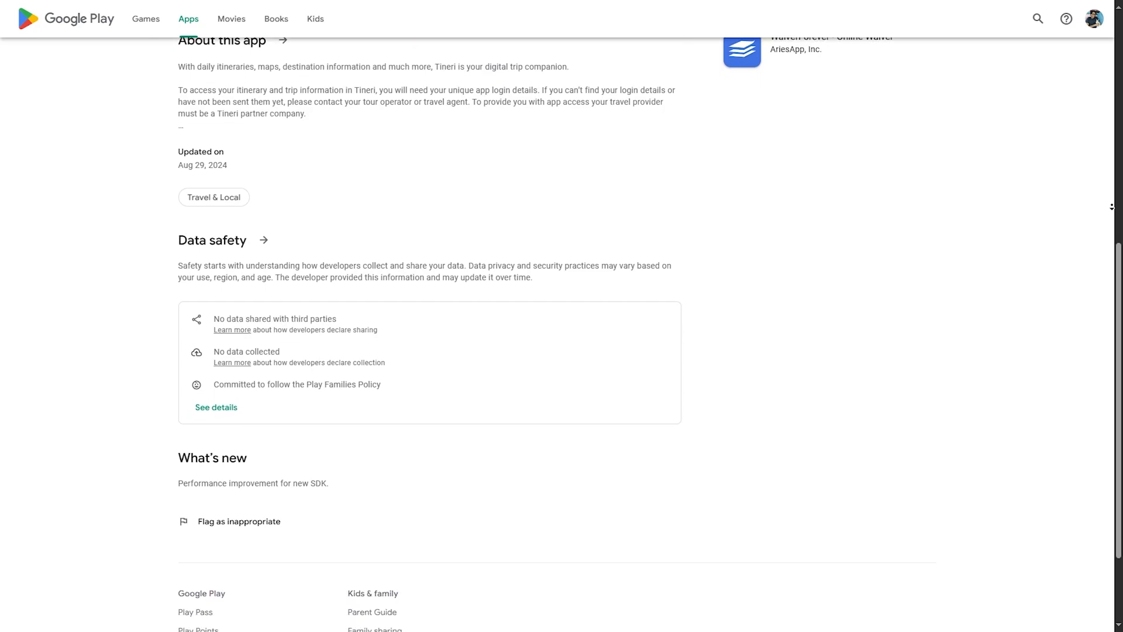
{"action": "scroll", "scroll_direction": "down", "scroll_amount": 3}
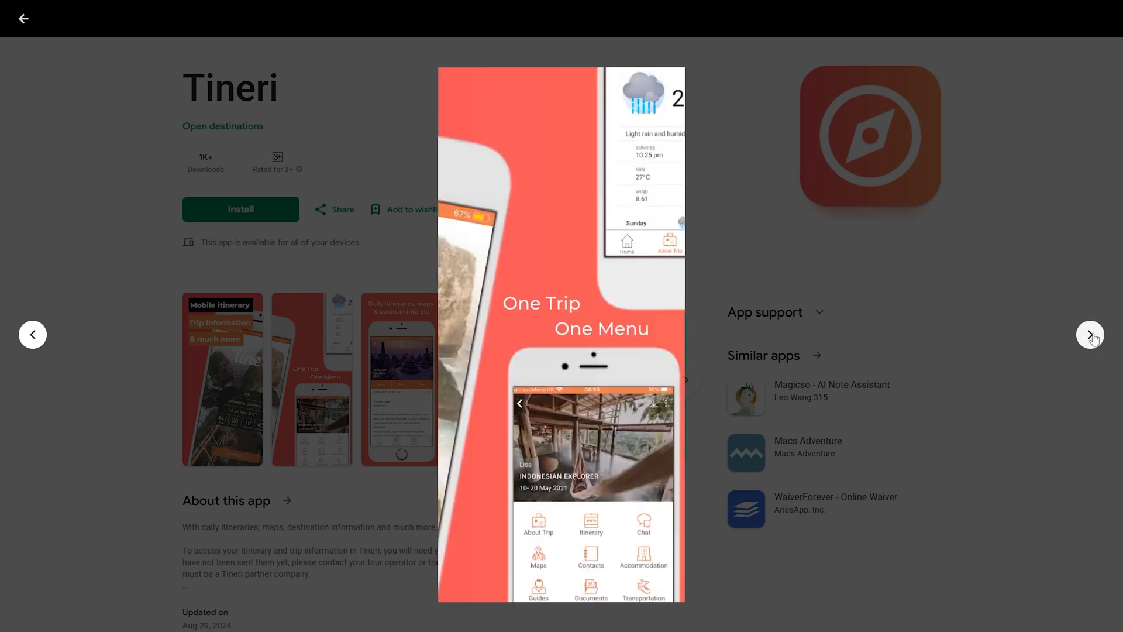
Page the Tineri screenshots through document storage, live chat and tablet login to the San Francisco weather screen
{"action": "left_click", "coordinate": [1089, 335]}
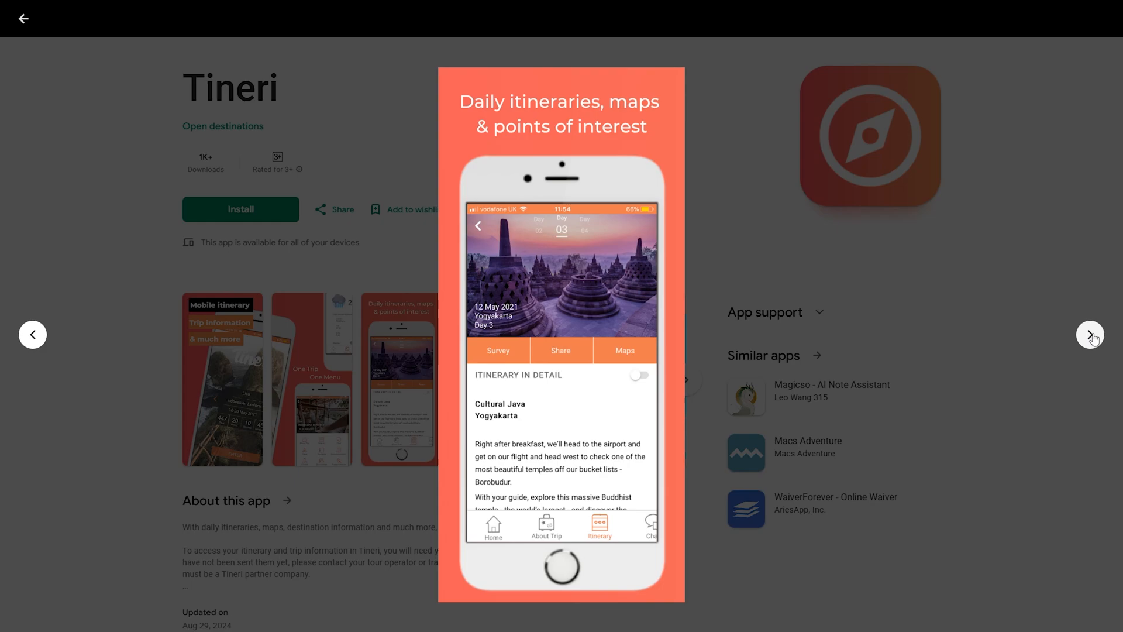
{"action": "left_click", "coordinate": [1090, 334]}
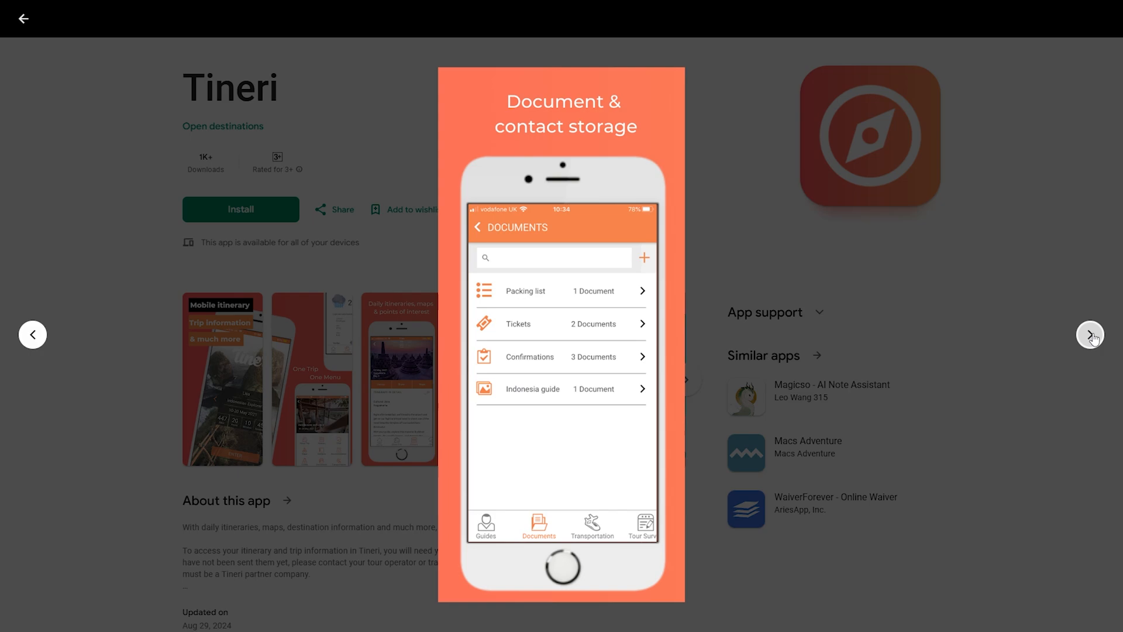
{"action": "left_click", "coordinate": [1089, 334]}
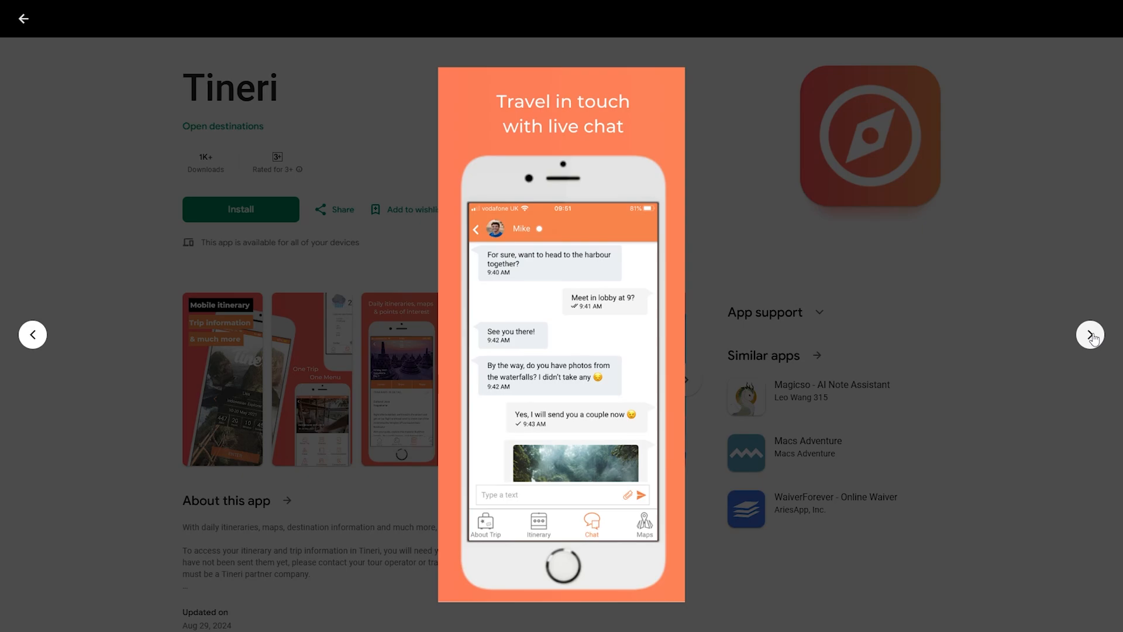
{"action": "left_click", "coordinate": [1090, 335]}
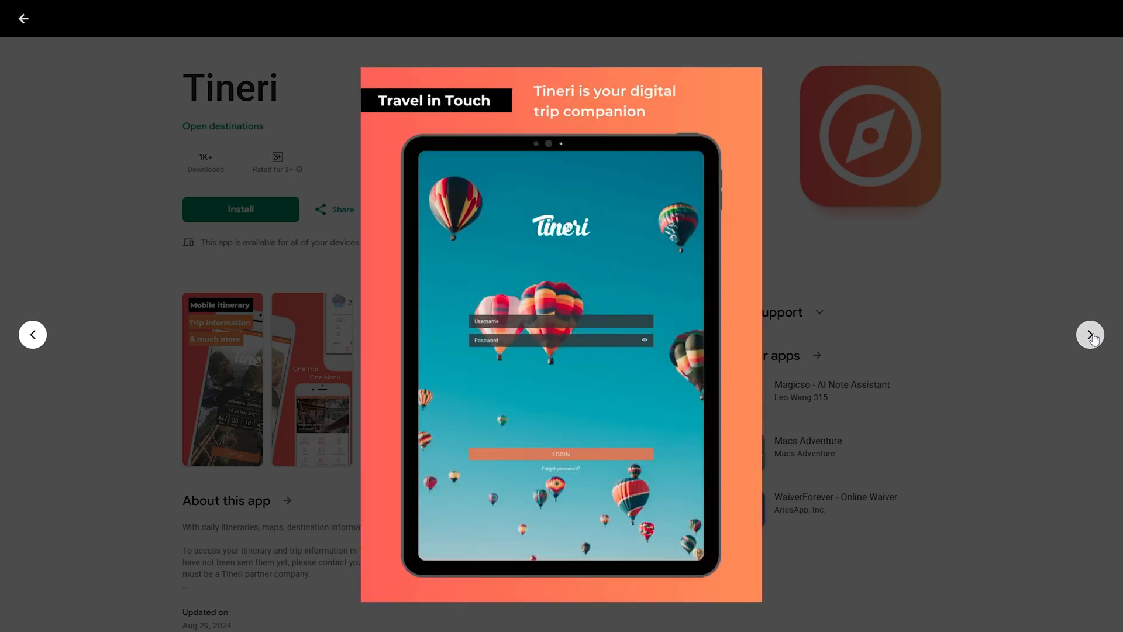
{"action": "left_click", "coordinate": [1089, 334]}
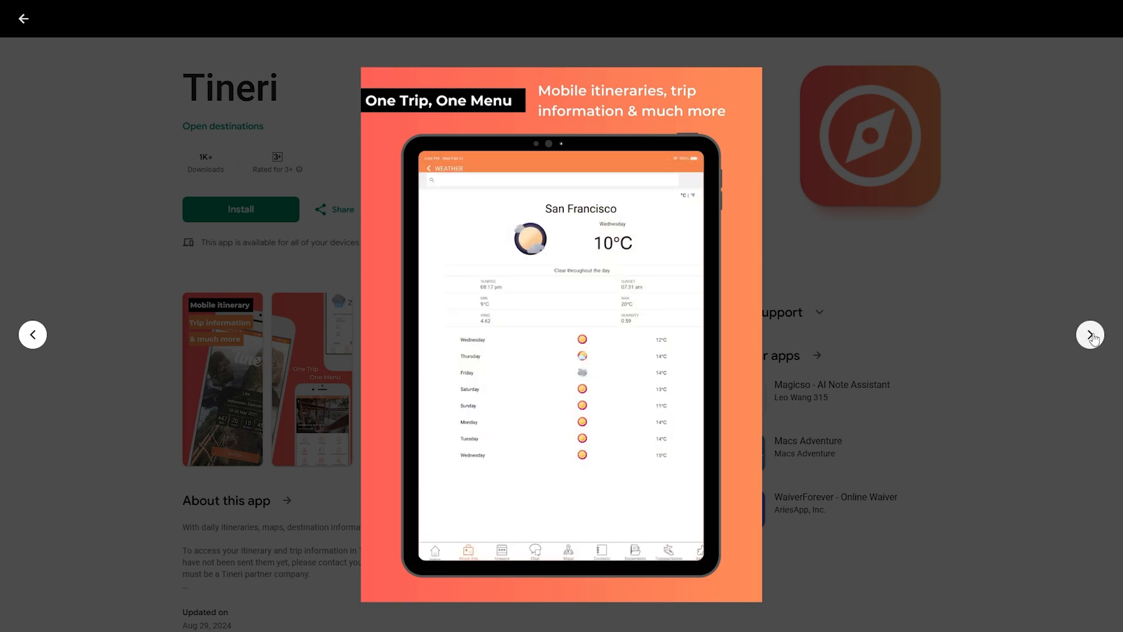
{"action": "left_click", "coordinate": [1090, 335]}
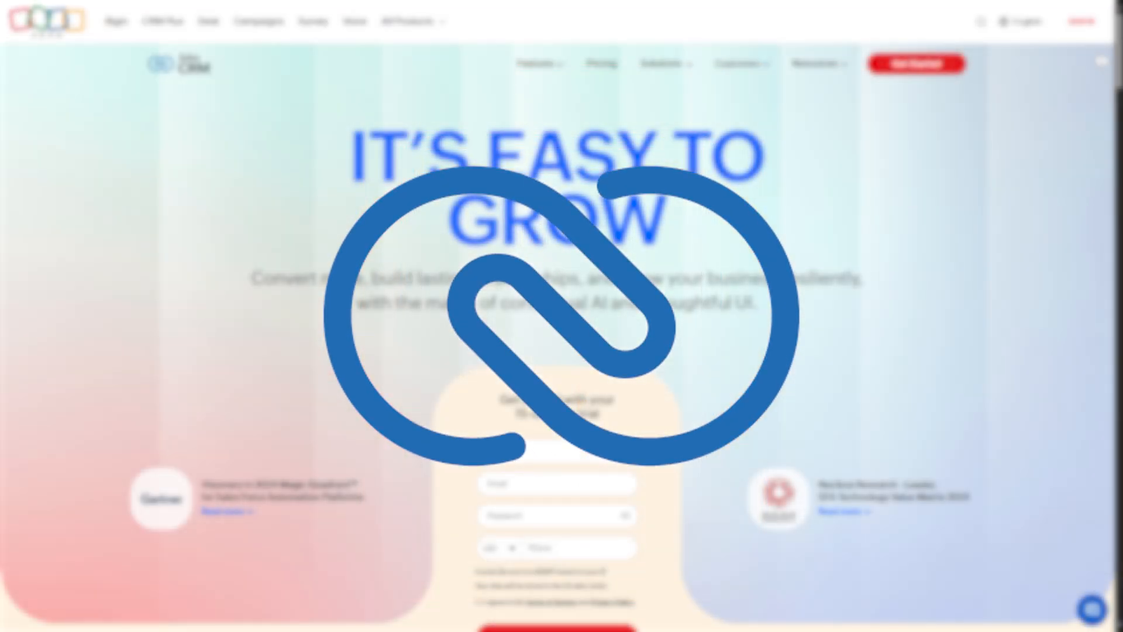
Scroll the Zoho CRM homepage down past the privacy and security certifications
{"action": "scroll", "scroll_direction": "down", "scroll_amount": 3}
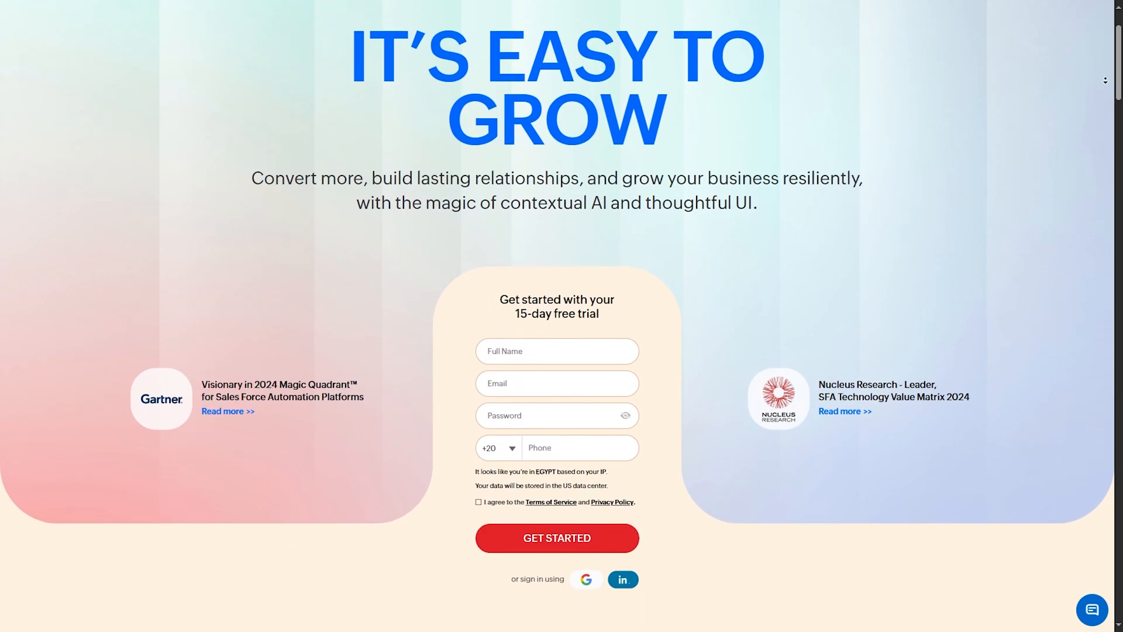
{"action": "scroll", "scroll_direction": "down", "scroll_amount": 3}
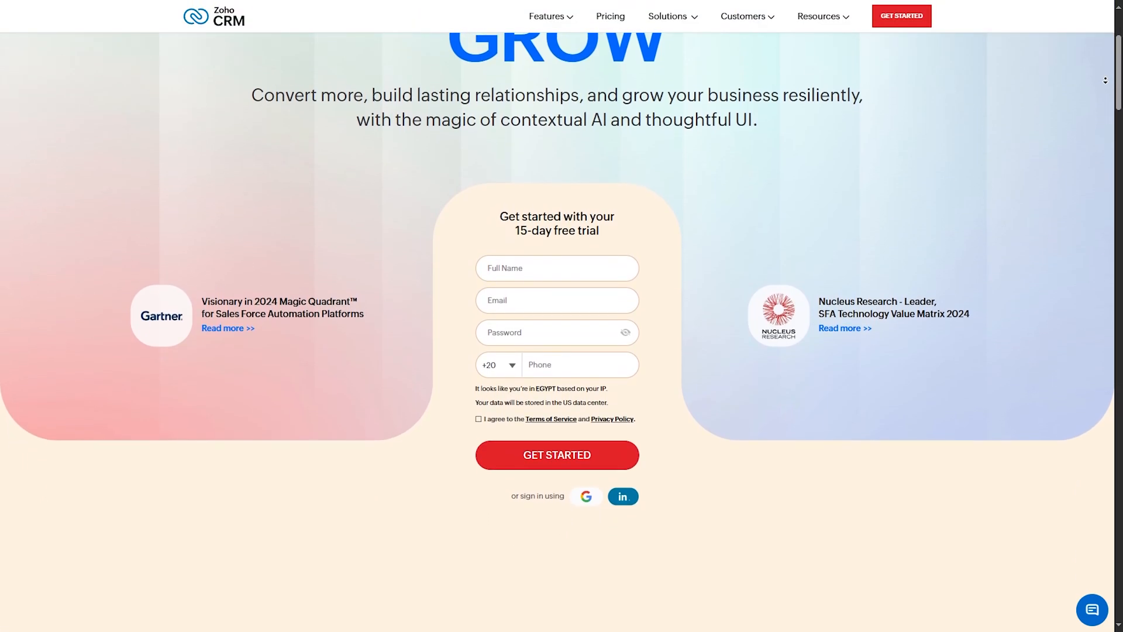
{"action": "scroll", "scroll_direction": "down", "scroll_amount": 3}
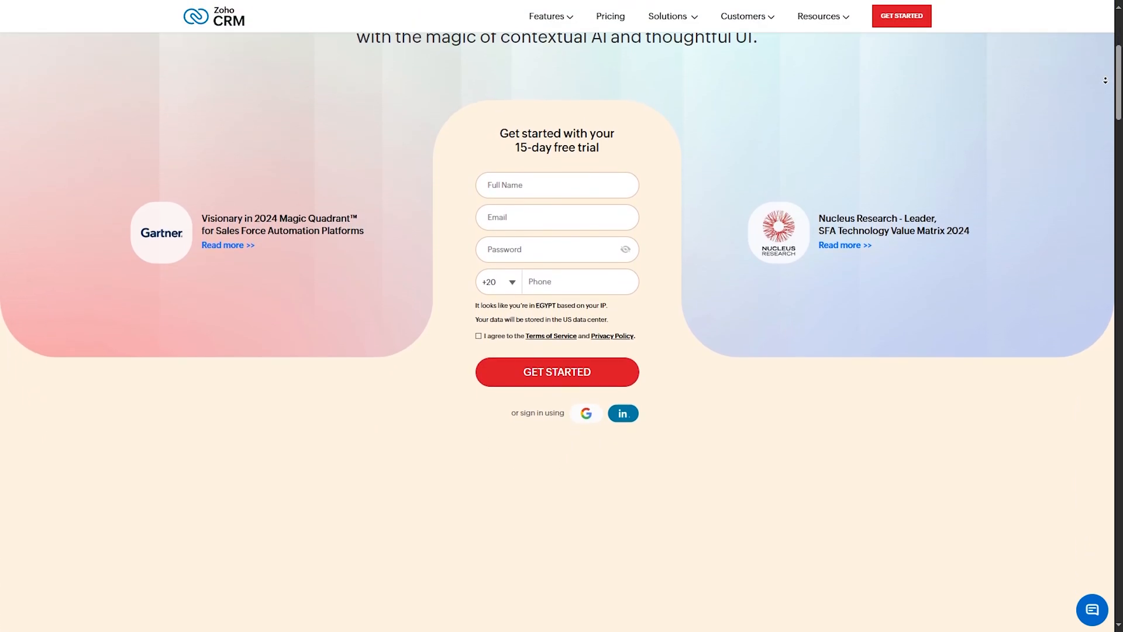
{"action": "scroll", "scroll_direction": "down", "scroll_amount": 3}
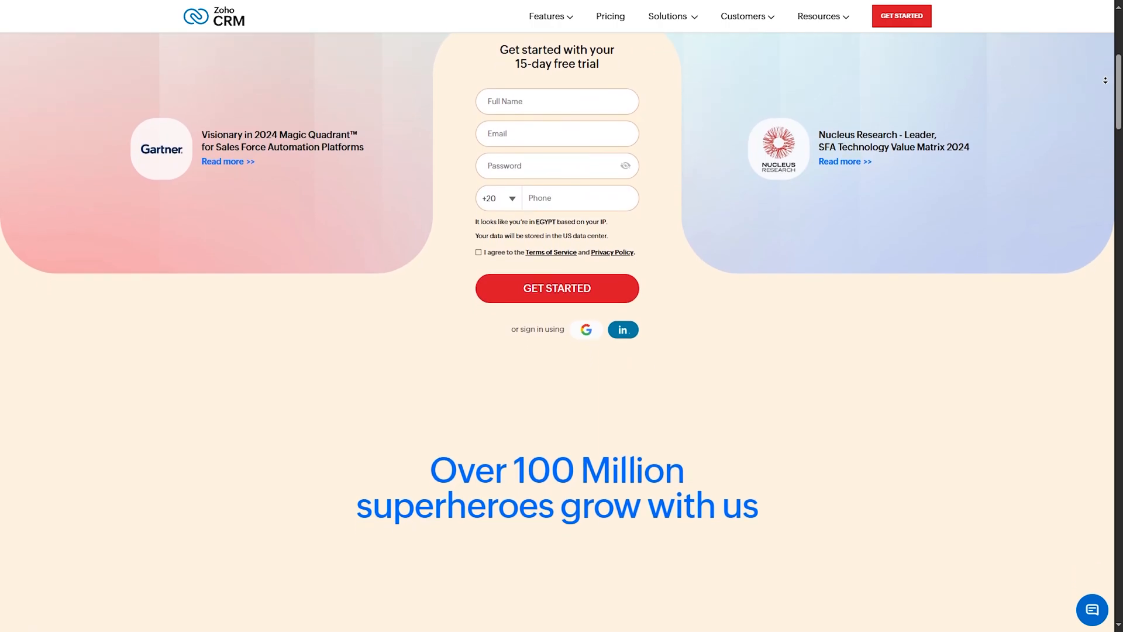
{"action": "scroll", "scroll_direction": "down", "scroll_amount": 3}
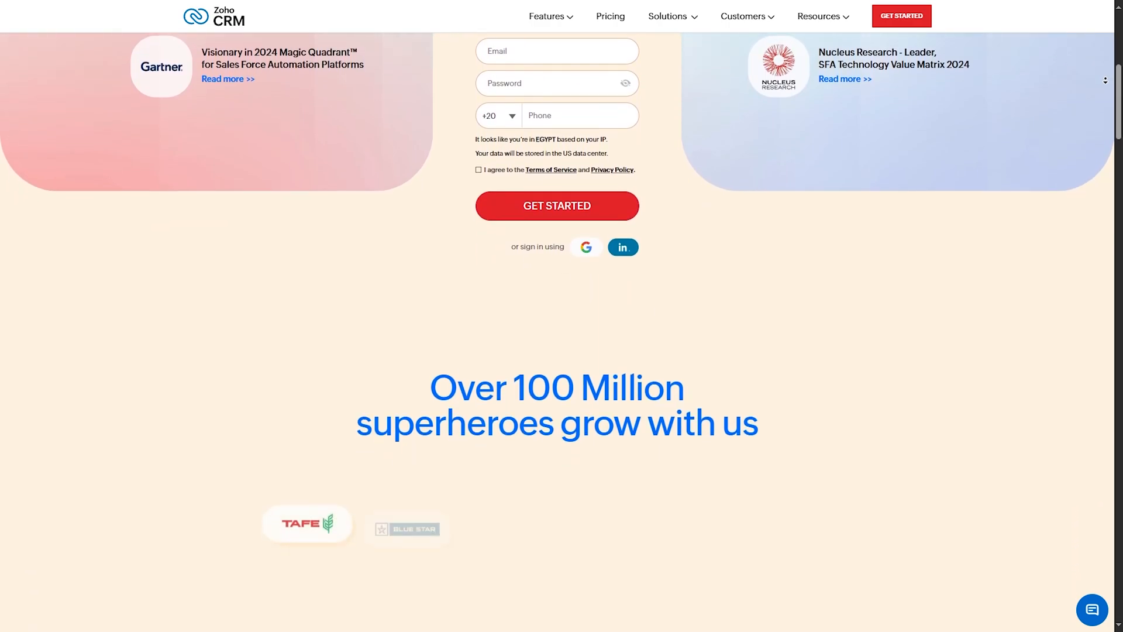
{"action": "scroll", "scroll_direction": "down", "scroll_amount": 3}
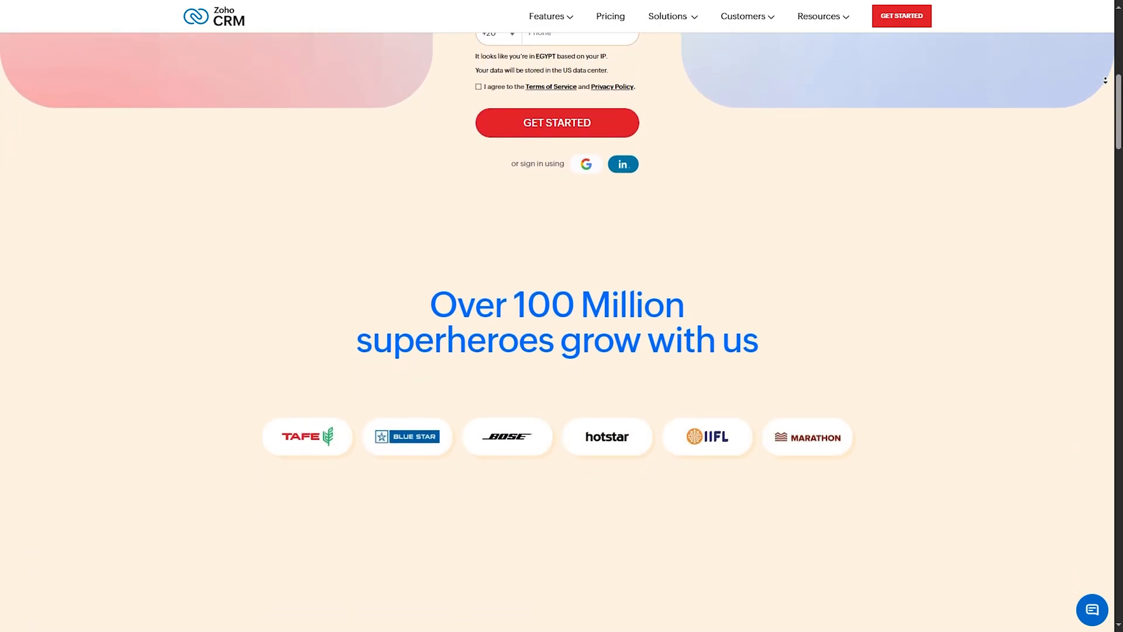
{"action": "scroll", "scroll_direction": "down", "scroll_amount": 3}
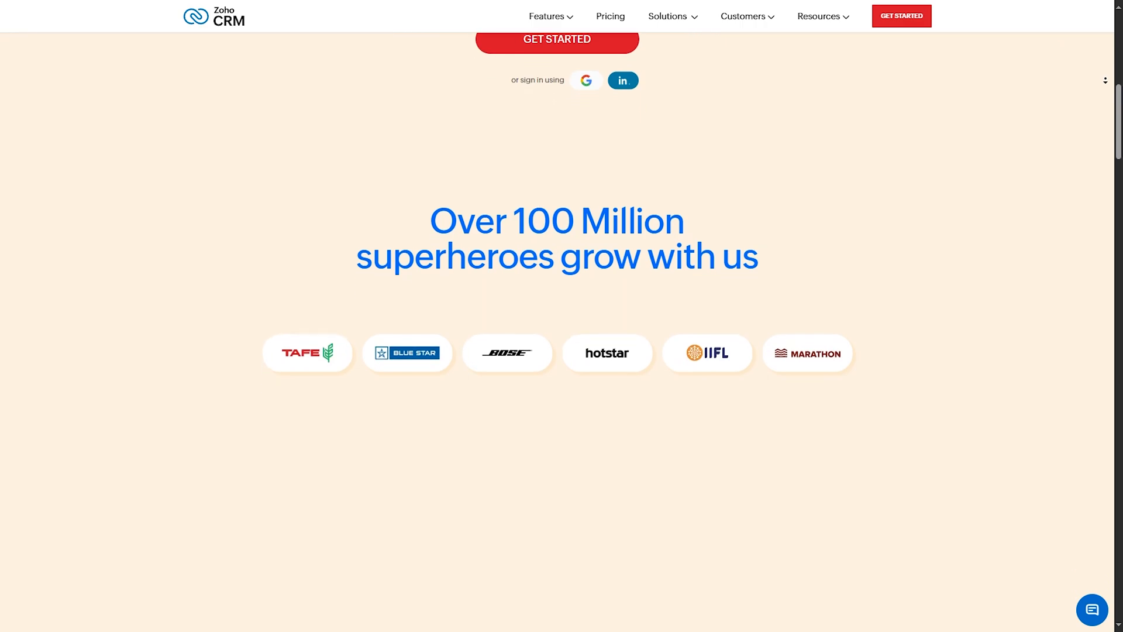
{"action": "scroll", "scroll_direction": "down", "scroll_amount": 3}
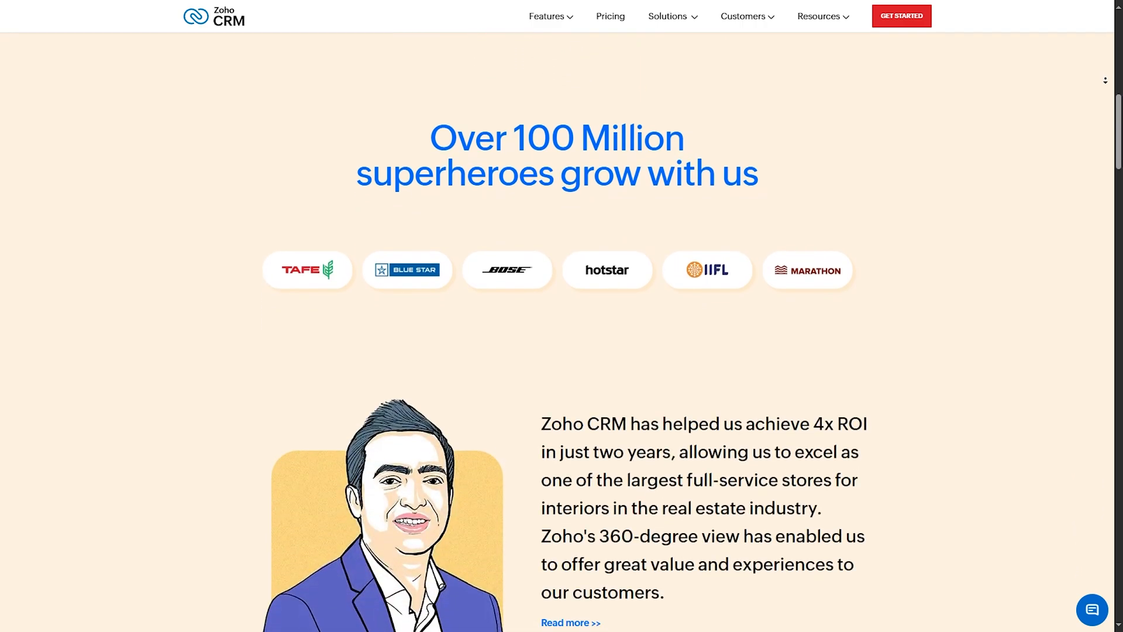
{"action": "scroll", "scroll_direction": "down", "scroll_amount": 3}
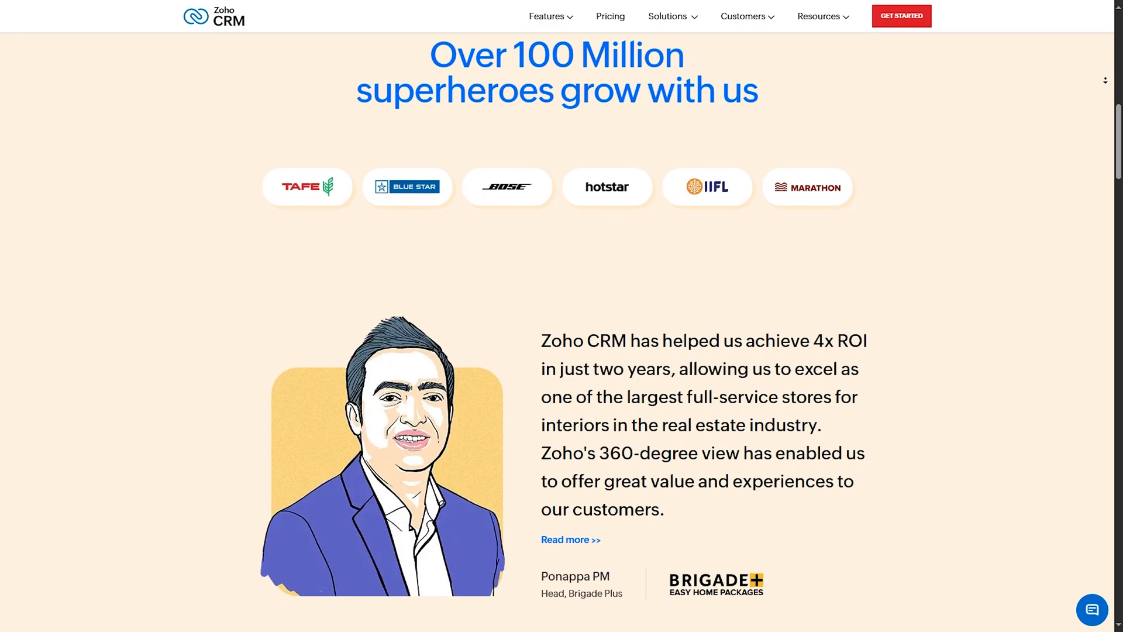
{"action": "scroll", "scroll_direction": "down", "scroll_amount": 3}
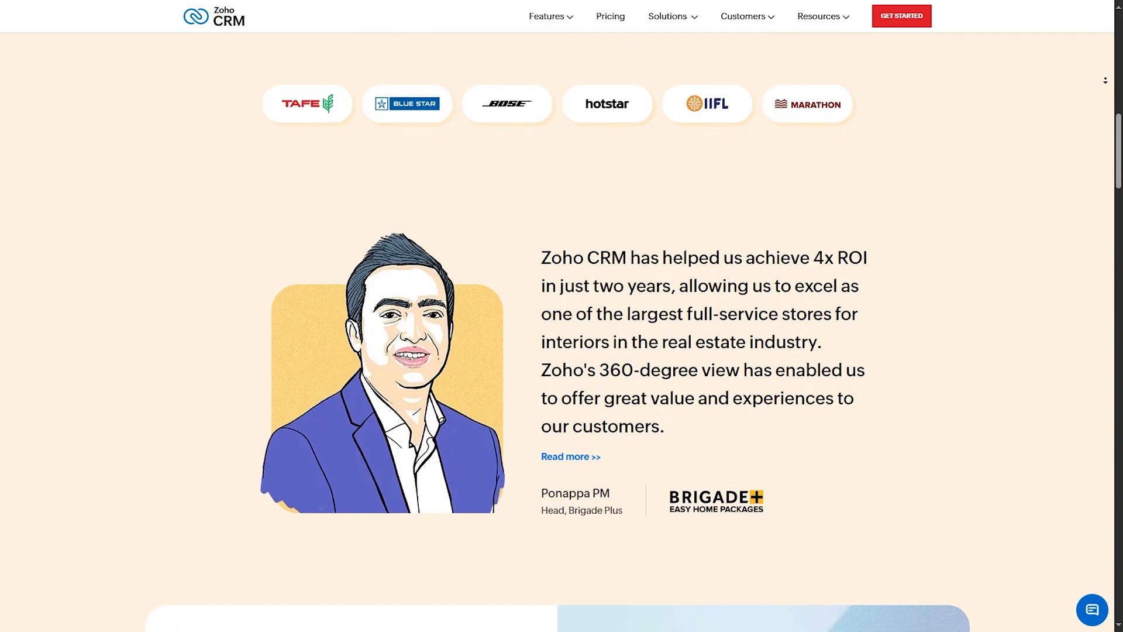
Continue down to the Grow with Zoho figures and the Take us for a spin! banner
{"action": "scroll", "scroll_direction": "down", "scroll_amount": 3}
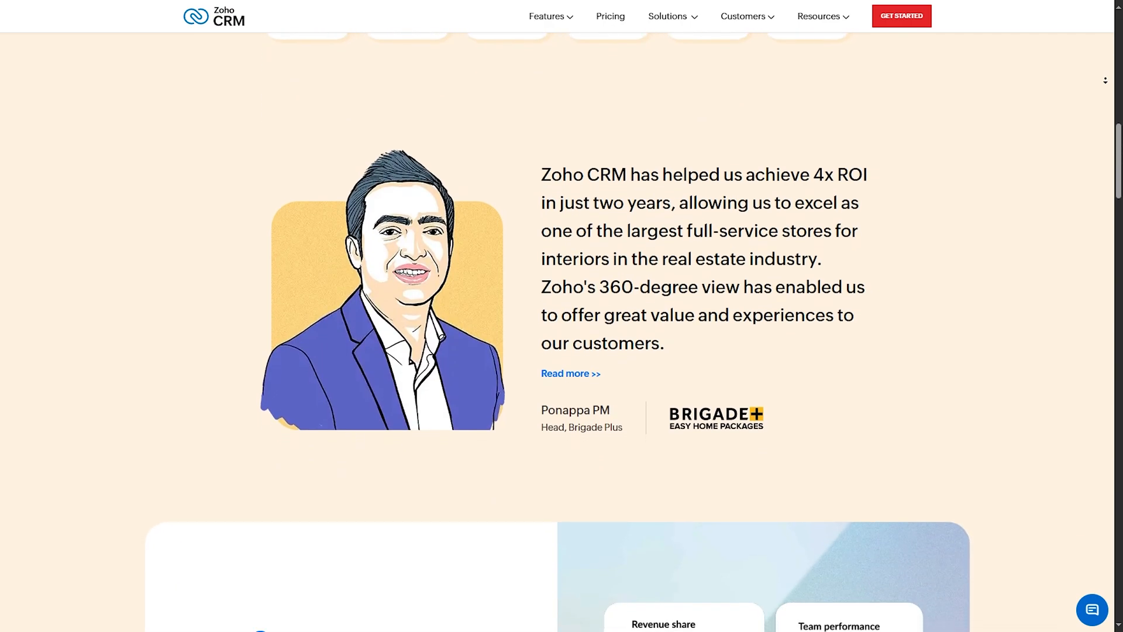
{"action": "scroll", "scroll_direction": "down", "scroll_amount": 3}
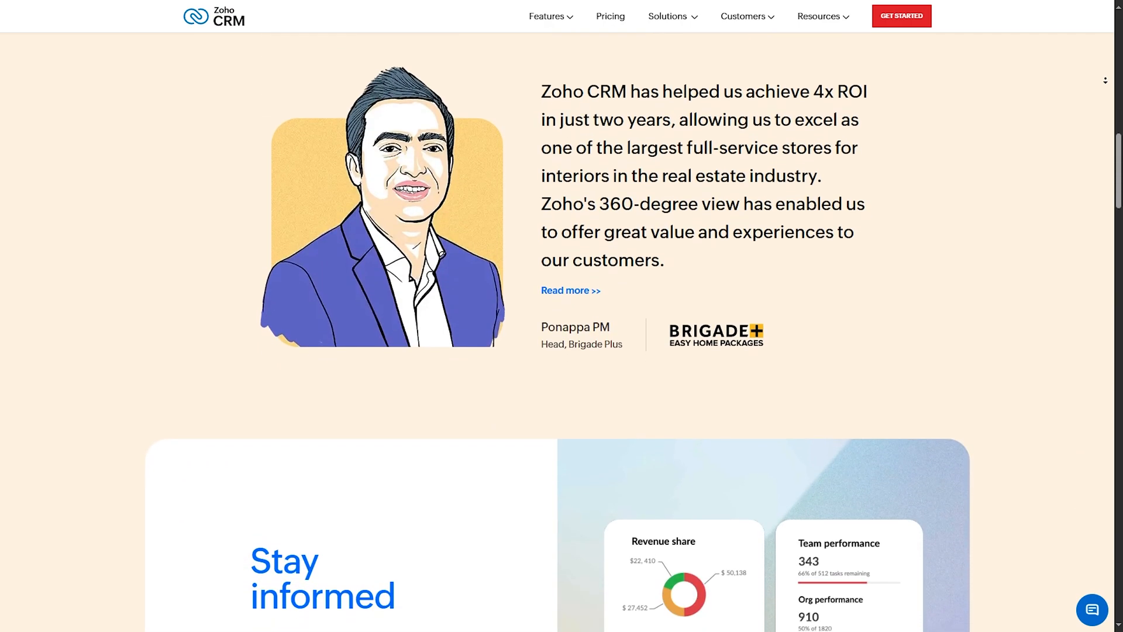
{"action": "scroll", "scroll_direction": "down", "scroll_amount": 3}
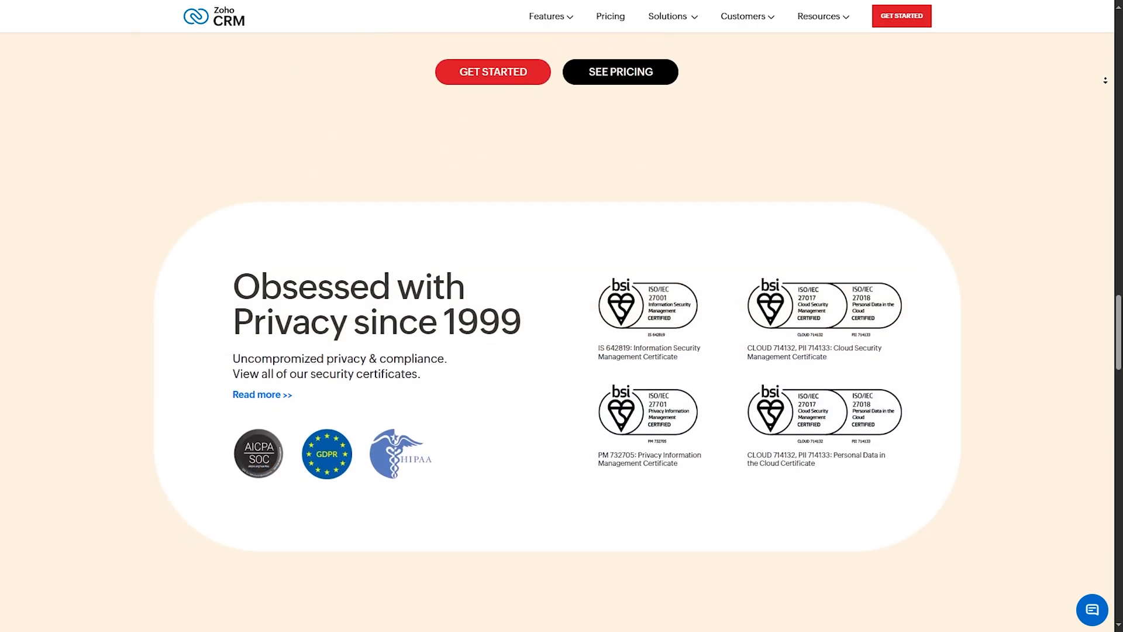
{"action": "scroll", "scroll_direction": "down", "scroll_amount": 3}
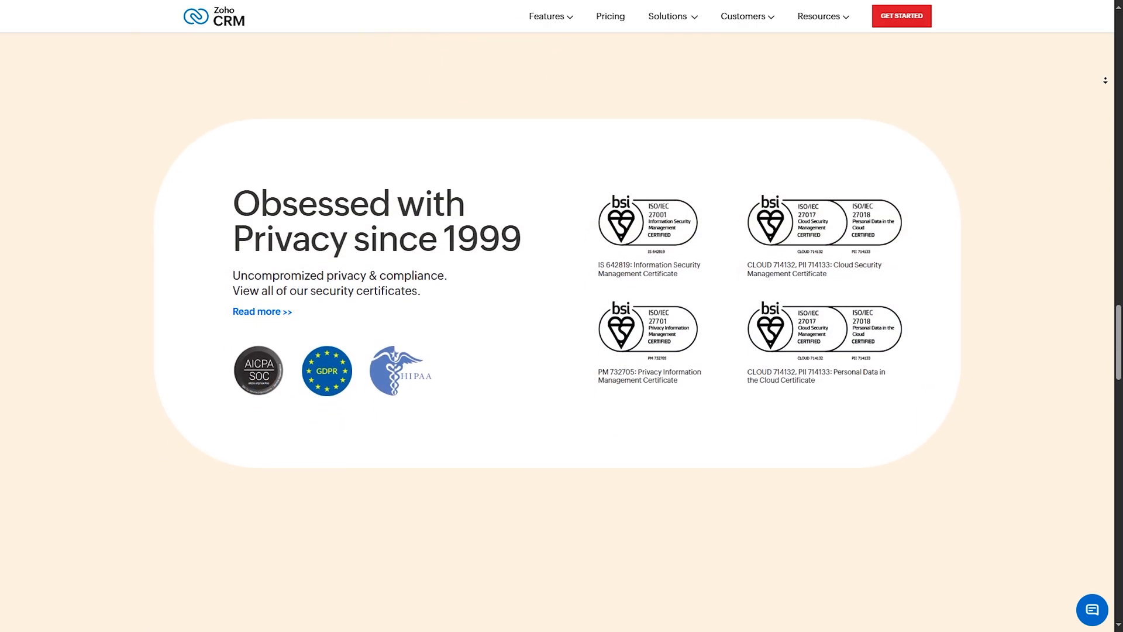
{"action": "scroll", "scroll_direction": "down", "scroll_amount": 3}
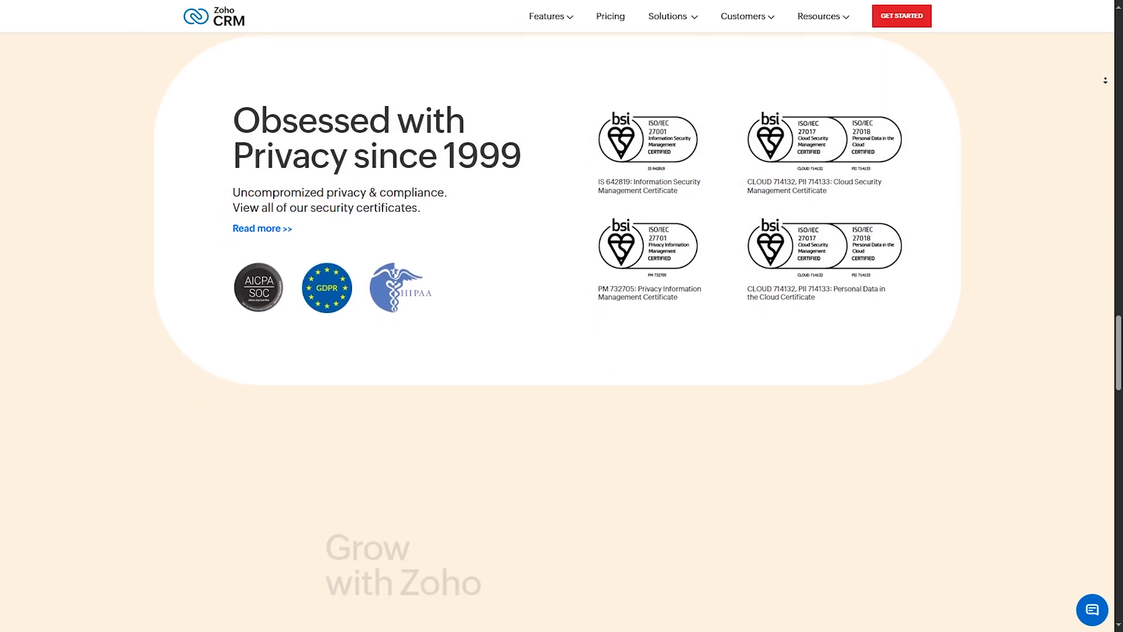
{"action": "scroll", "scroll_direction": "down", "scroll_amount": 3}
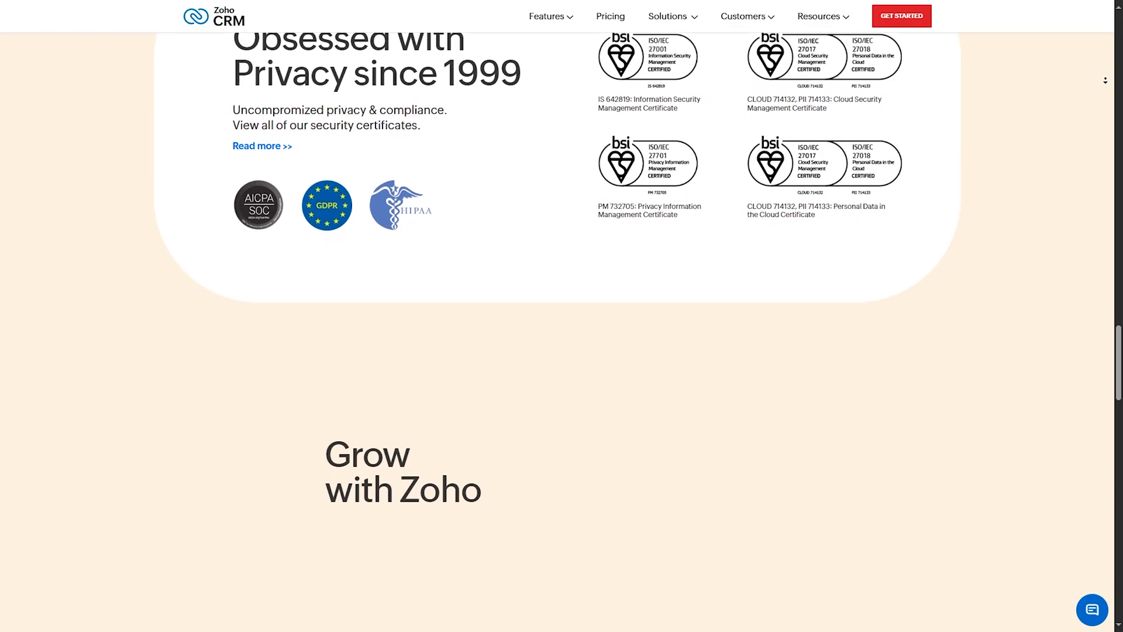
{"action": "scroll", "scroll_direction": "down", "scroll_amount": 3}
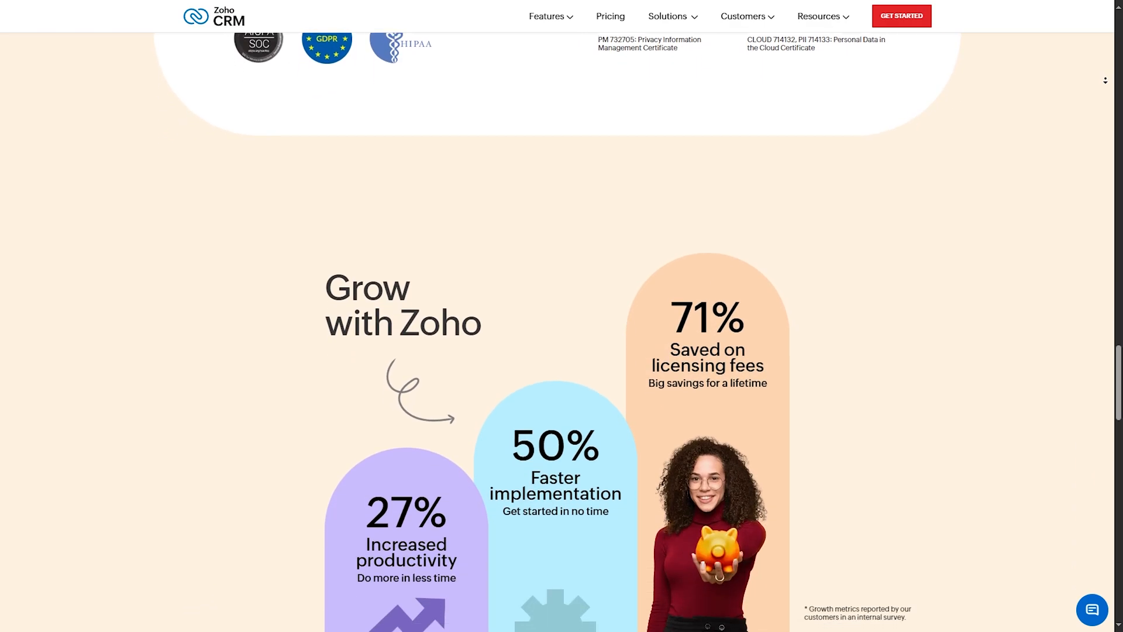
{"action": "scroll", "scroll_direction": "down", "scroll_amount": 3}
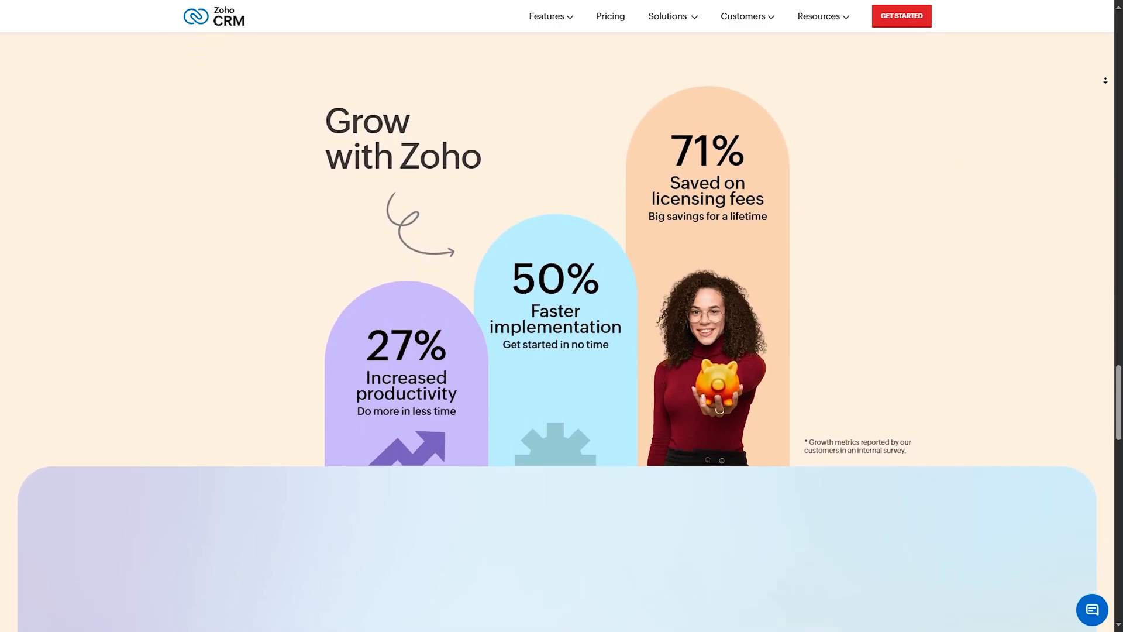
{"action": "scroll", "scroll_direction": "down", "scroll_amount": 3}
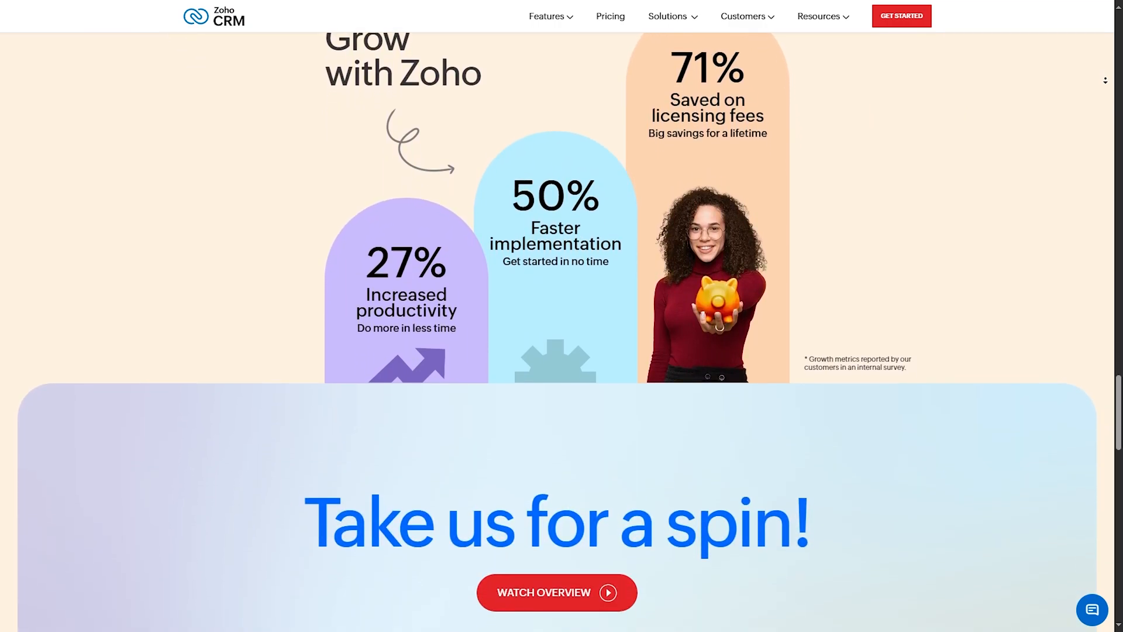
{"action": "scroll", "scroll_direction": "down", "scroll_amount": 3}
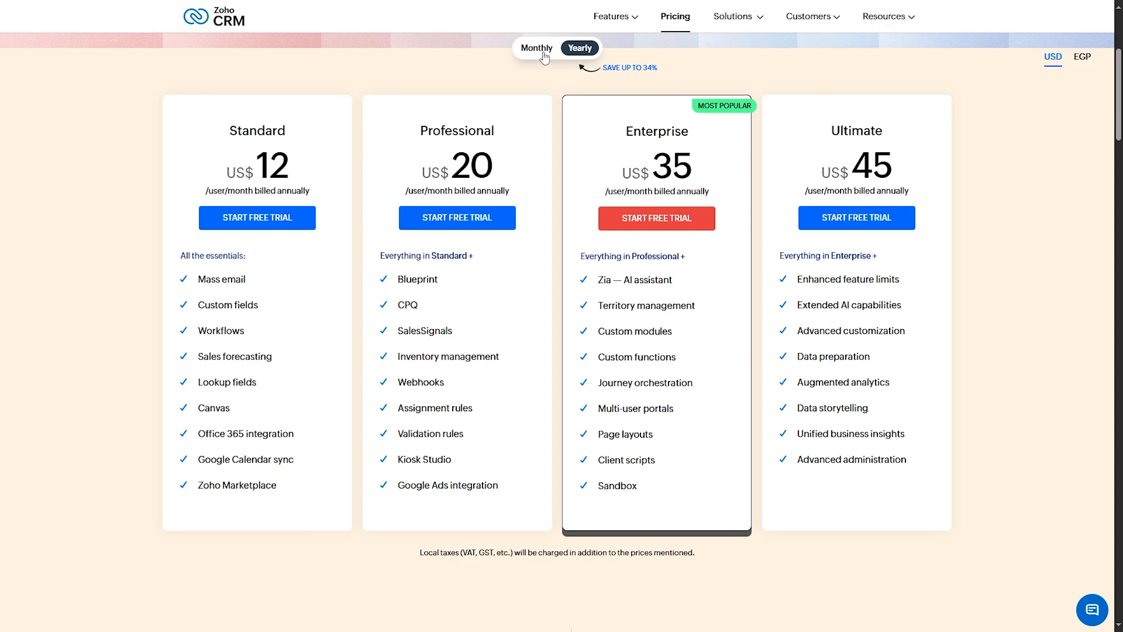
View the four Zoho CRM editions billed monthly, then switch back to yearly prices
{"action": "left_click", "coordinate": [536, 47]}
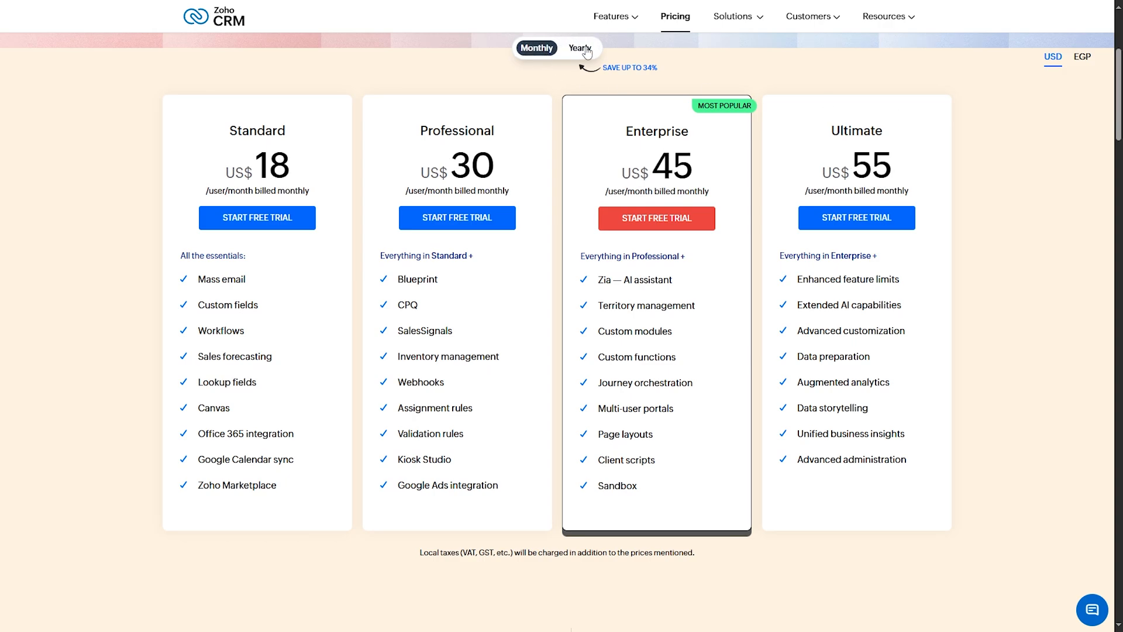
{"action": "left_click", "coordinate": [579, 48]}
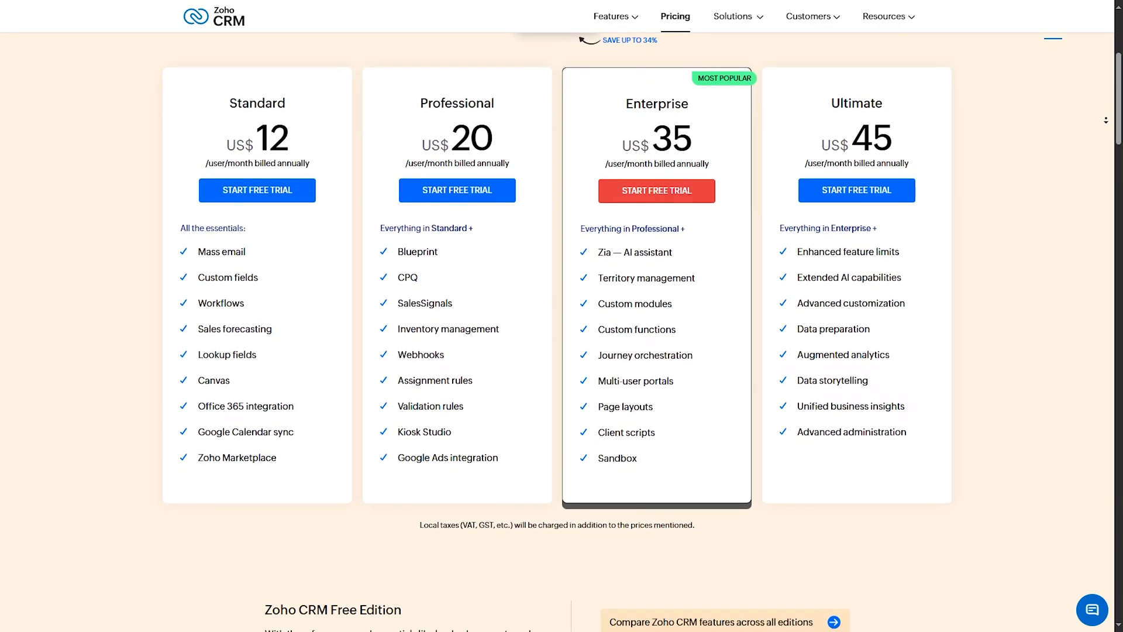
{"action": "scroll", "scroll_direction": "down", "scroll_amount": 3}
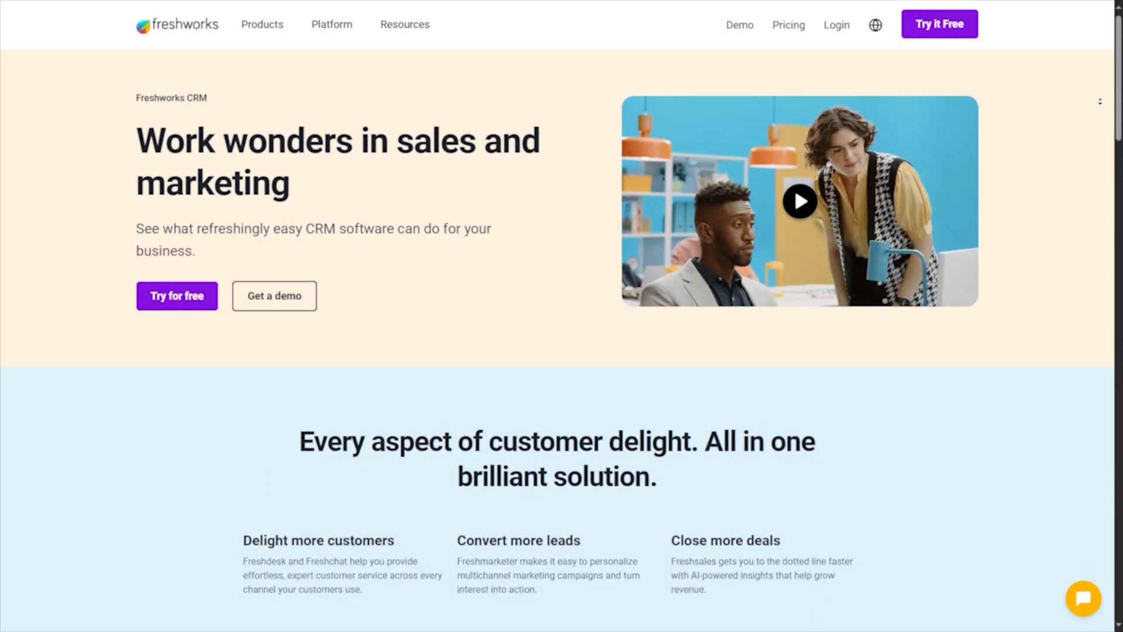
Scroll the Freshworks homepage down through the product sections to the Dunzo testimonial
{"action": "scroll", "scroll_direction": "down", "scroll_amount": 3}
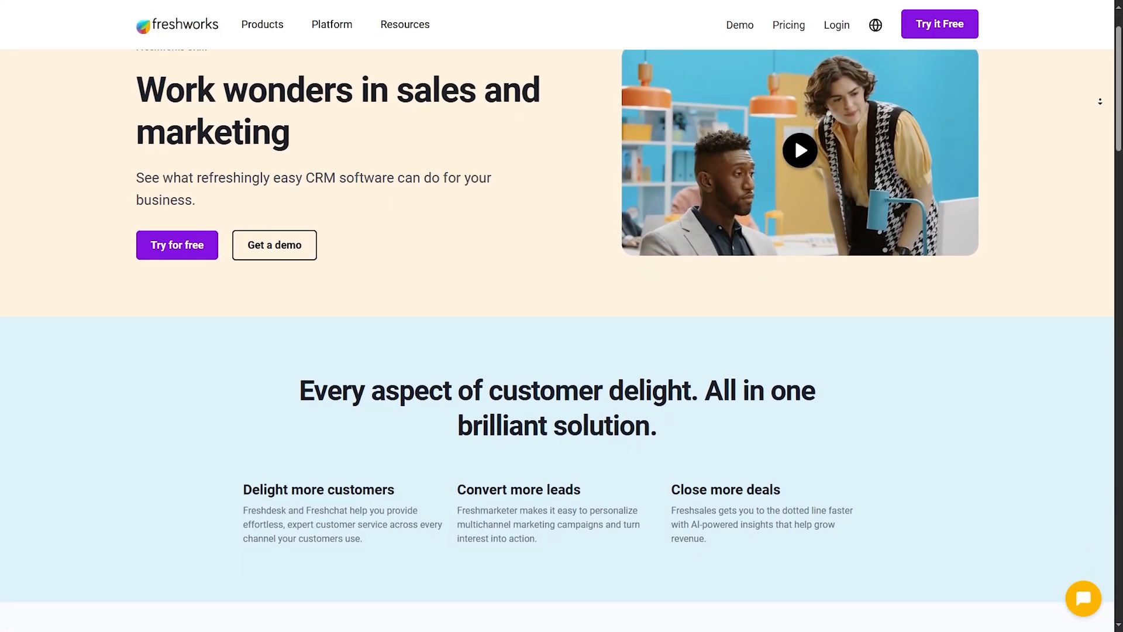
{"action": "scroll", "scroll_direction": "down", "scroll_amount": 3}
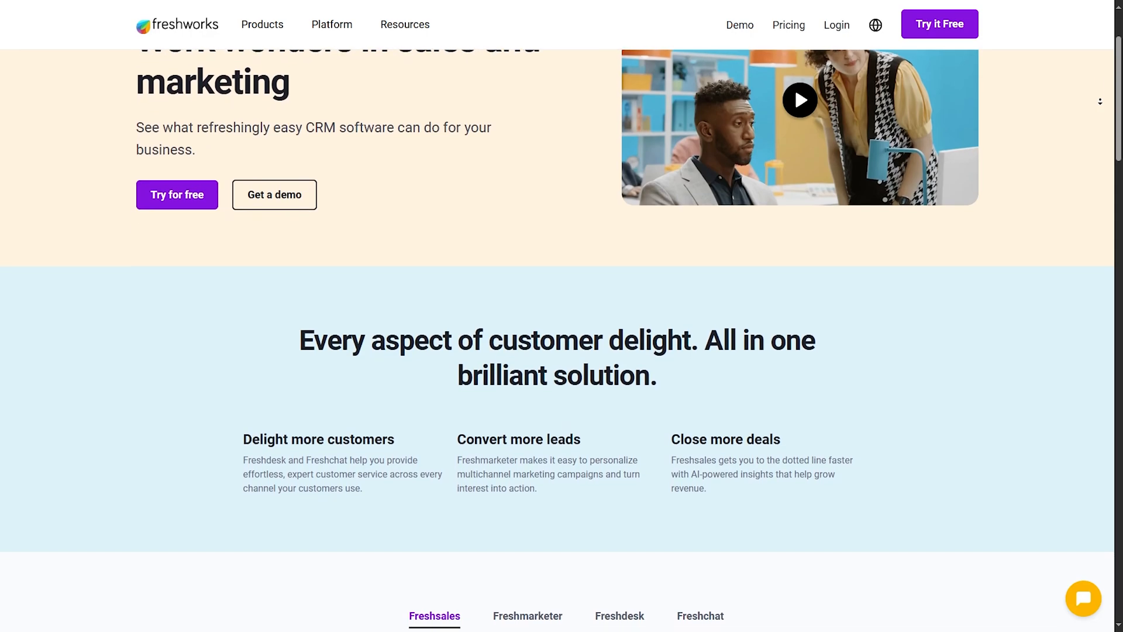
{"action": "scroll", "scroll_direction": "down", "scroll_amount": 3}
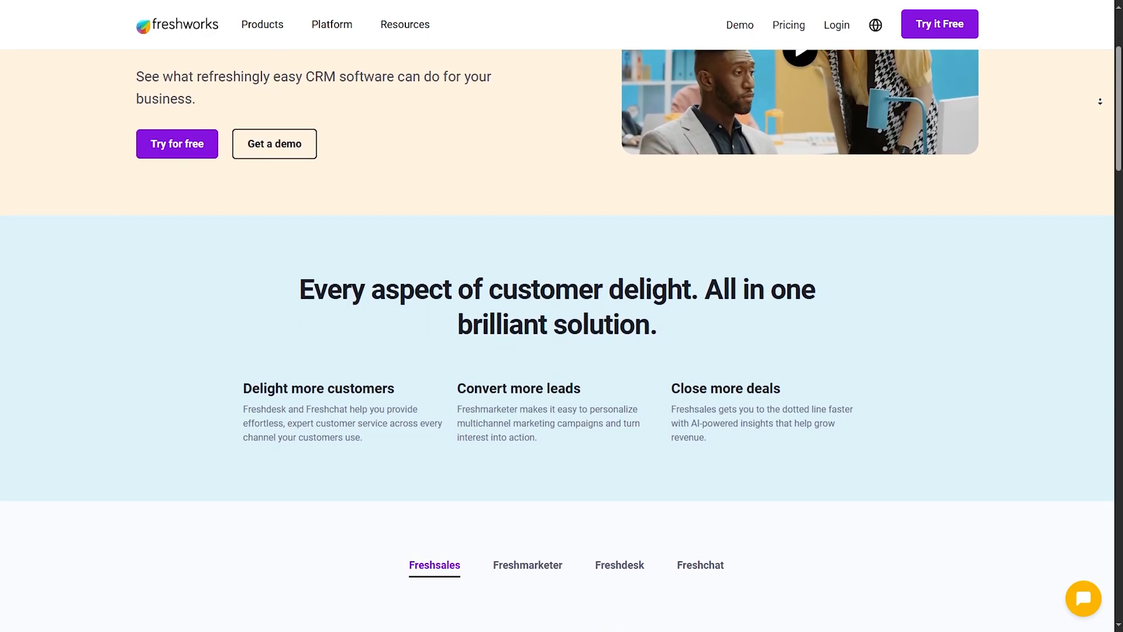
{"action": "scroll", "scroll_direction": "down", "scroll_amount": 3}
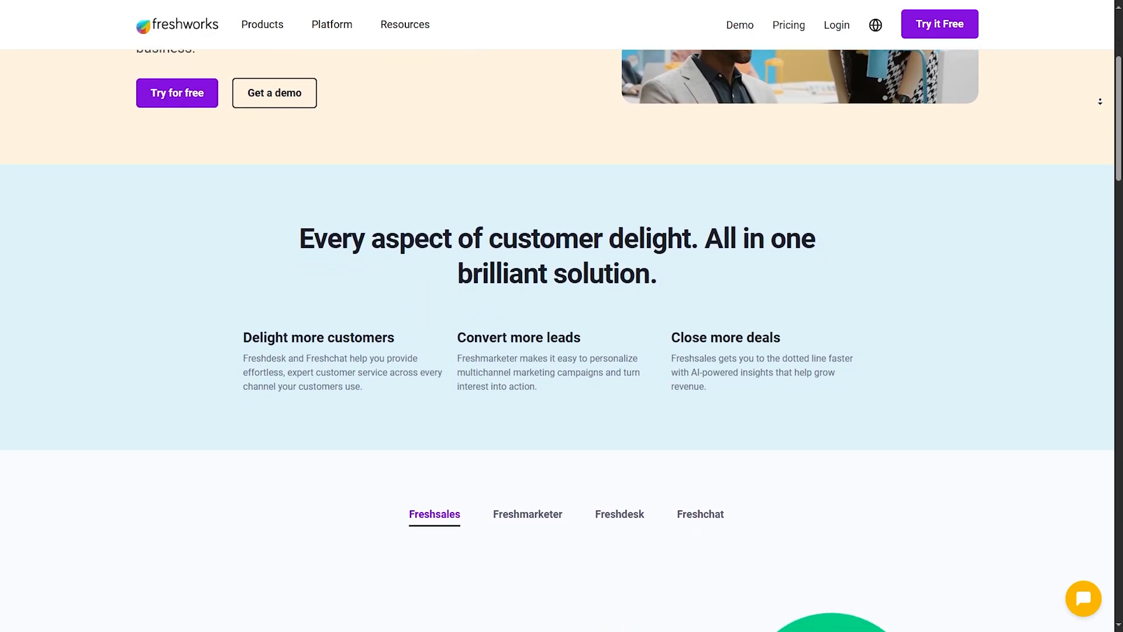
{"action": "scroll", "scroll_direction": "down", "scroll_amount": 3}
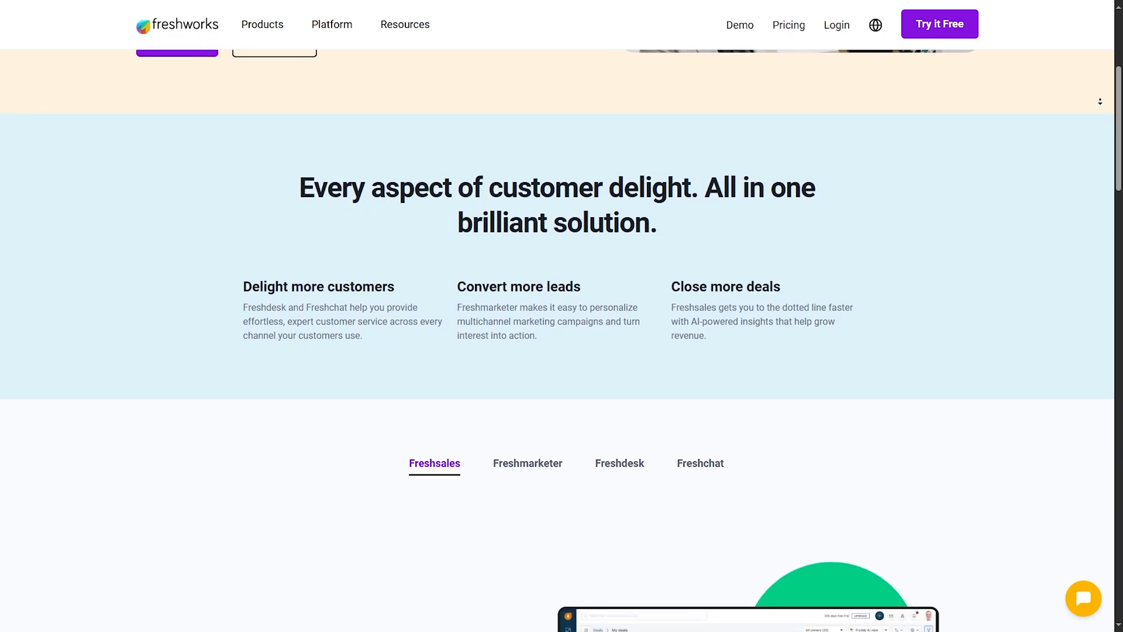
{"action": "scroll", "scroll_direction": "down", "scroll_amount": 3}
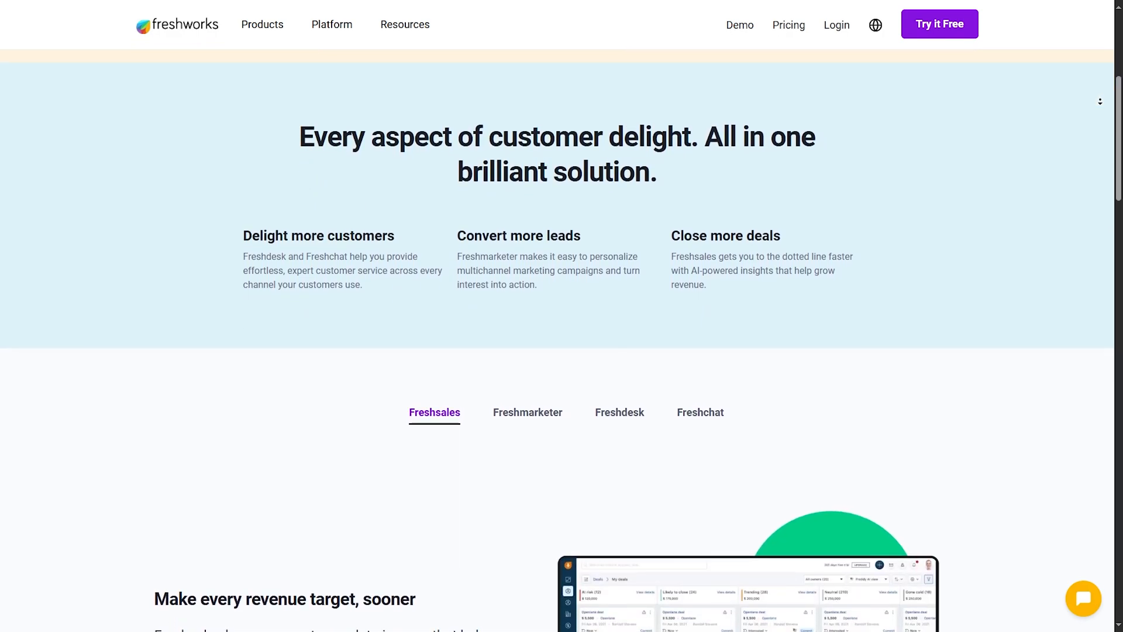
{"action": "scroll", "scroll_direction": "down", "scroll_amount": 3}
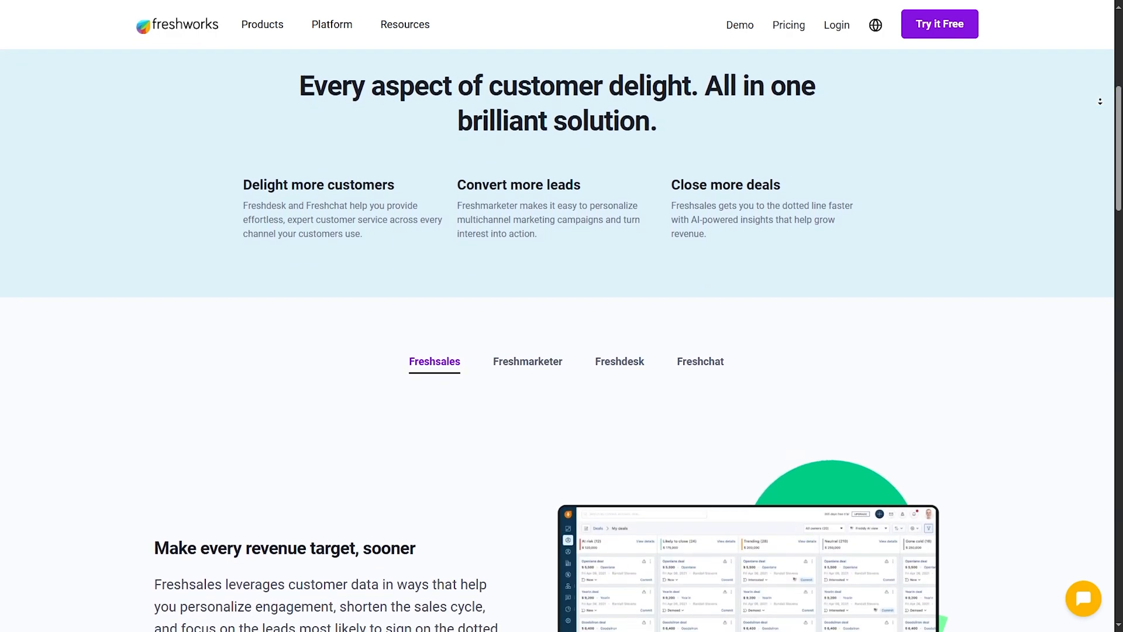
{"action": "scroll", "scroll_direction": "down", "scroll_amount": 3}
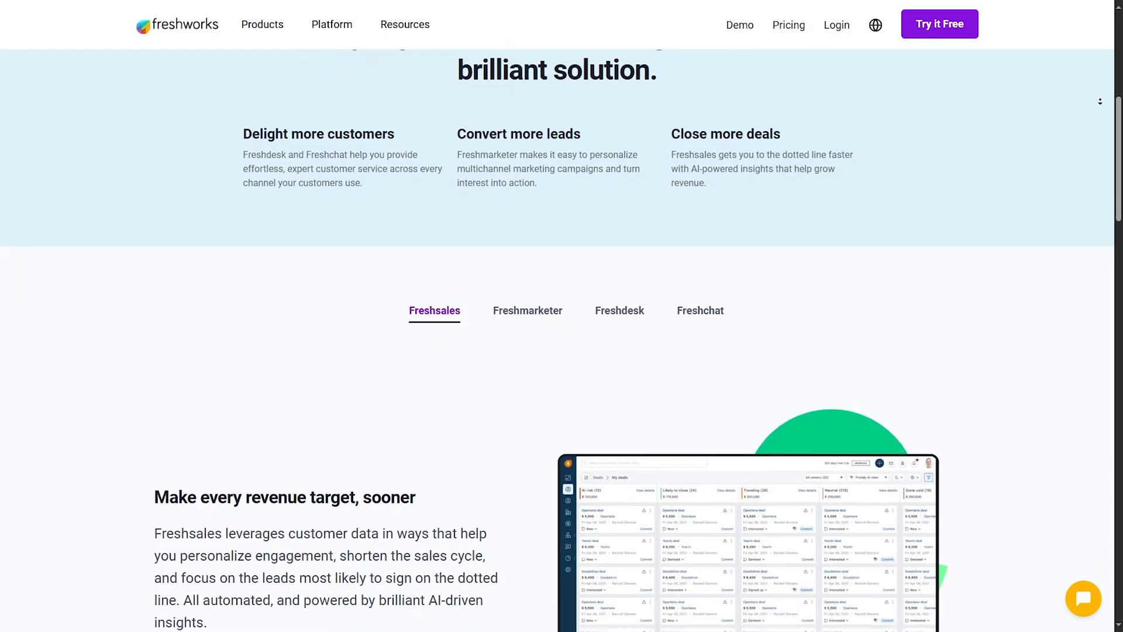
{"action": "scroll", "scroll_direction": "down", "scroll_amount": 3}
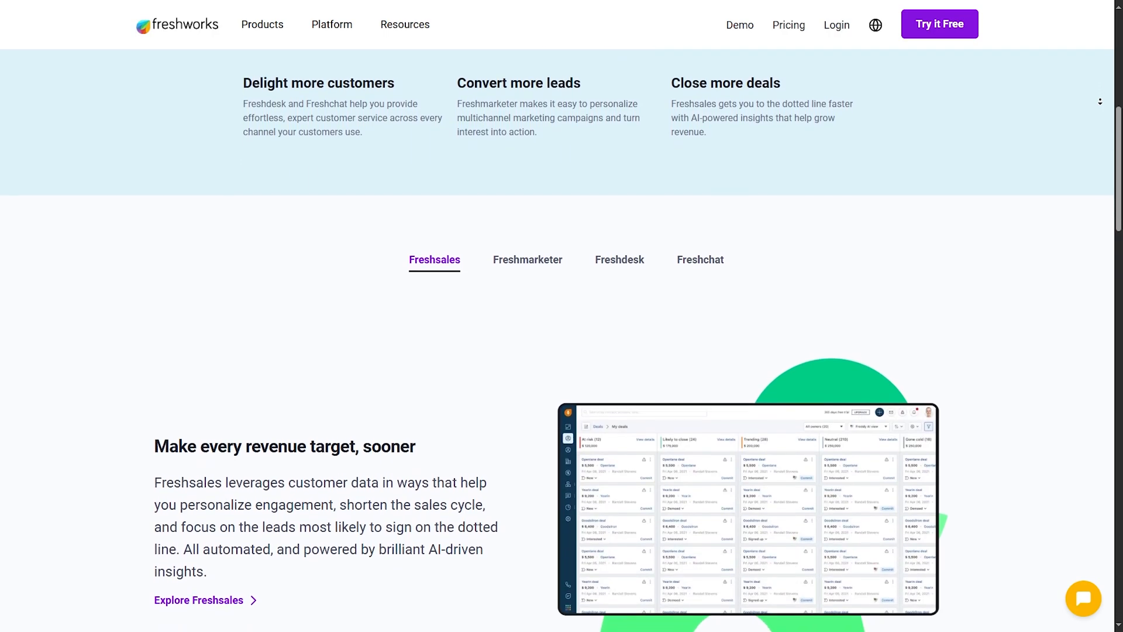
{"action": "scroll", "scroll_direction": "down", "scroll_amount": 3}
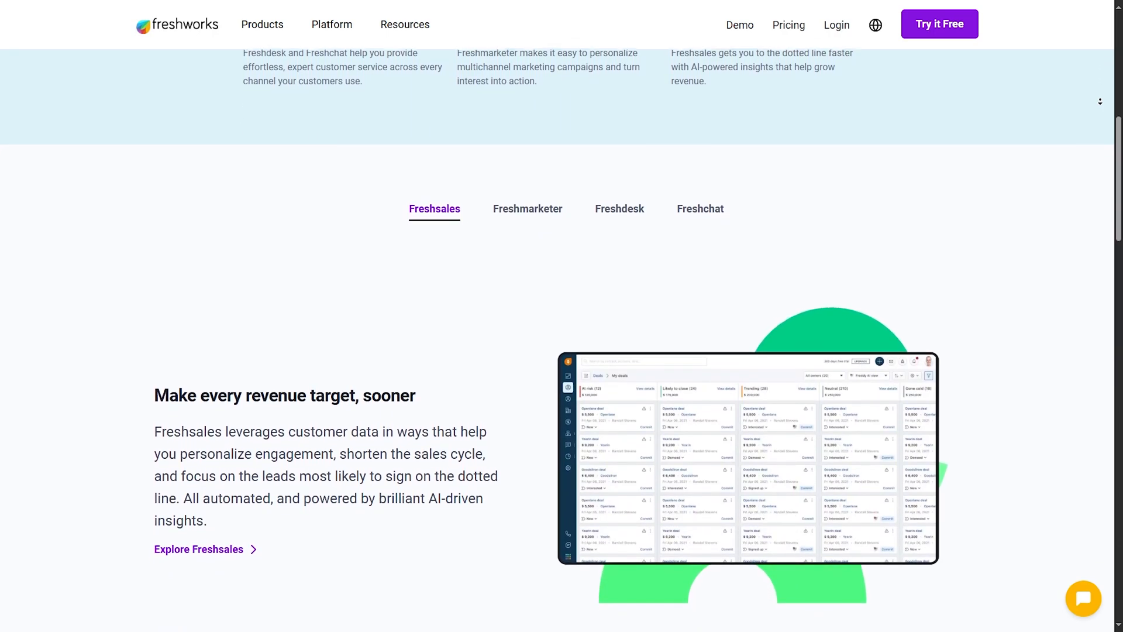
{"action": "scroll", "scroll_direction": "down", "scroll_amount": 3}
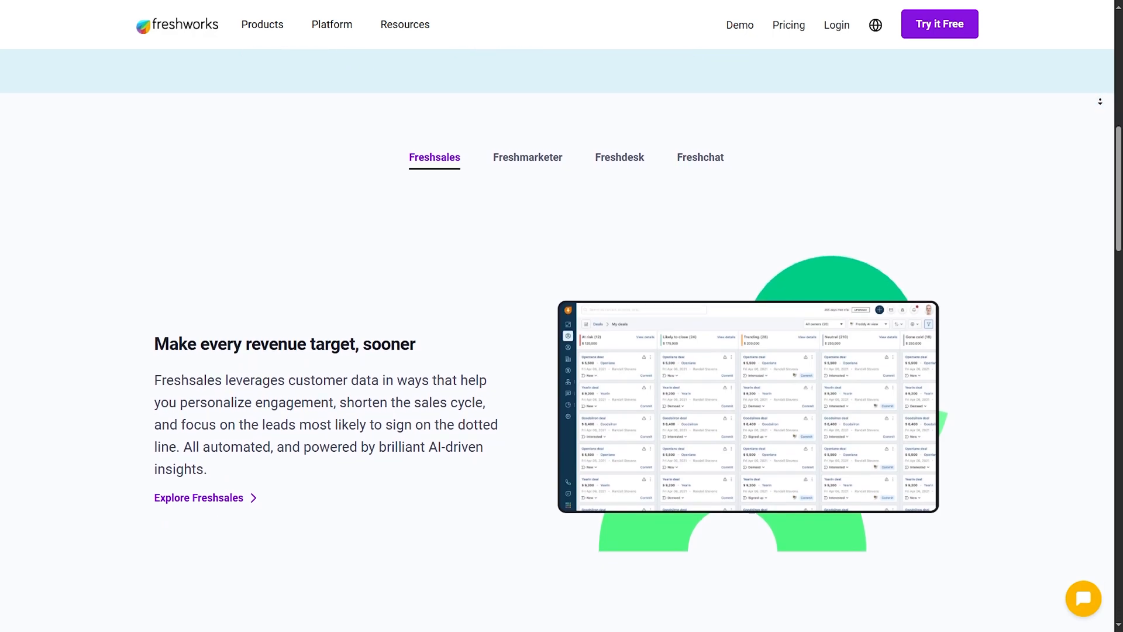
{"action": "scroll", "scroll_direction": "down", "scroll_amount": 3}
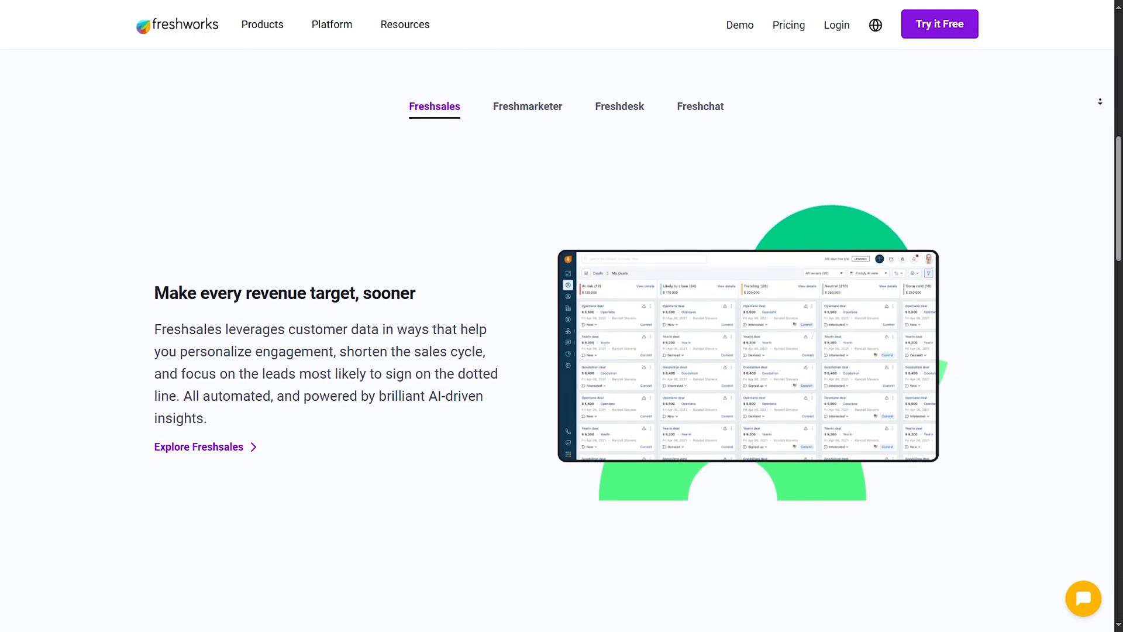
{"action": "scroll", "scroll_direction": "down", "scroll_amount": 3}
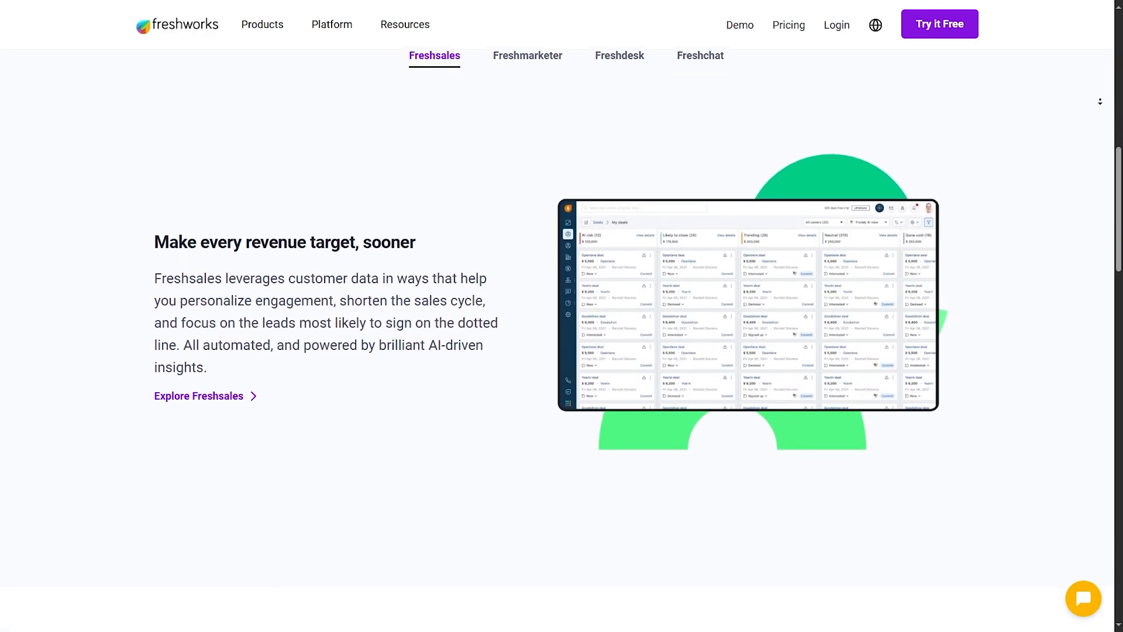
{"action": "scroll", "scroll_direction": "down", "scroll_amount": 3}
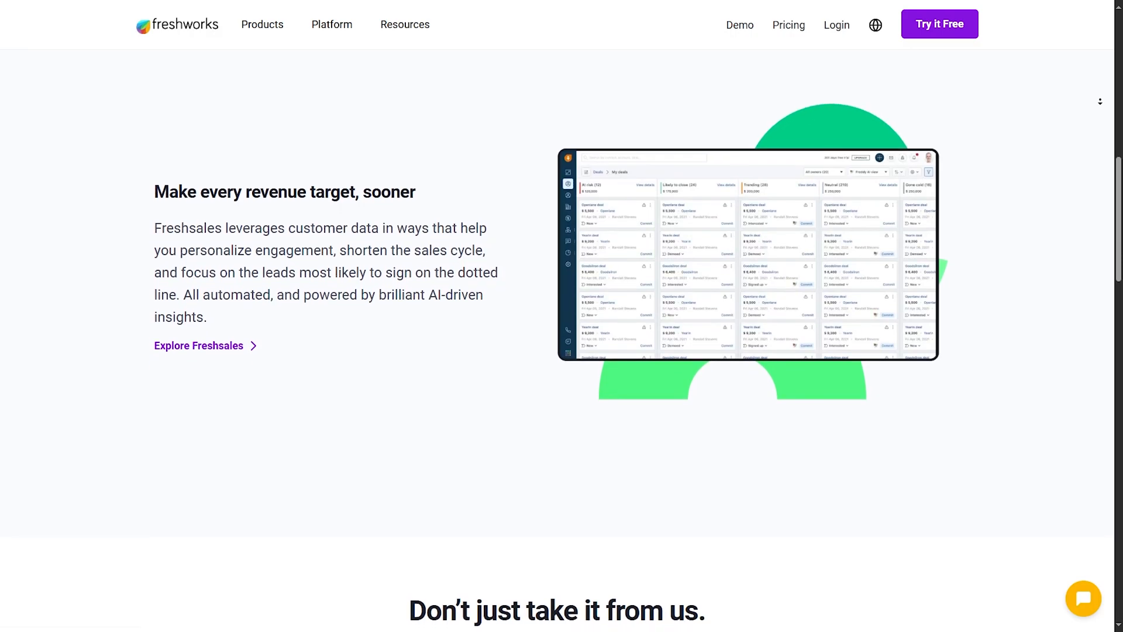
Continue down to the 'Leading industry experts recommend Freshworks' badges and page footer
{"action": "scroll", "scroll_direction": "down", "scroll_amount": 3}
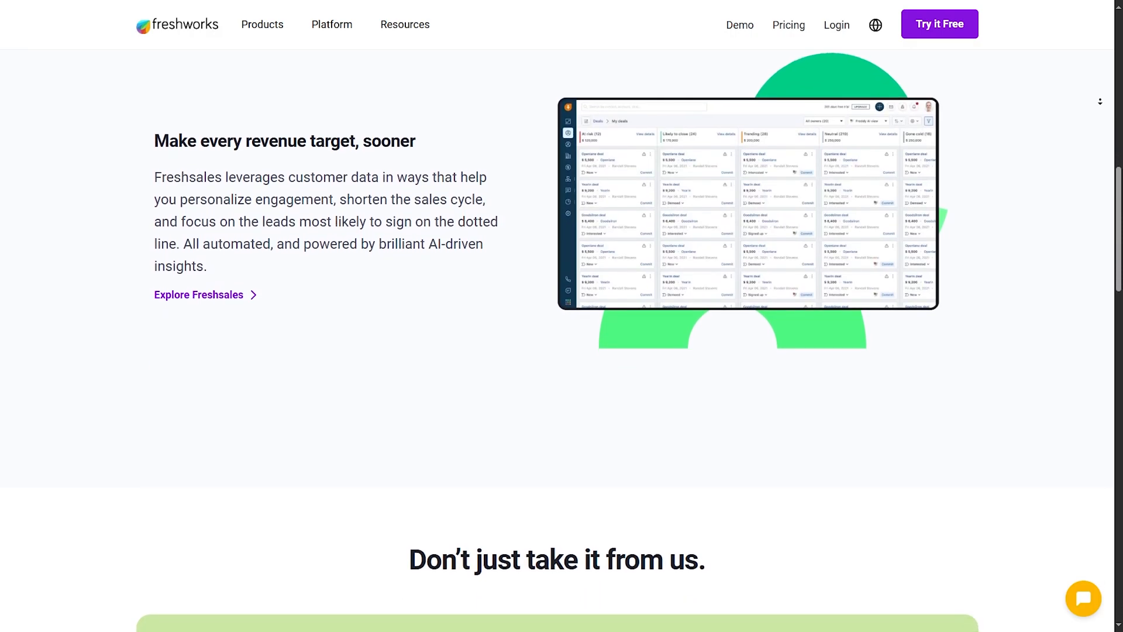
{"action": "scroll", "scroll_direction": "down", "scroll_amount": 3}
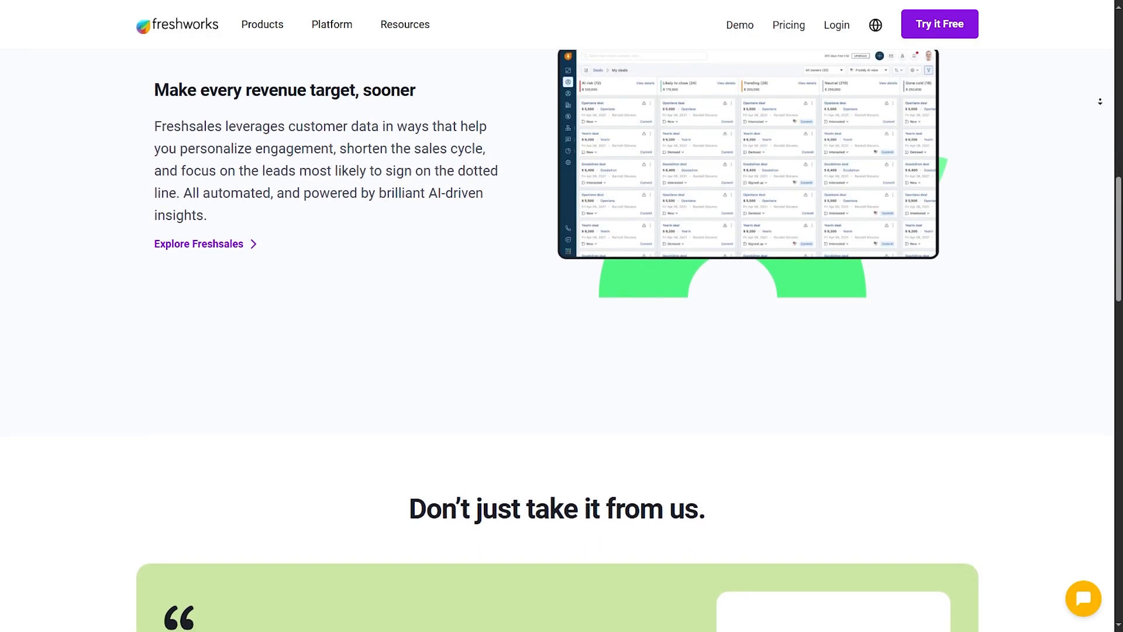
{"action": "scroll", "scroll_direction": "down", "scroll_amount": 3}
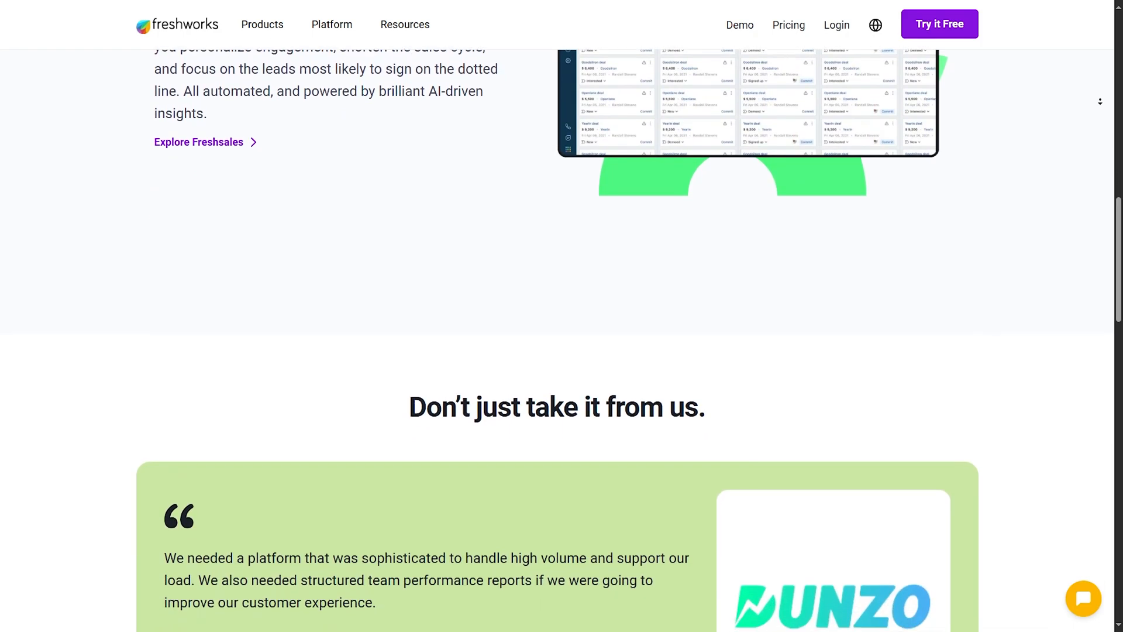
{"action": "scroll", "scroll_direction": "down", "scroll_amount": 3}
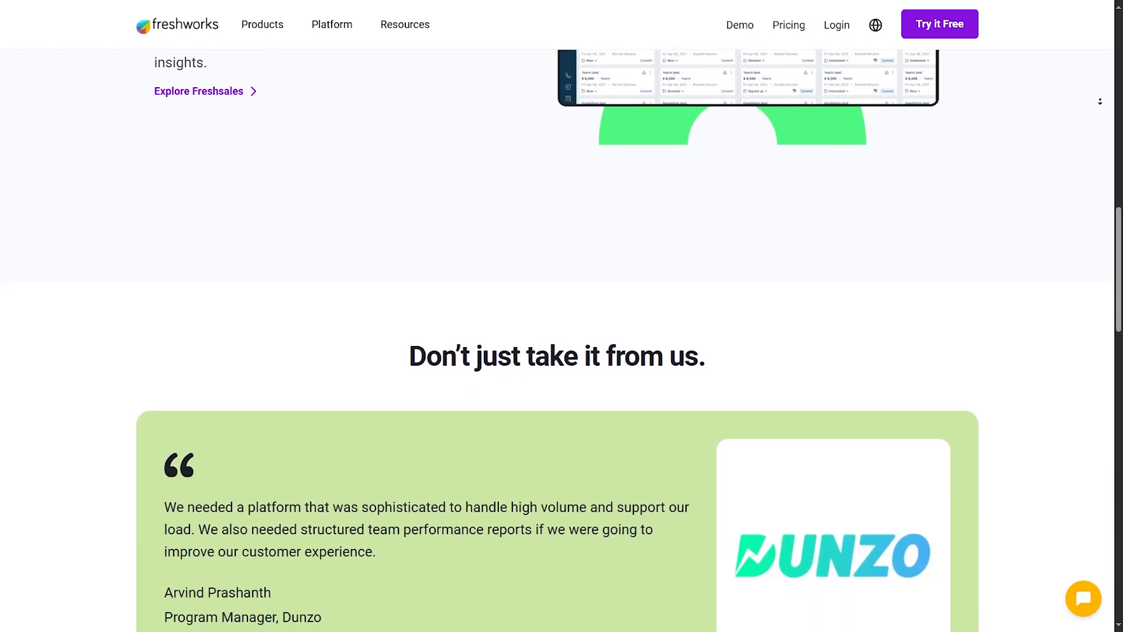
{"action": "scroll", "scroll_direction": "down", "scroll_amount": 3}
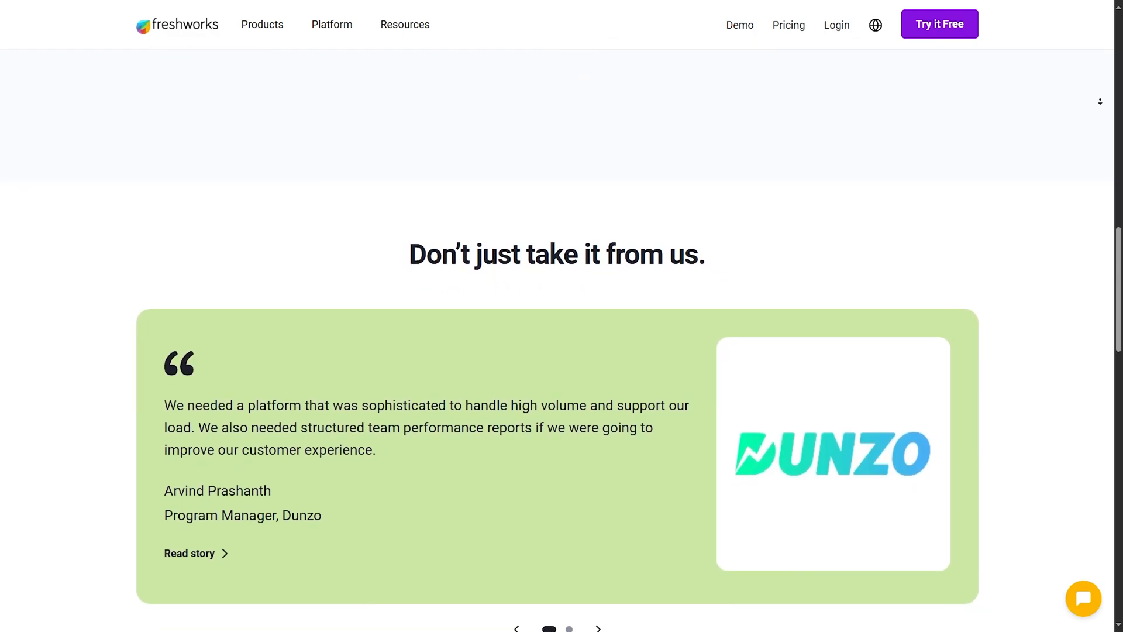
{"action": "scroll", "scroll_direction": "down", "scroll_amount": 3}
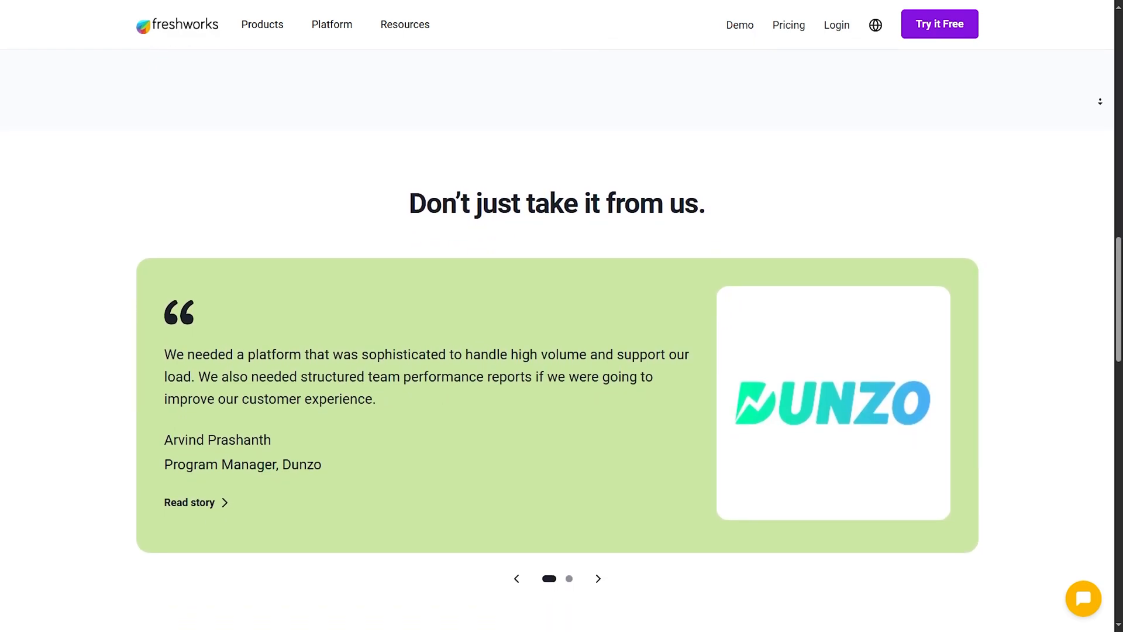
{"action": "scroll", "scroll_direction": "down", "scroll_amount": 3}
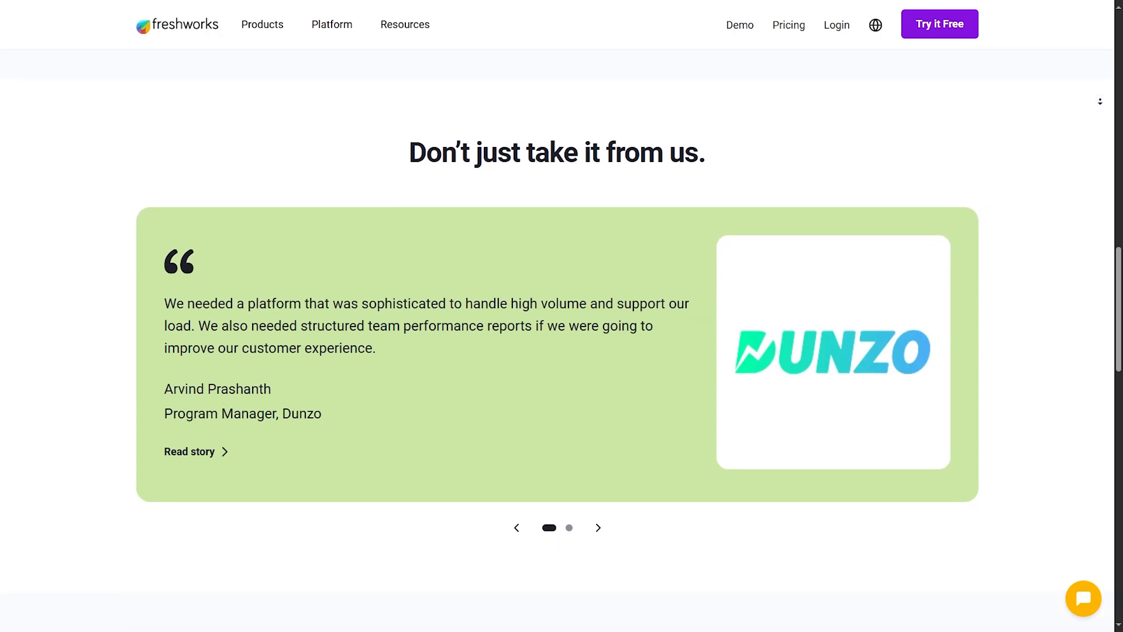
{"action": "scroll", "scroll_direction": "down", "scroll_amount": 3}
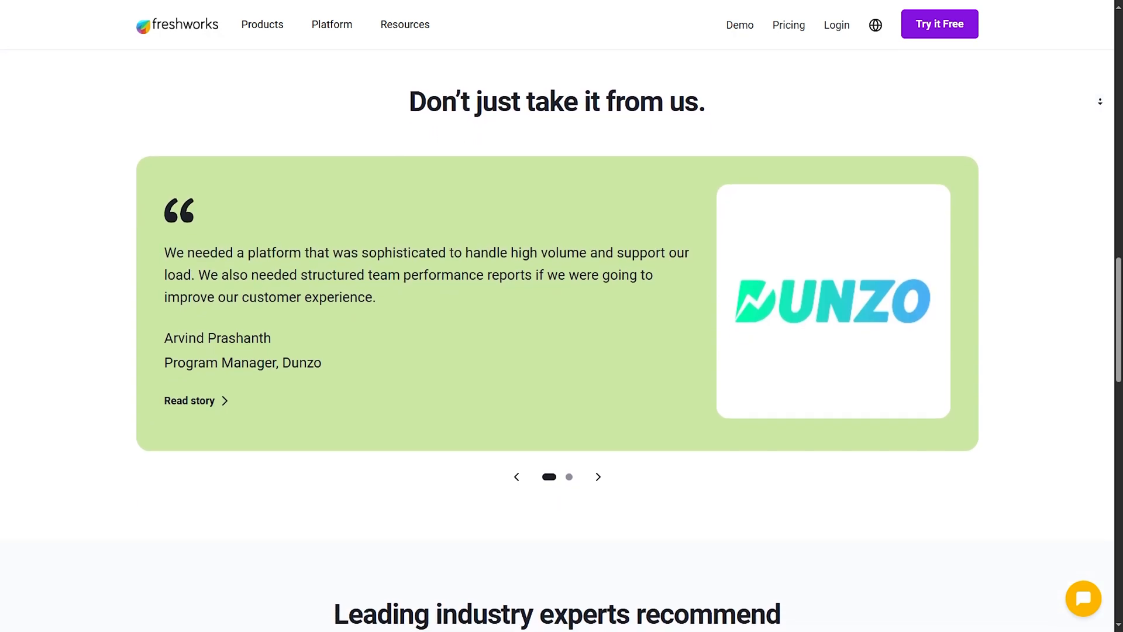
{"action": "scroll", "scroll_direction": "down", "scroll_amount": 3}
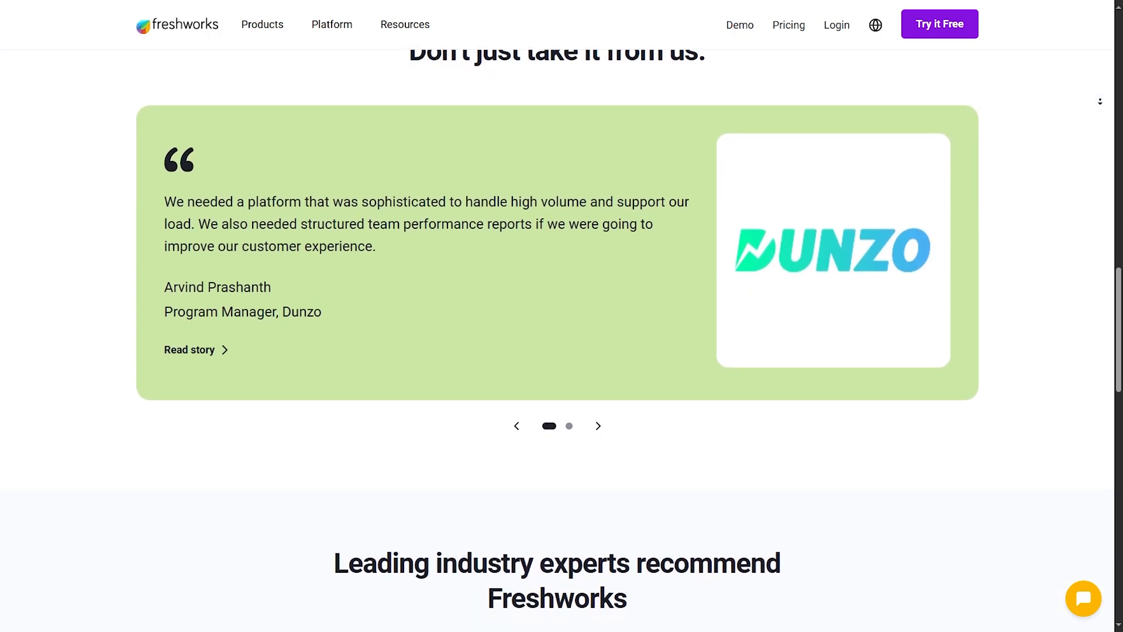
{"action": "scroll", "scroll_direction": "down", "scroll_amount": 3}
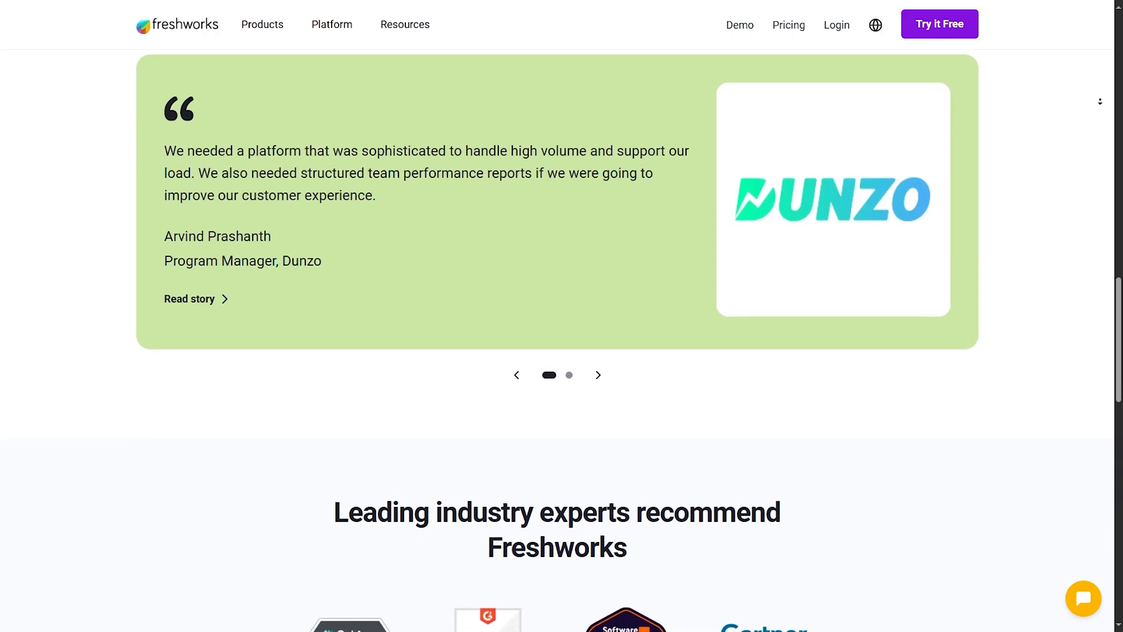
{"action": "scroll", "scroll_direction": "down", "scroll_amount": 3}
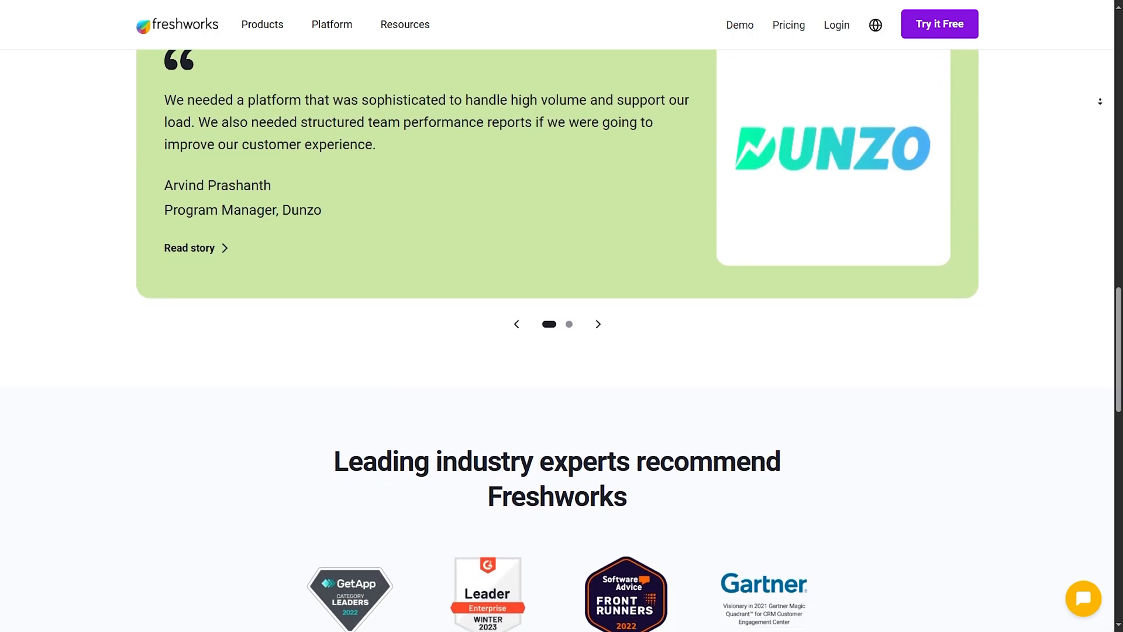
{"action": "scroll", "scroll_direction": "down", "scroll_amount": 3}
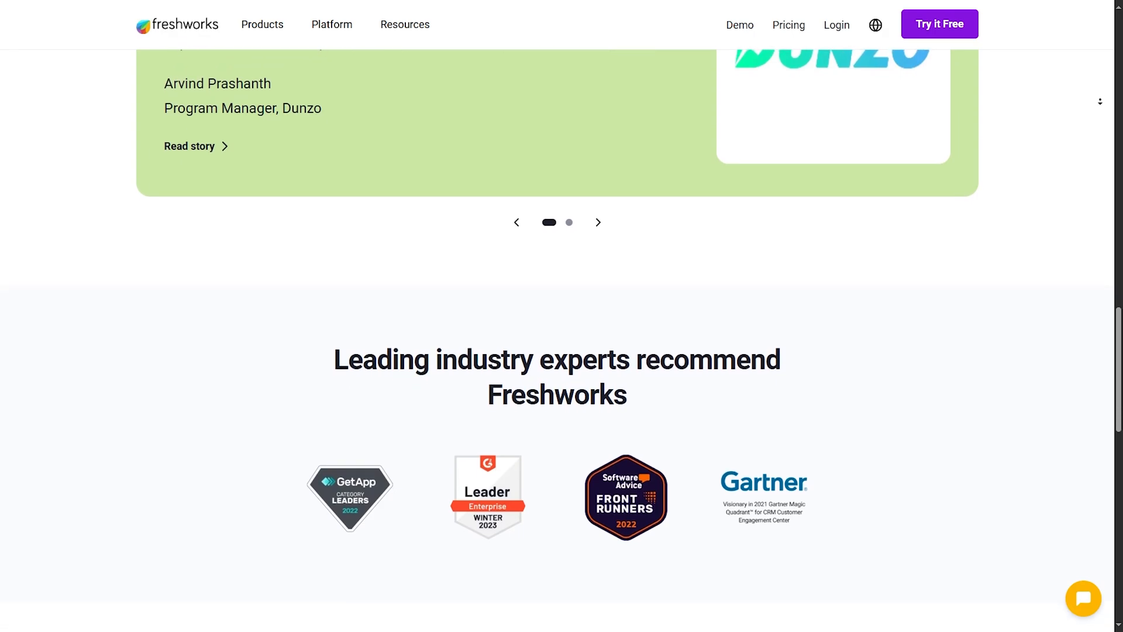
{"action": "scroll", "scroll_direction": "down", "scroll_amount": 3}
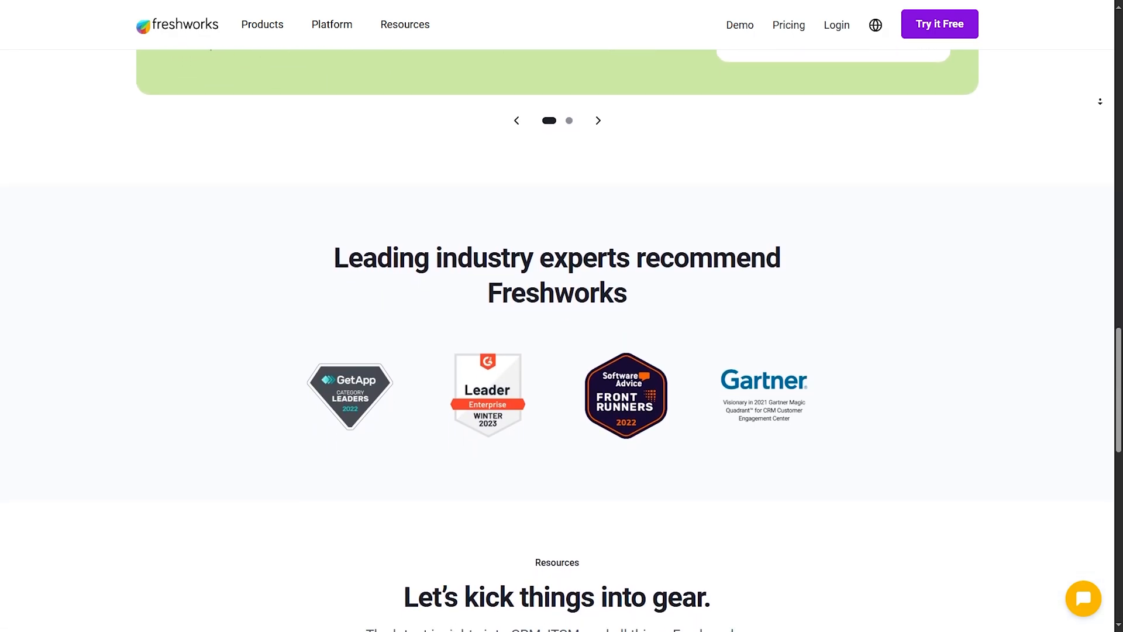
{"action": "scroll", "scroll_direction": "down", "scroll_amount": 3}
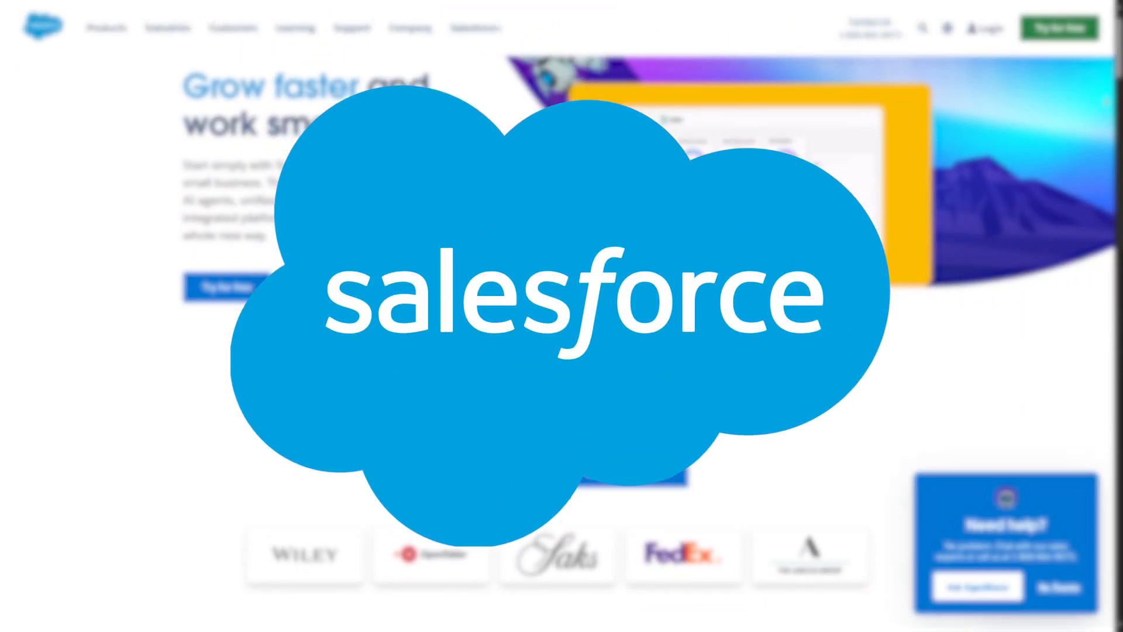
Scroll the Salesforce homepage from the Agentforce intro past the Starter Suite section
{"action": "scroll", "scroll_direction": "down", "scroll_amount": 3}
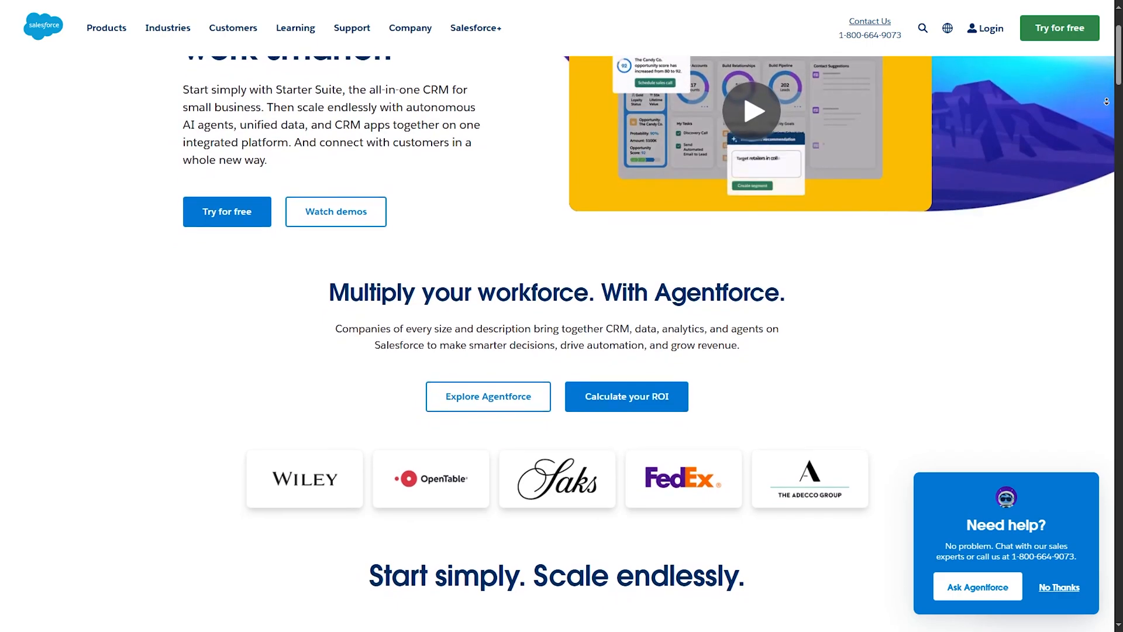
{"action": "scroll", "scroll_direction": "down", "scroll_amount": 3}
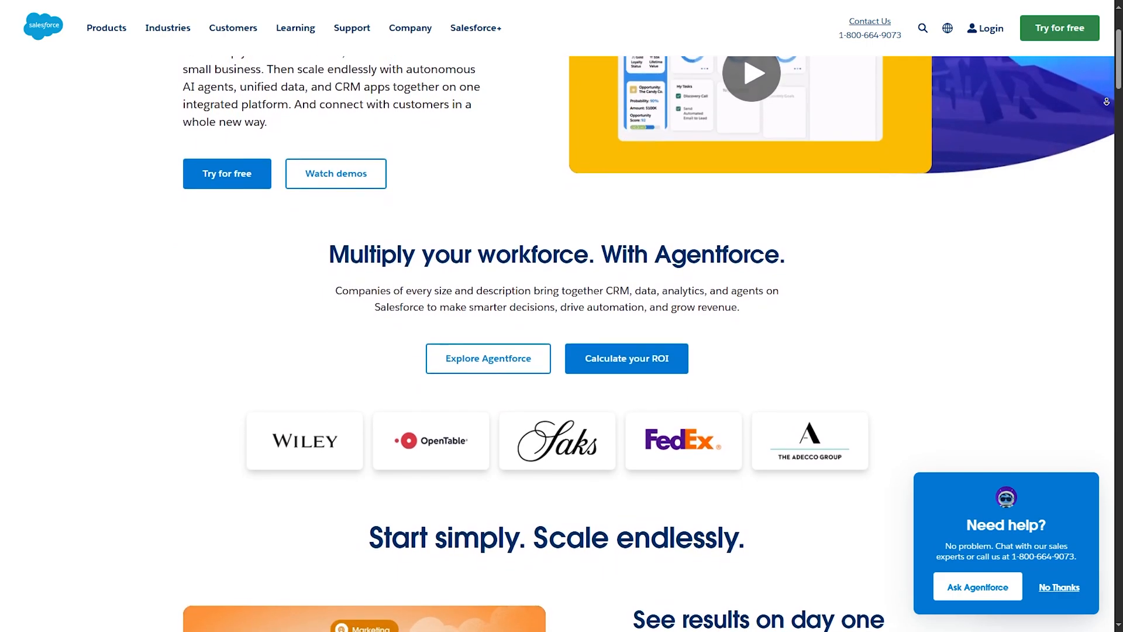
{"action": "scroll", "scroll_direction": "down", "scroll_amount": 3}
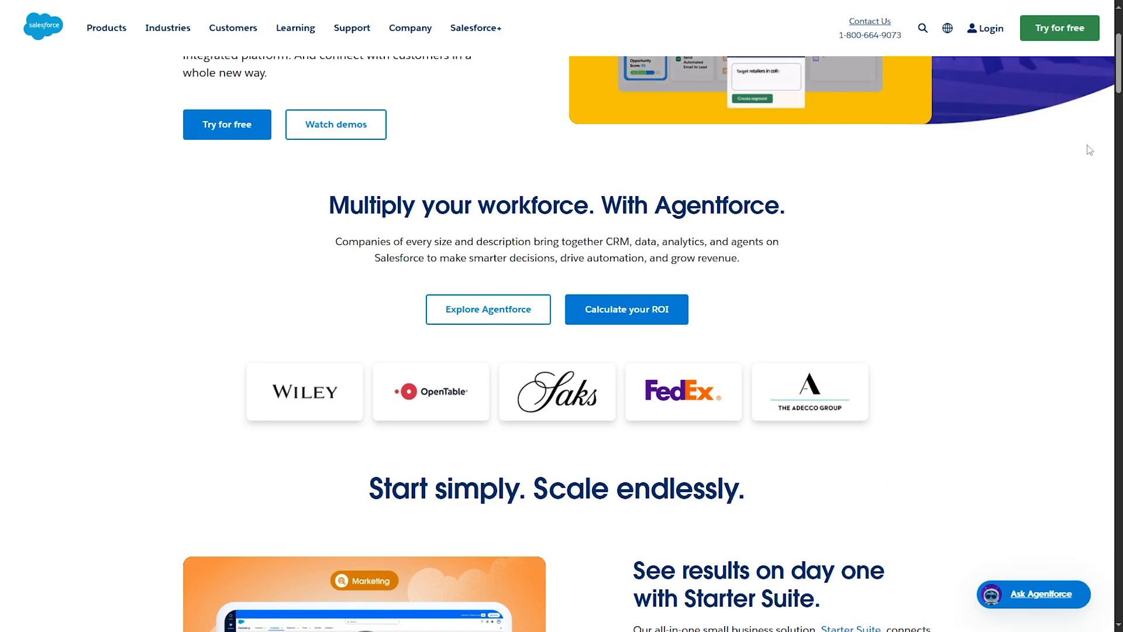
{"action": "scroll", "scroll_direction": "down", "scroll_amount": 3}
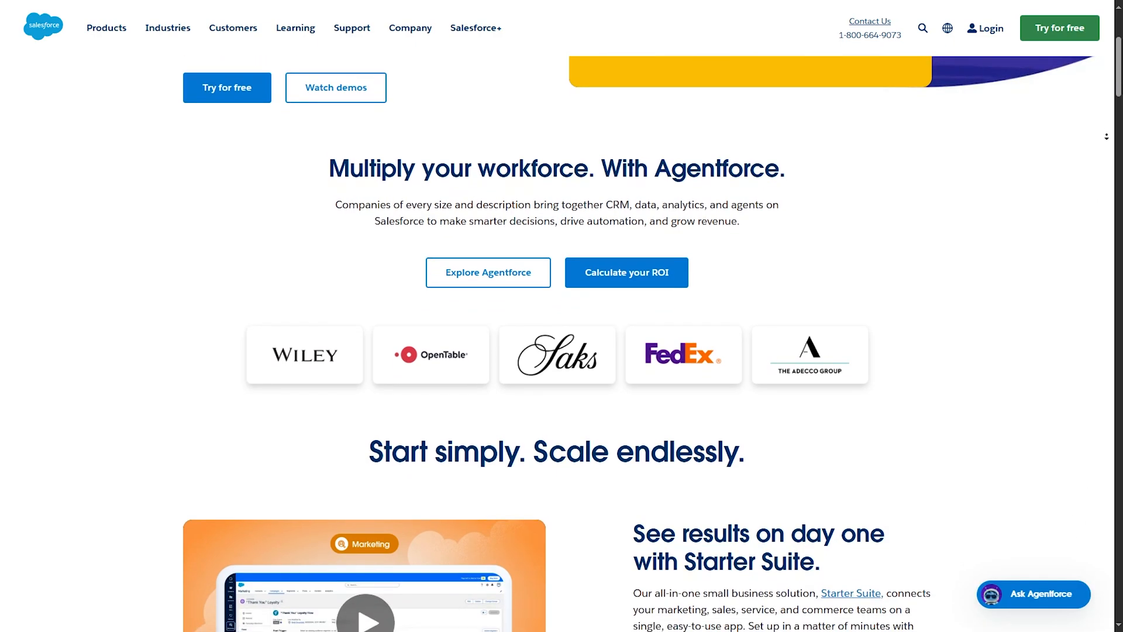
{"action": "scroll", "scroll_direction": "down", "scroll_amount": 3}
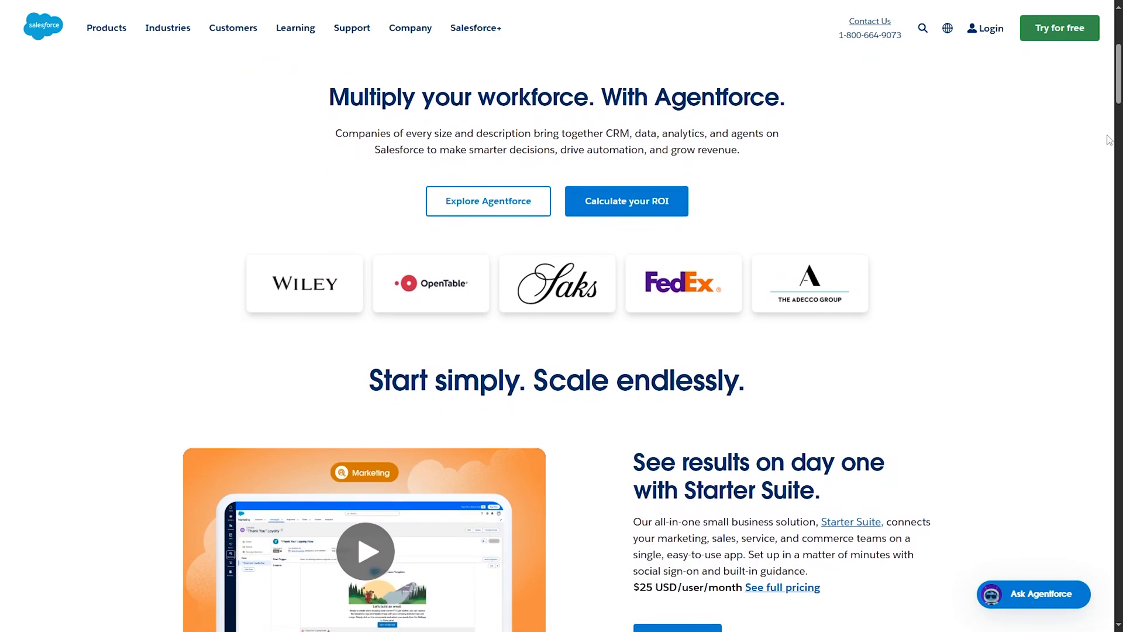
{"action": "scroll", "scroll_direction": "down", "scroll_amount": 3}
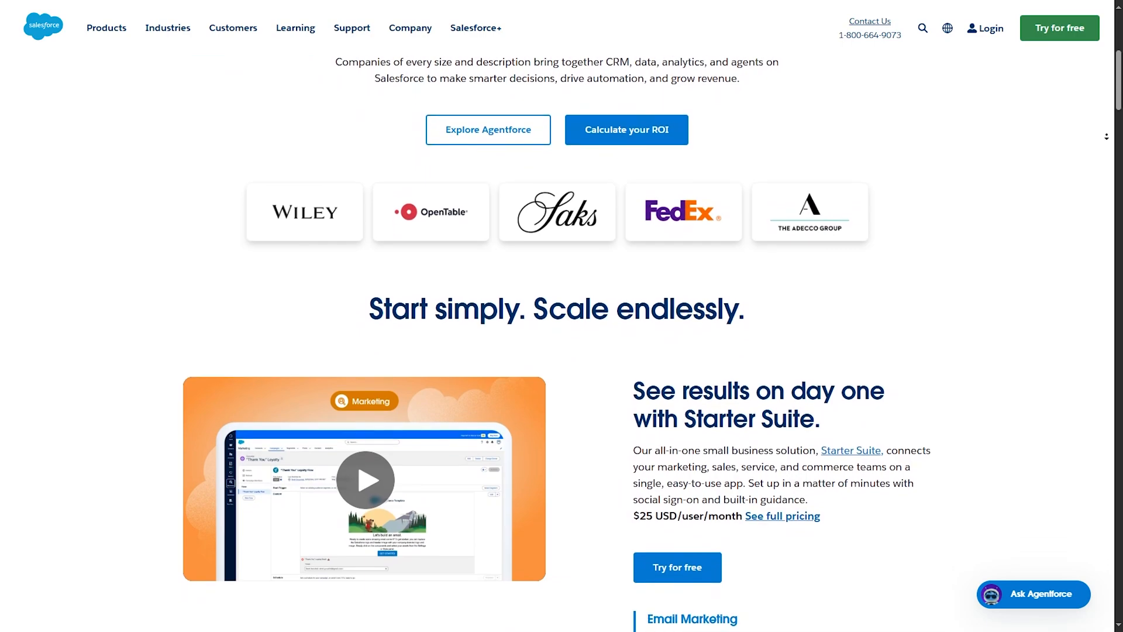
{"action": "scroll", "scroll_direction": "down", "scroll_amount": 3}
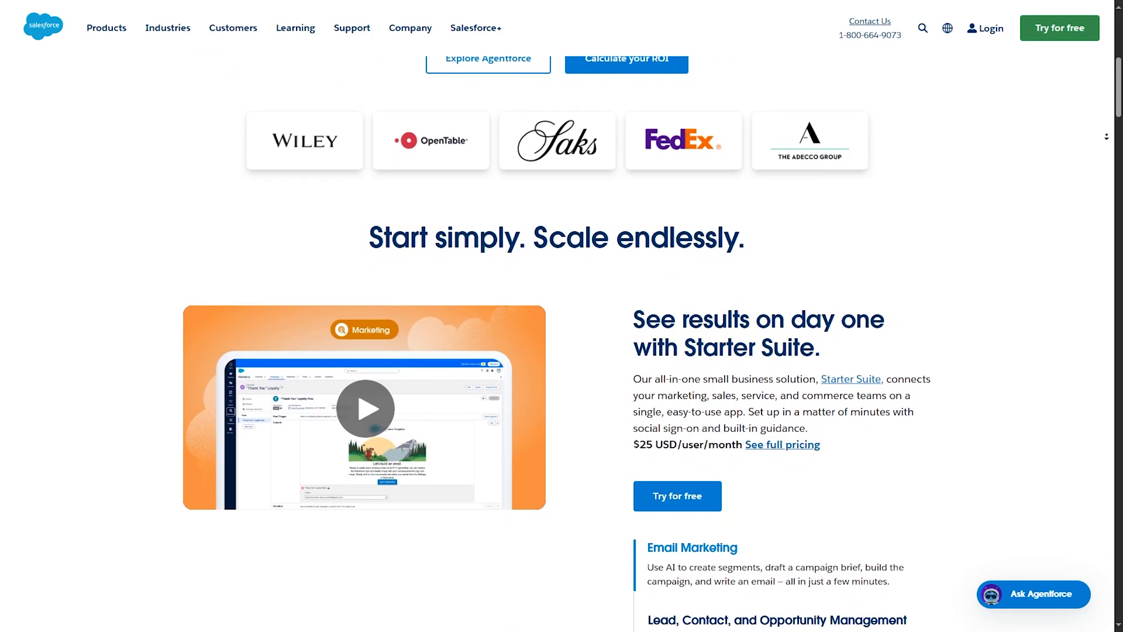
{"action": "scroll", "scroll_direction": "down", "scroll_amount": 3}
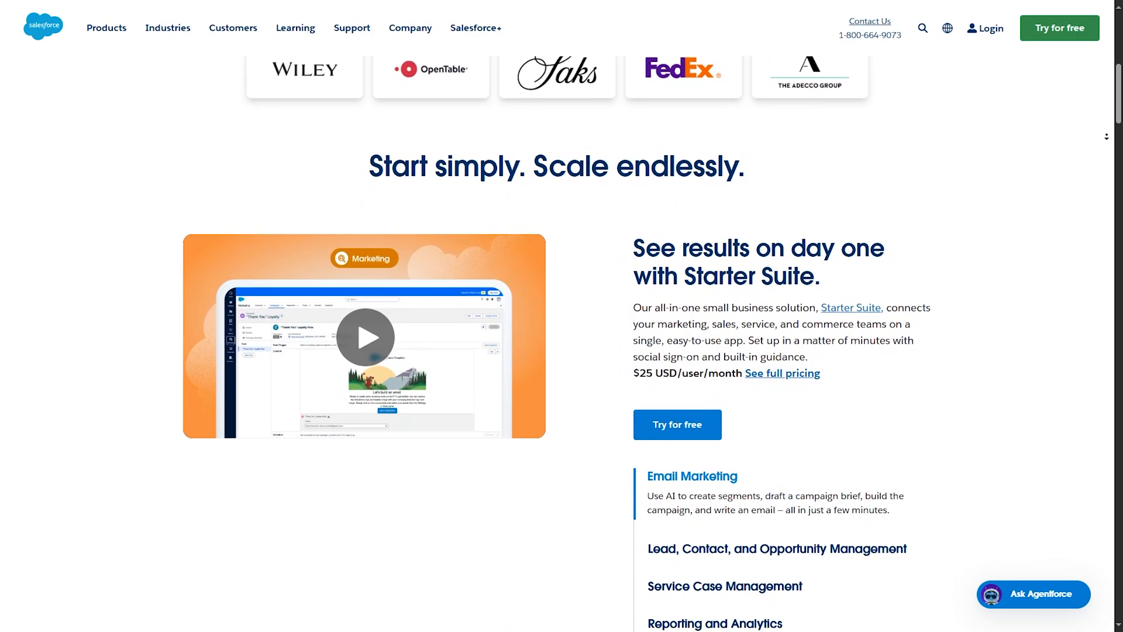
{"action": "scroll", "scroll_direction": "down", "scroll_amount": 3}
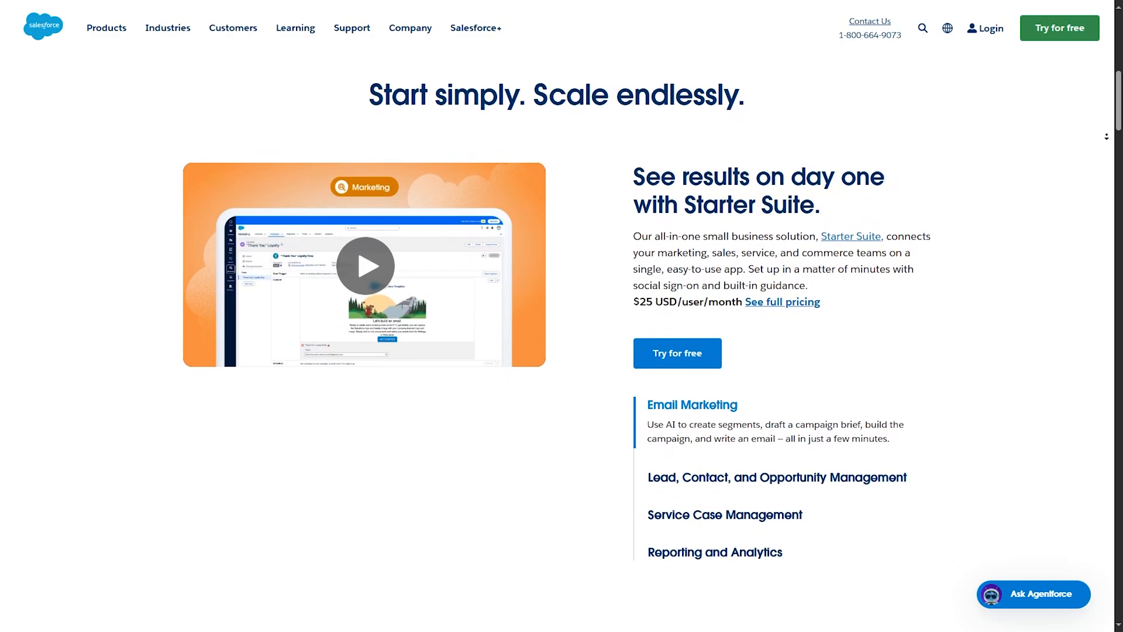
Continue past 'What is Salesforce?' down to the 'Let's make this easy' getting-started steps
{"action": "scroll", "scroll_direction": "down", "scroll_amount": 3}
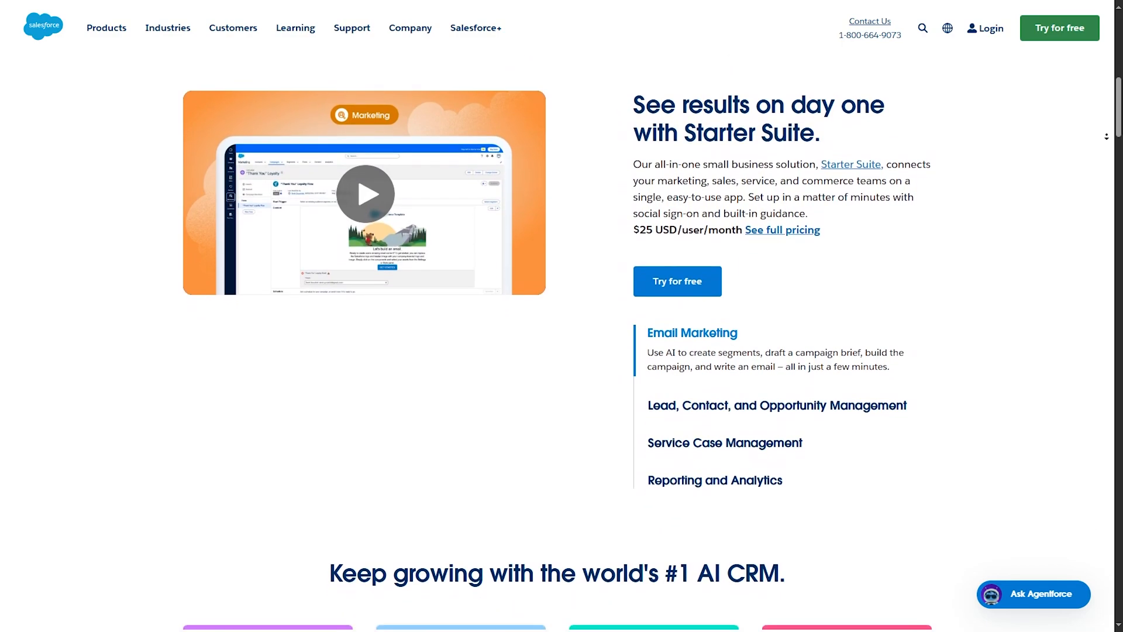
{"action": "scroll", "scroll_direction": "down", "scroll_amount": 3}
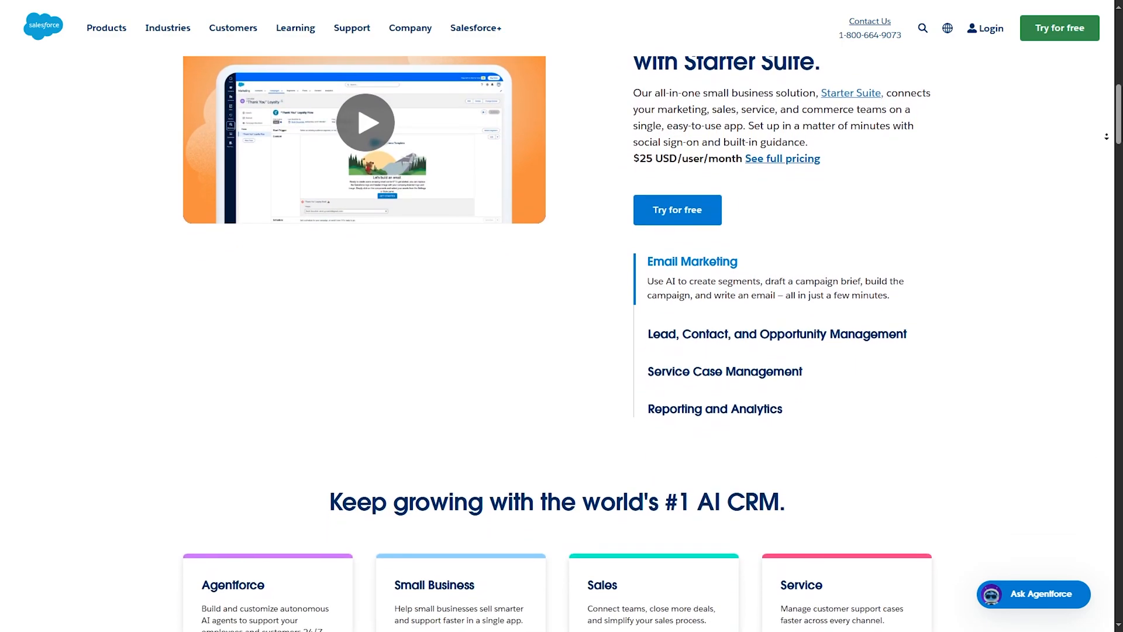
{"action": "scroll", "scroll_direction": "down", "scroll_amount": 3}
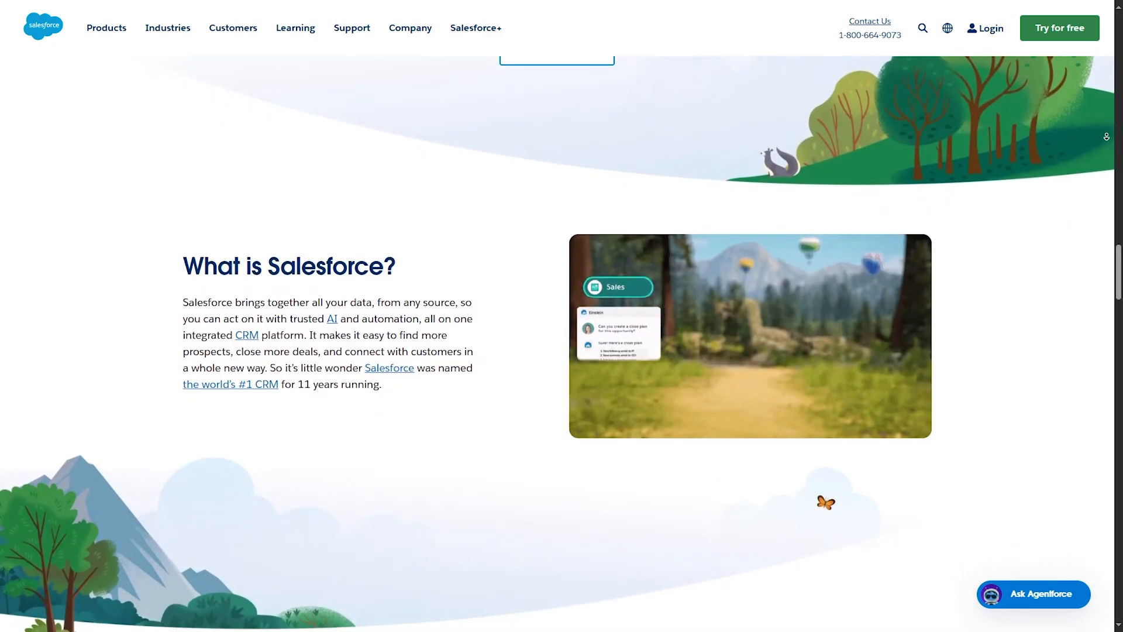
{"action": "scroll", "scroll_direction": "down", "scroll_amount": 3}
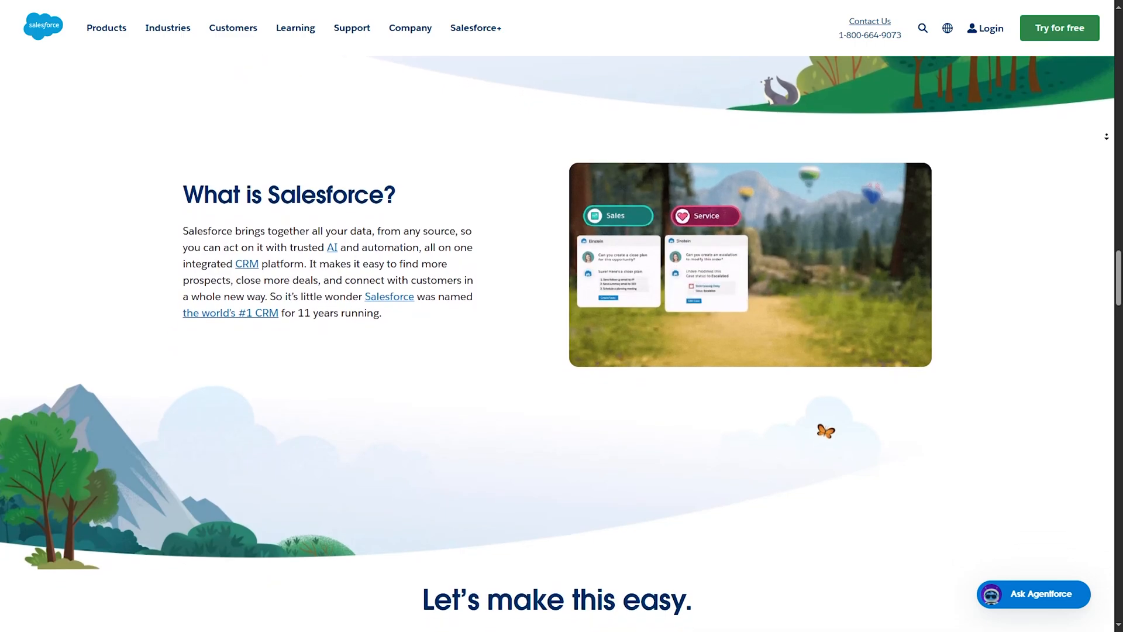
{"action": "scroll", "scroll_direction": "down", "scroll_amount": 3}
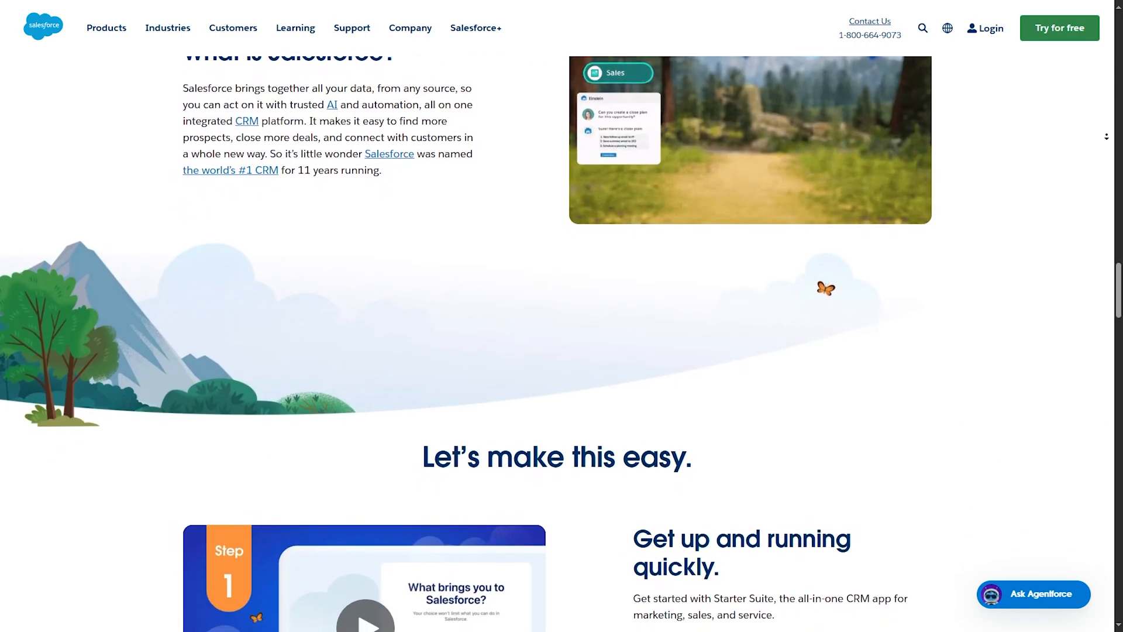
{"action": "scroll", "scroll_direction": "down", "scroll_amount": 3}
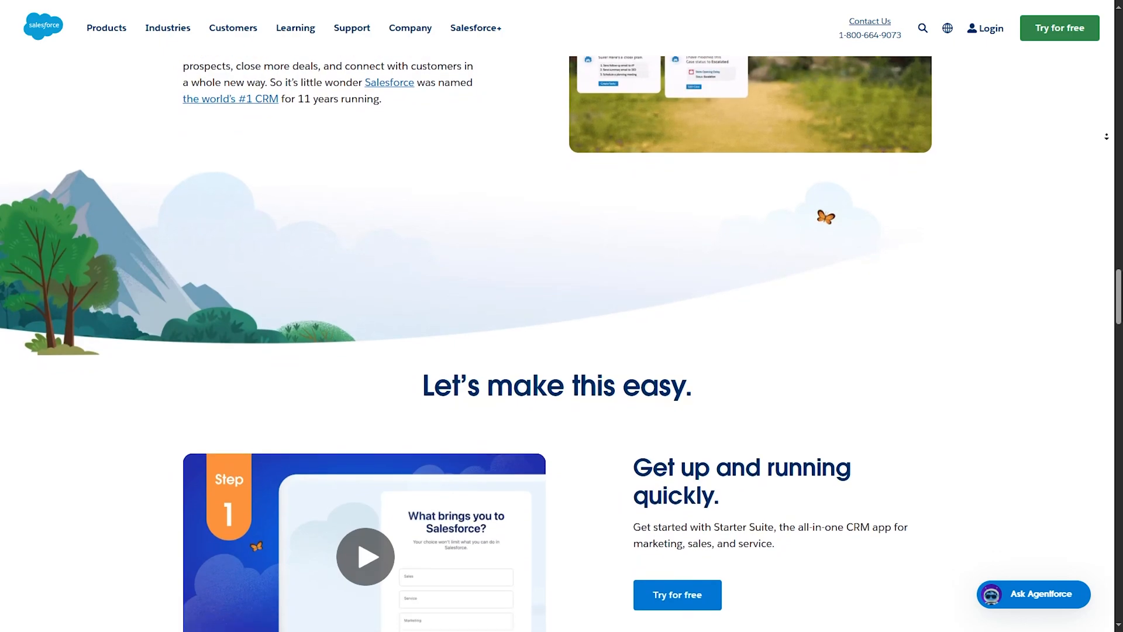
{"action": "scroll", "scroll_direction": "down", "scroll_amount": 3}
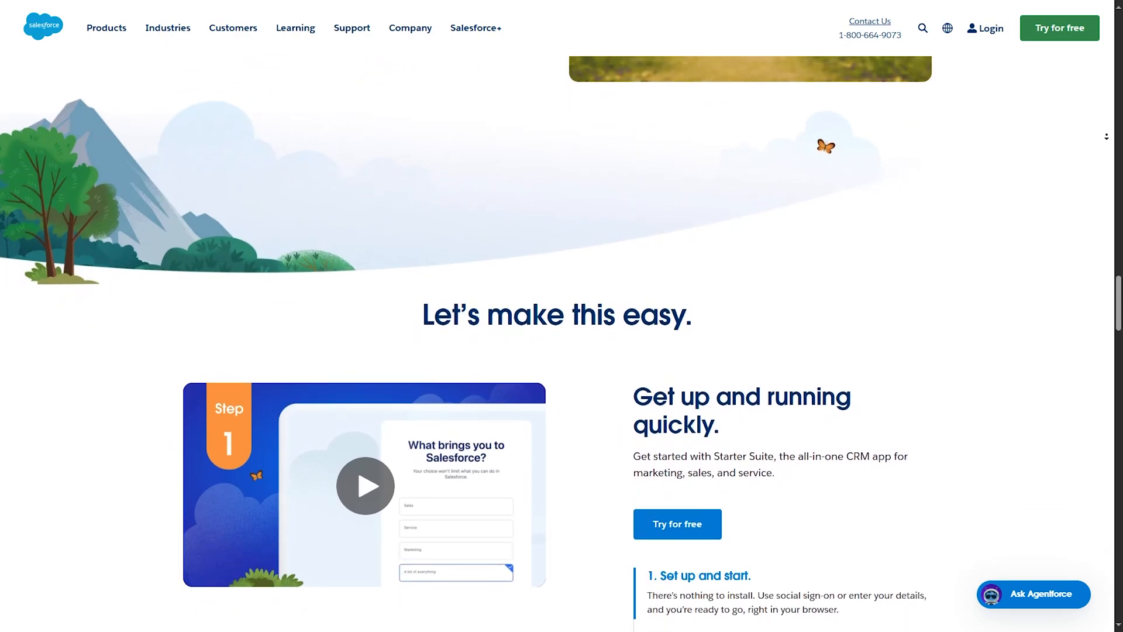
{"action": "scroll", "scroll_direction": "down", "scroll_amount": 3}
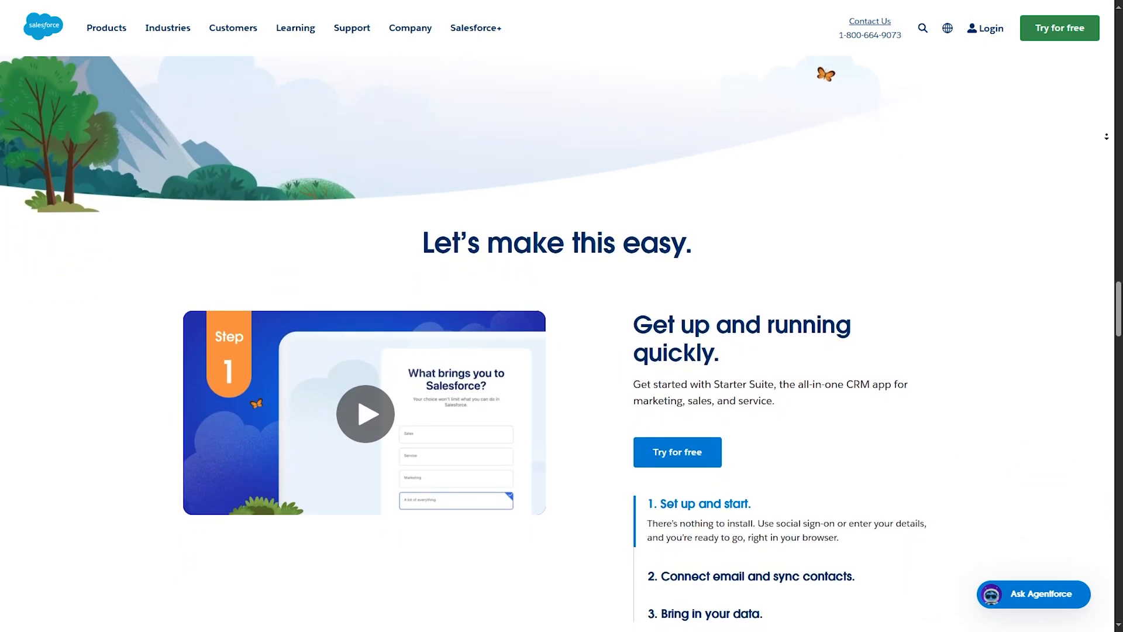
{"action": "scroll", "scroll_direction": "down", "scroll_amount": 3}
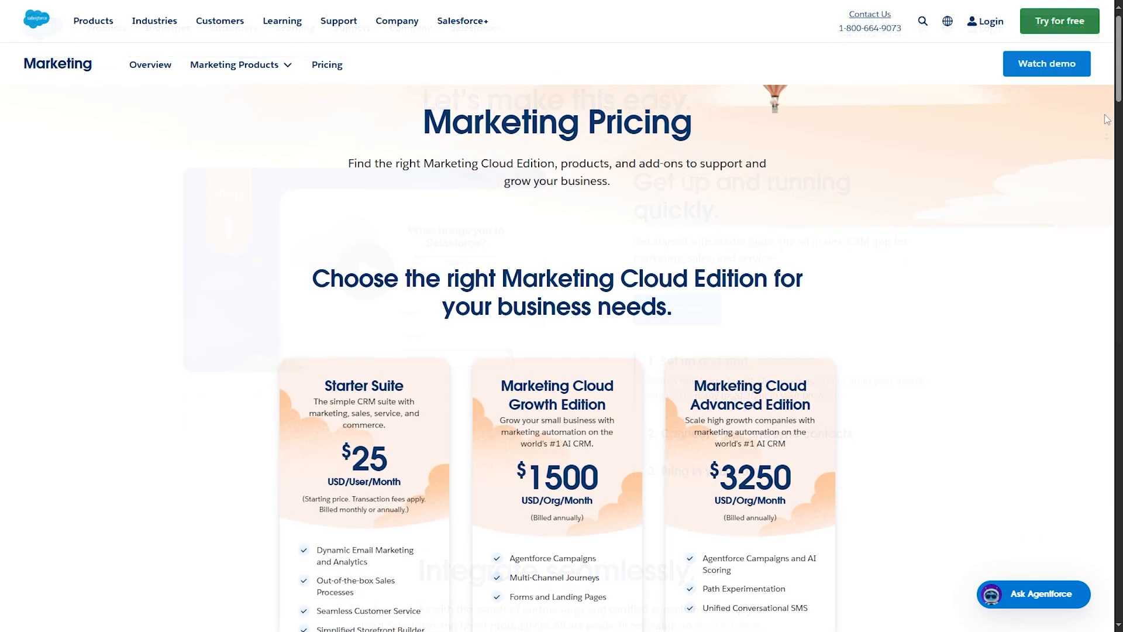
Scroll the Marketing Cloud Pricing page past the Starter, Growth and Advanced editions to the related add-ons
{"action": "scroll", "scroll_direction": "down", "scroll_amount": 3}
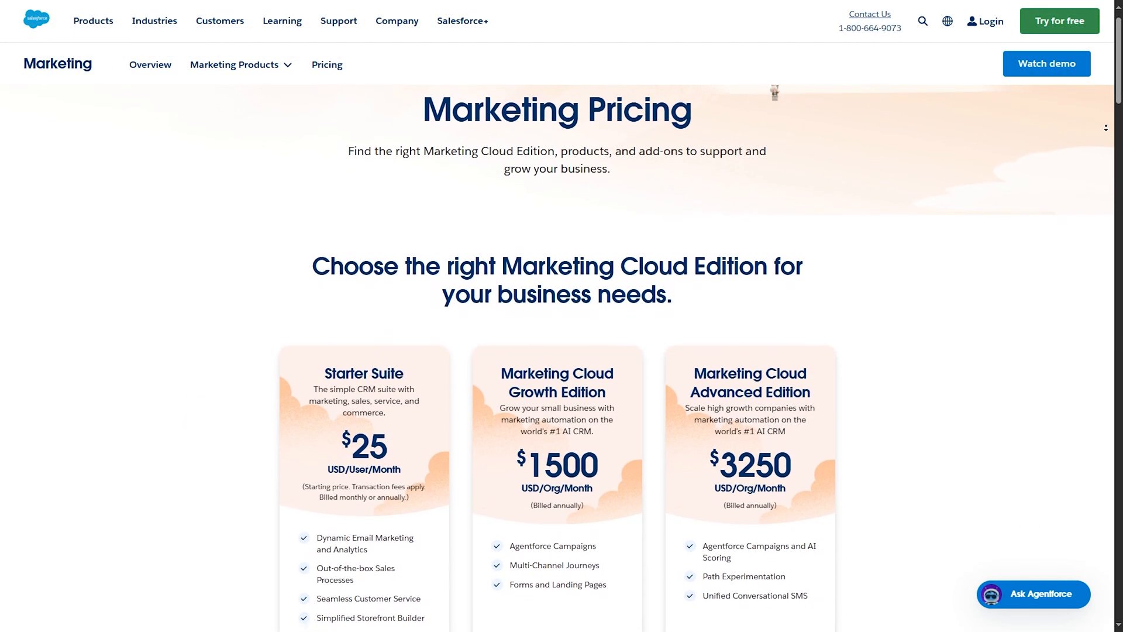
{"action": "scroll", "scroll_direction": "down", "scroll_amount": 3}
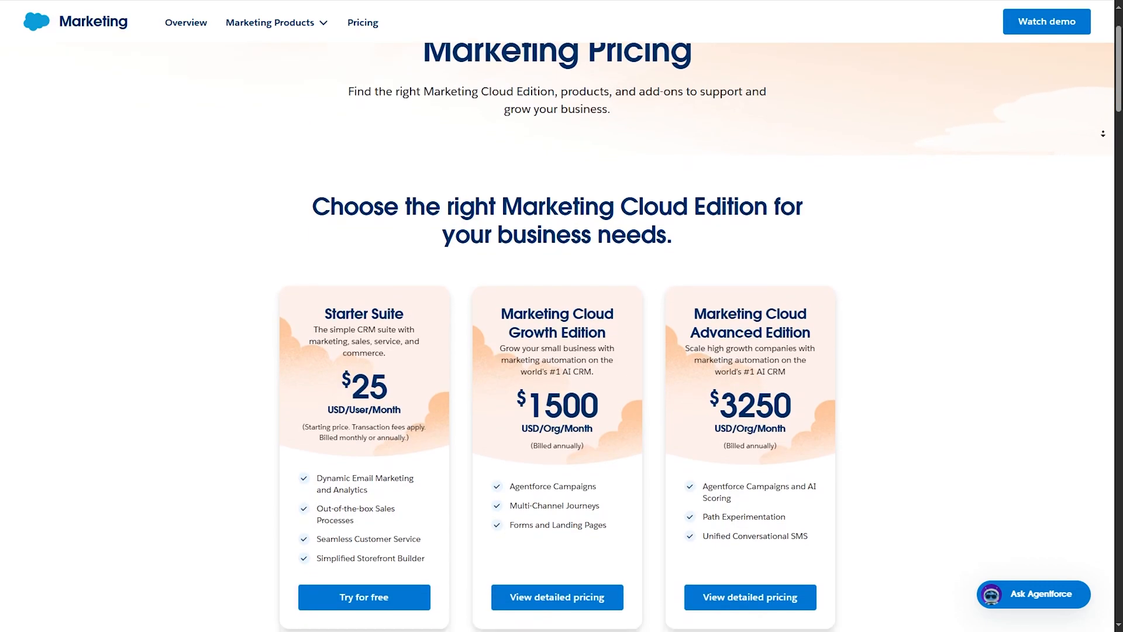
{"action": "scroll", "scroll_direction": "down", "scroll_amount": 3}
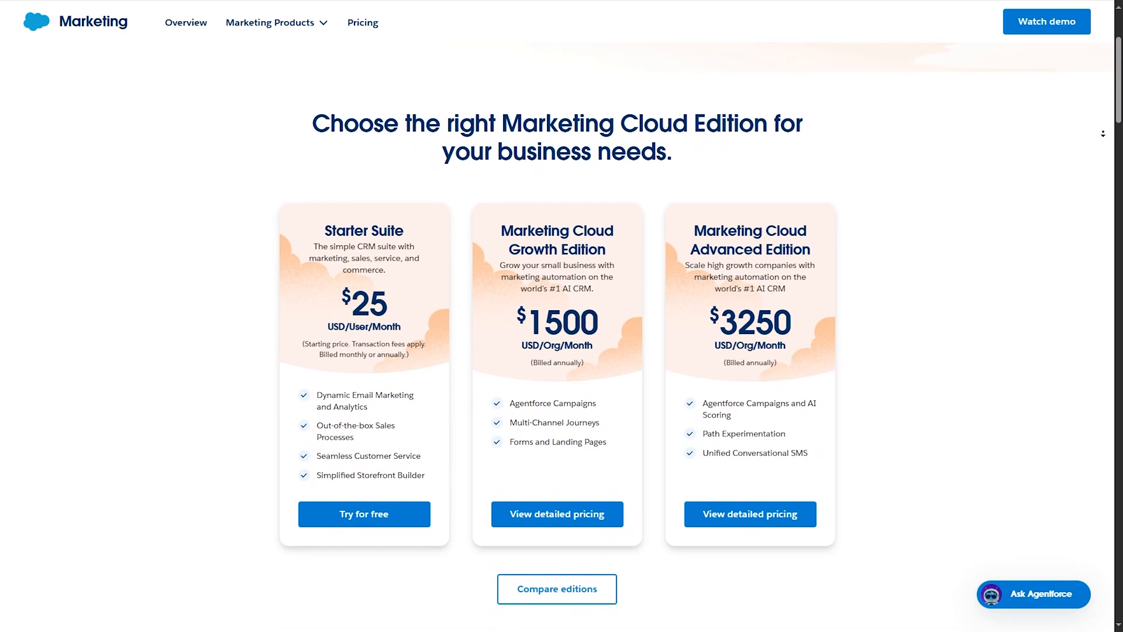
{"action": "scroll", "scroll_direction": "down", "scroll_amount": 3}
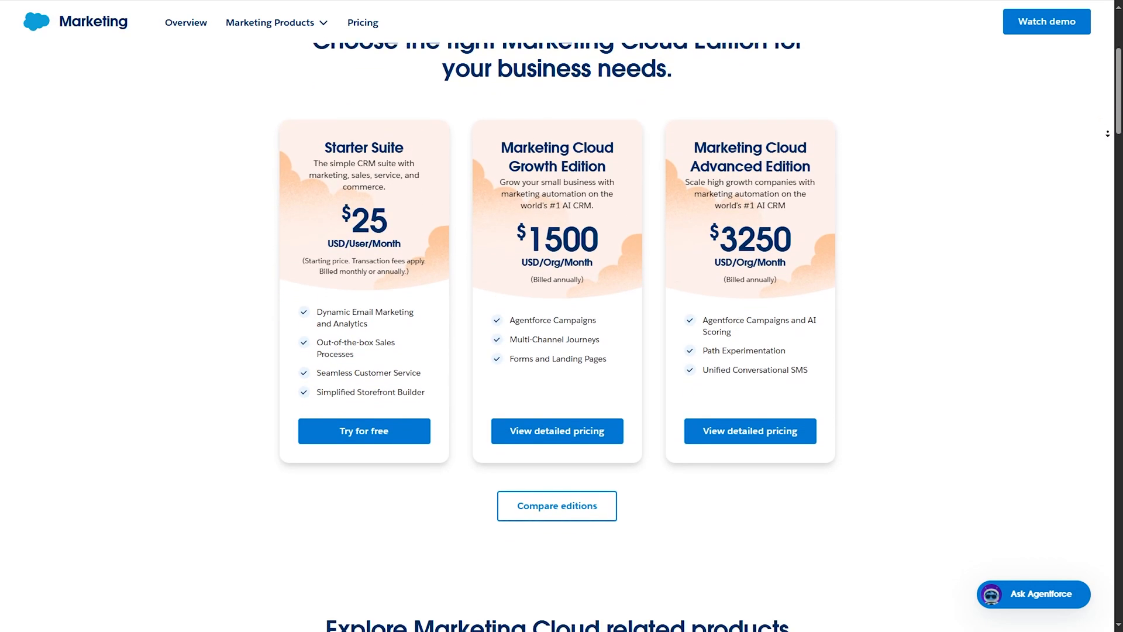
{"action": "scroll", "scroll_direction": "down", "scroll_amount": 3}
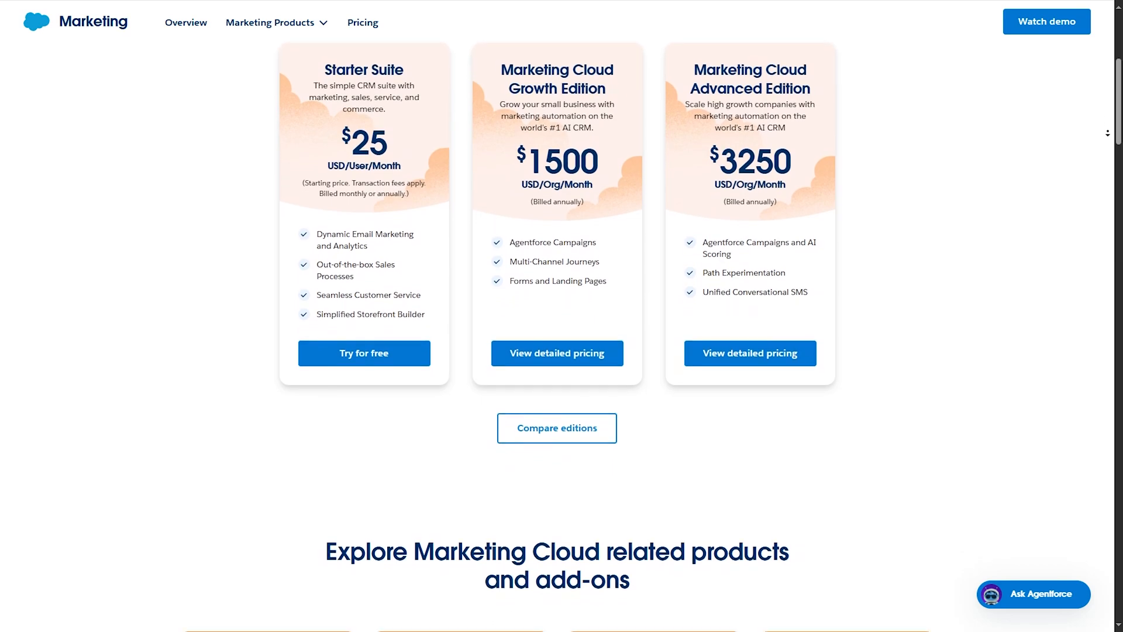
{"action": "scroll", "scroll_direction": "down", "scroll_amount": 3}
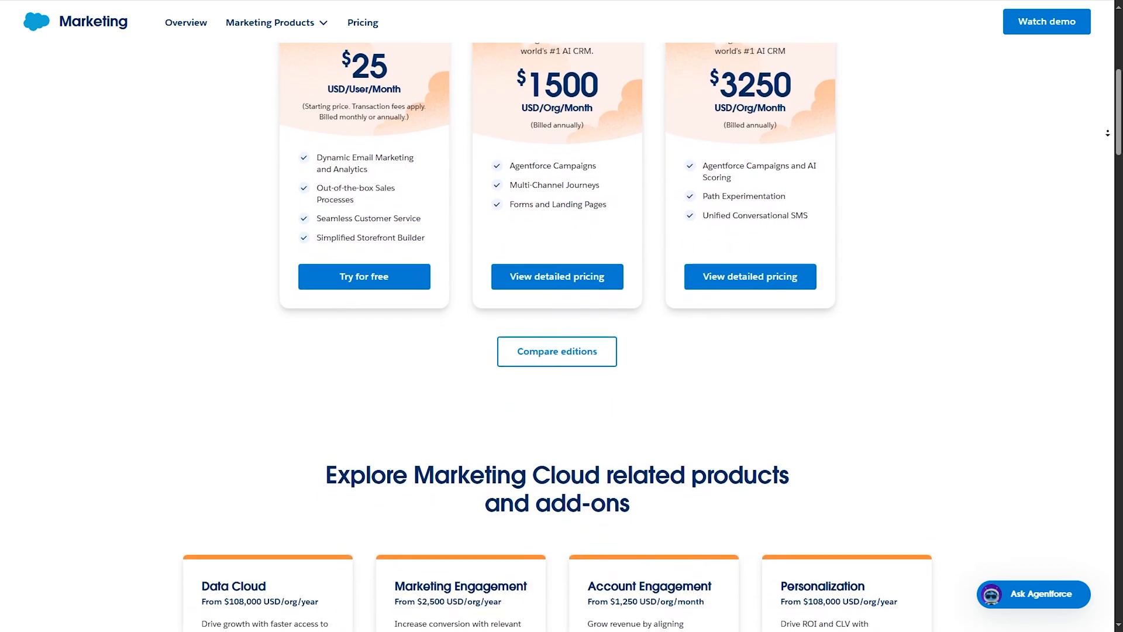